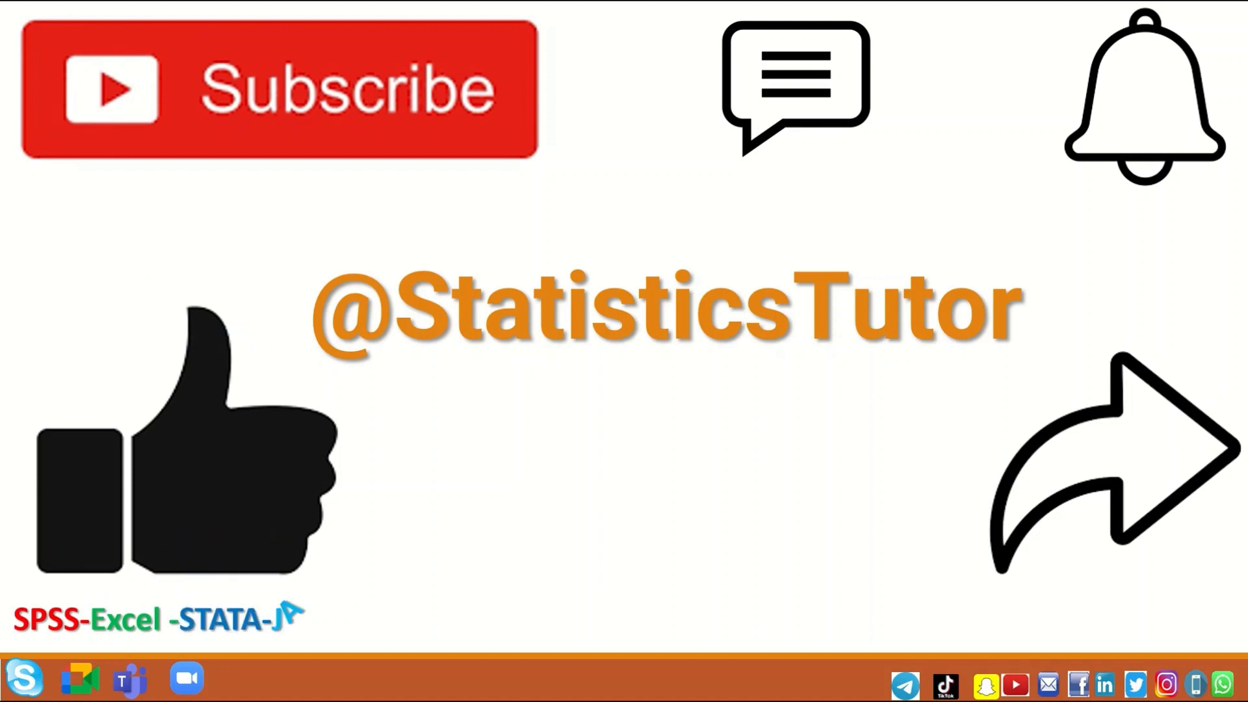
# Step: Review the Item responses in Data View, switching between agreement labels and numeric codes
pyautogui.write('JAMOV')
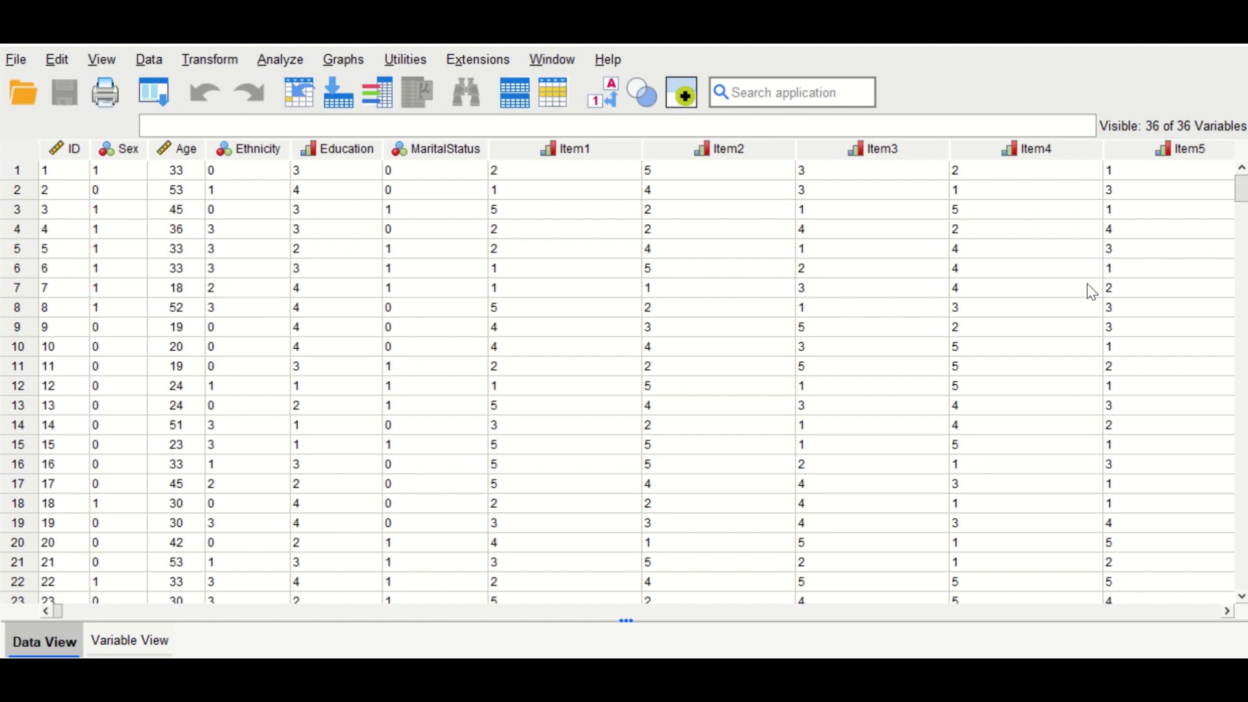
pyautogui.moveTo(1240, 205)
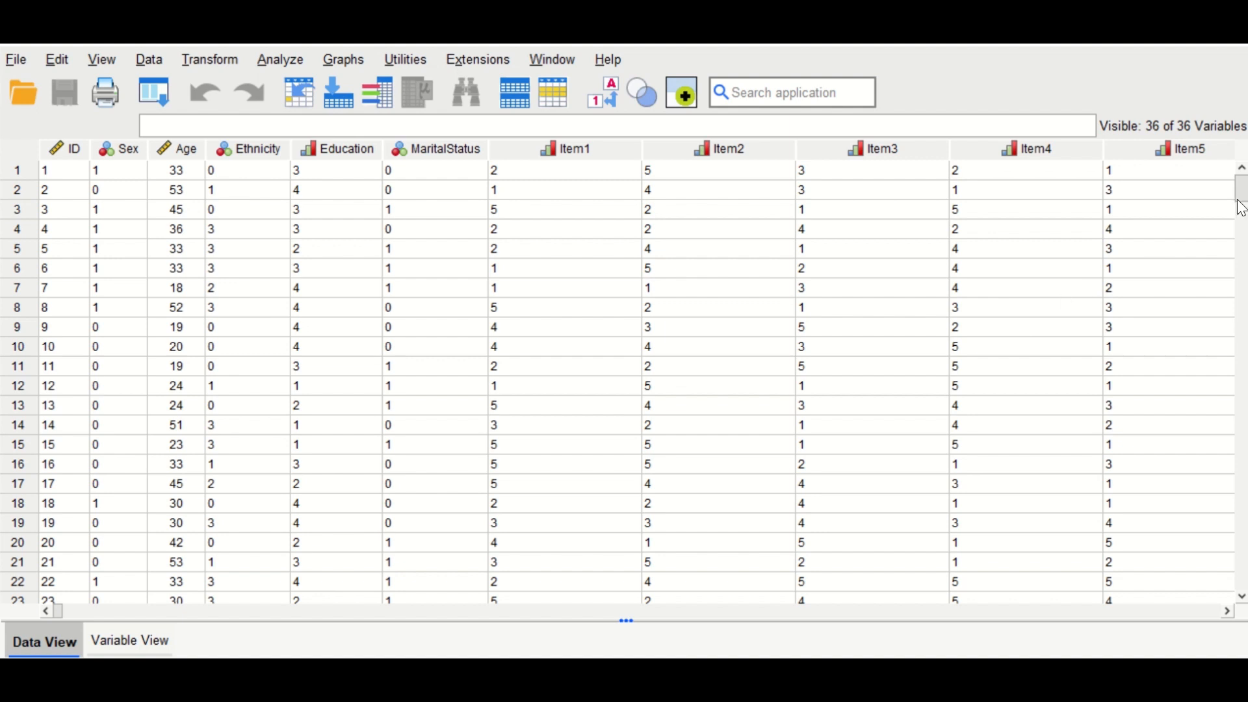
pyautogui.scroll(-3)
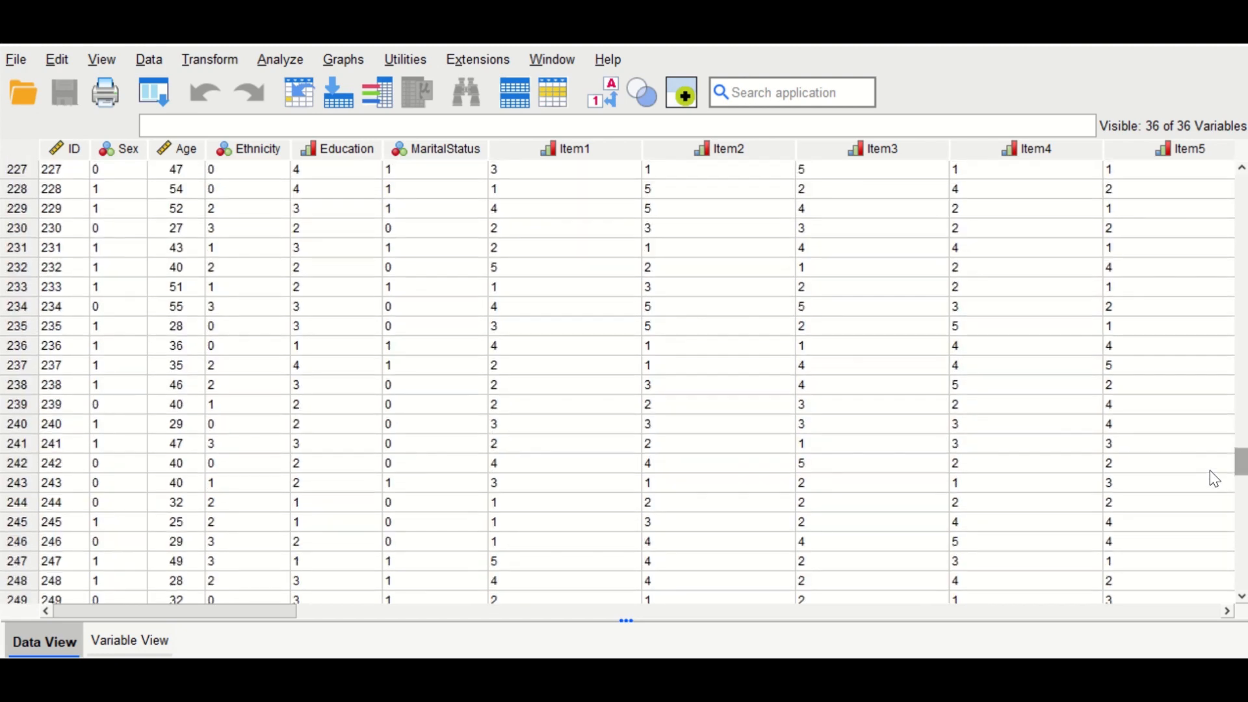
pyautogui.scroll(-3)
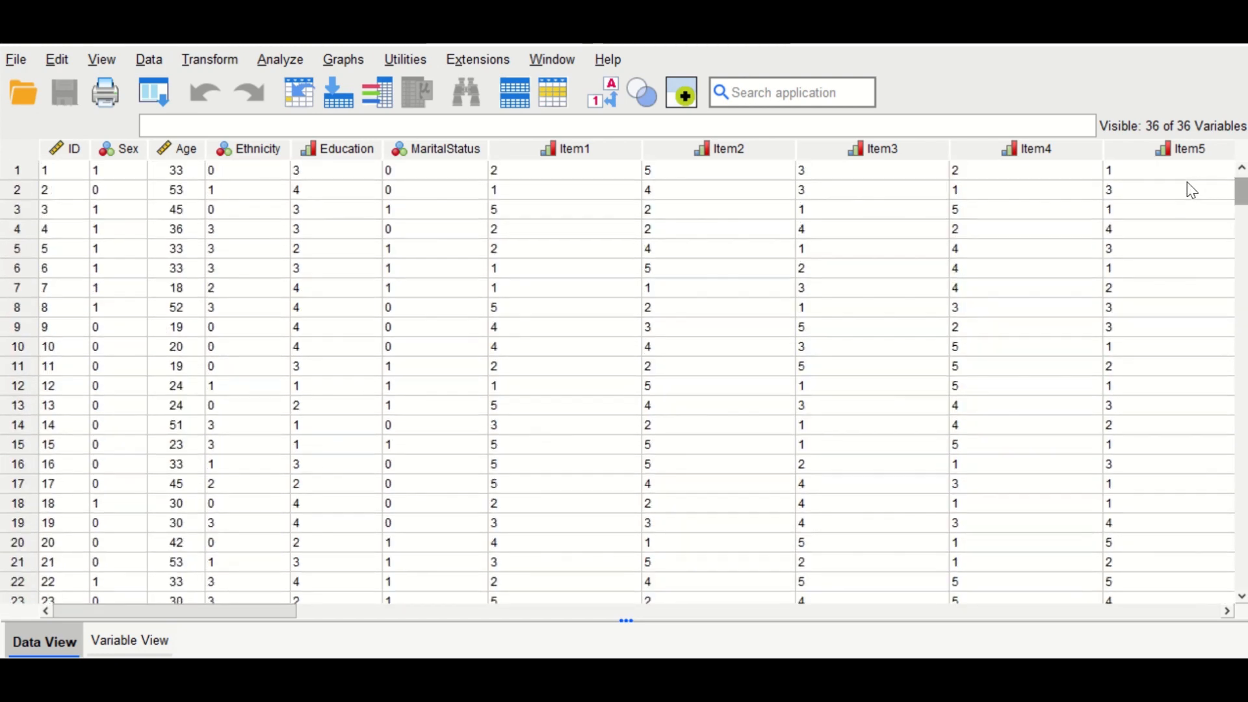
pyautogui.moveTo(401, 607)
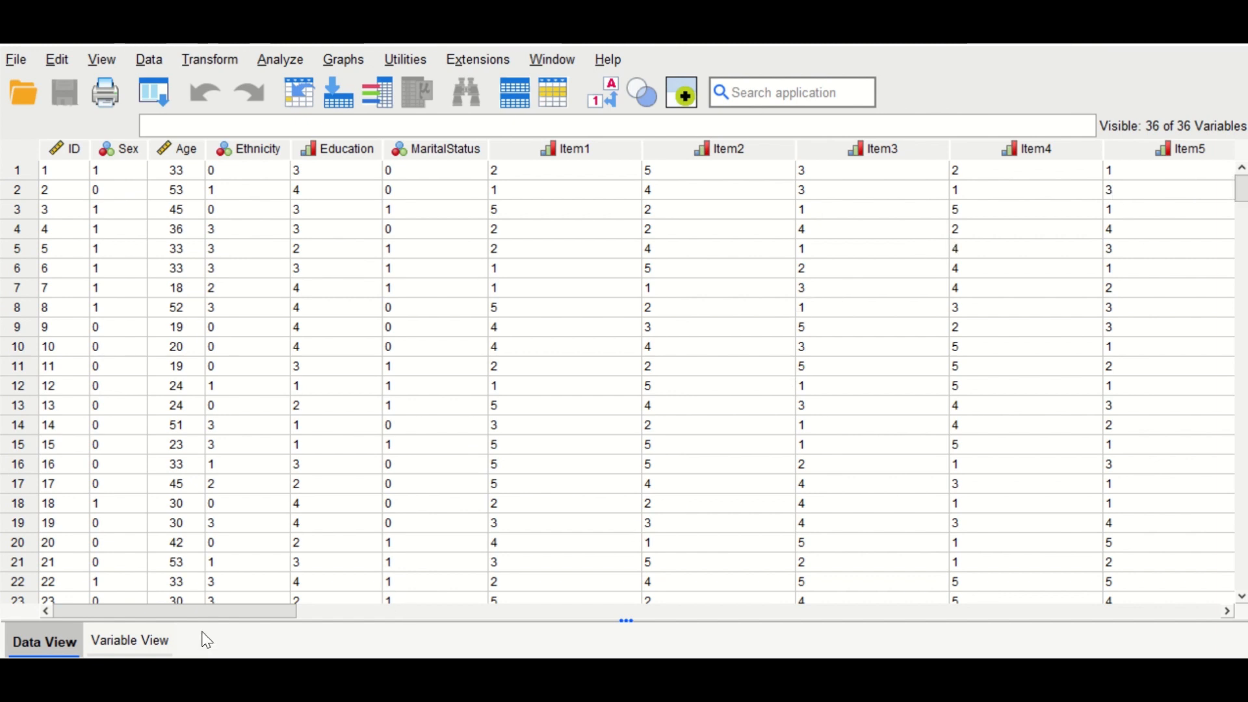
pyautogui.moveTo(232, 632)
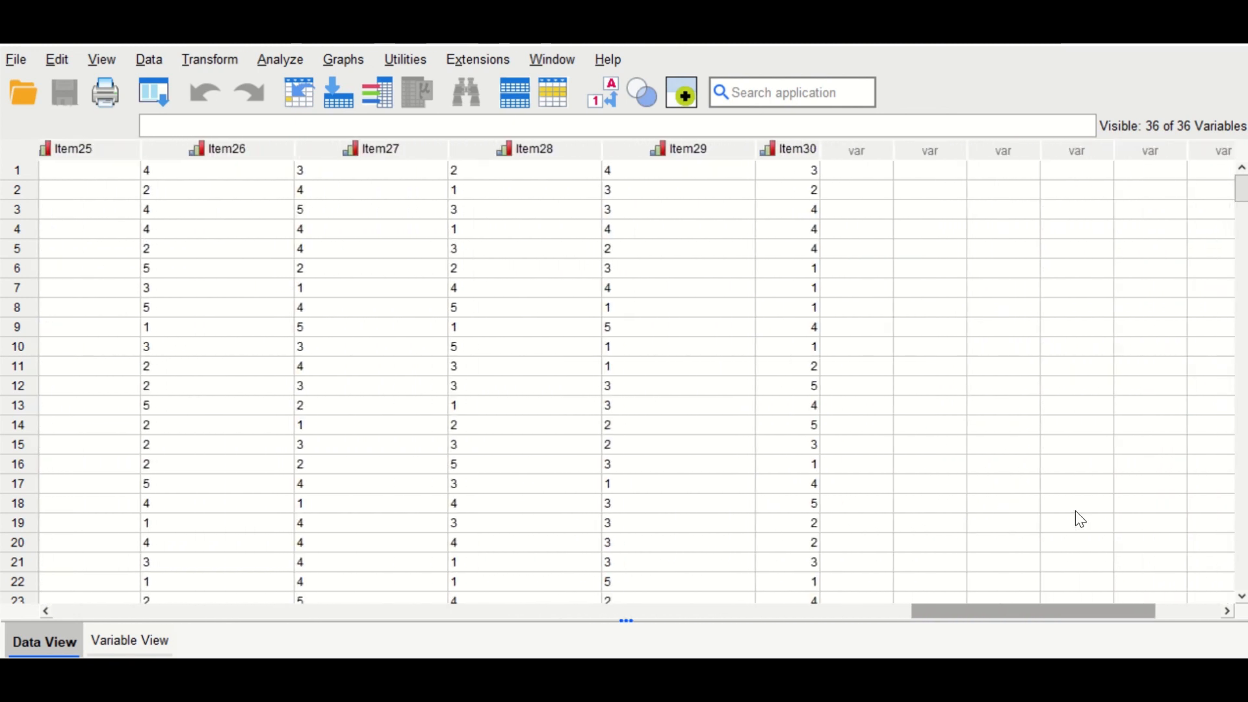
pyautogui.hscroll(-3)
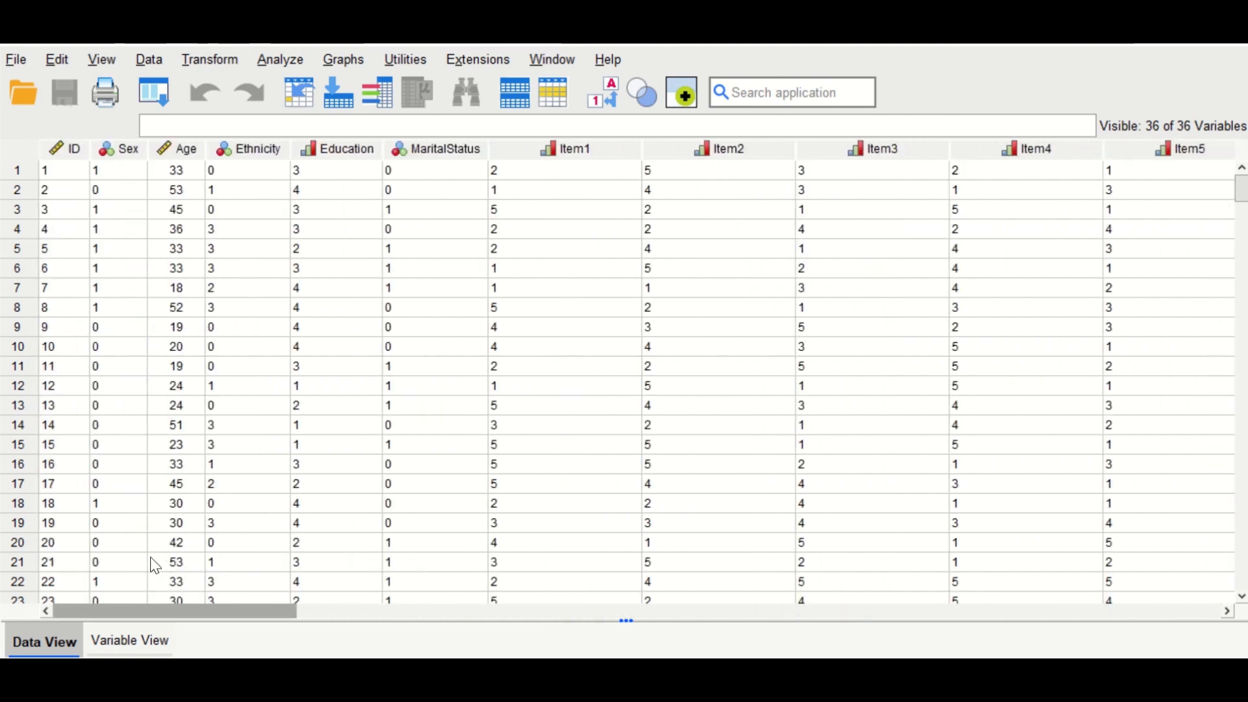
pyautogui.moveTo(775, 189)
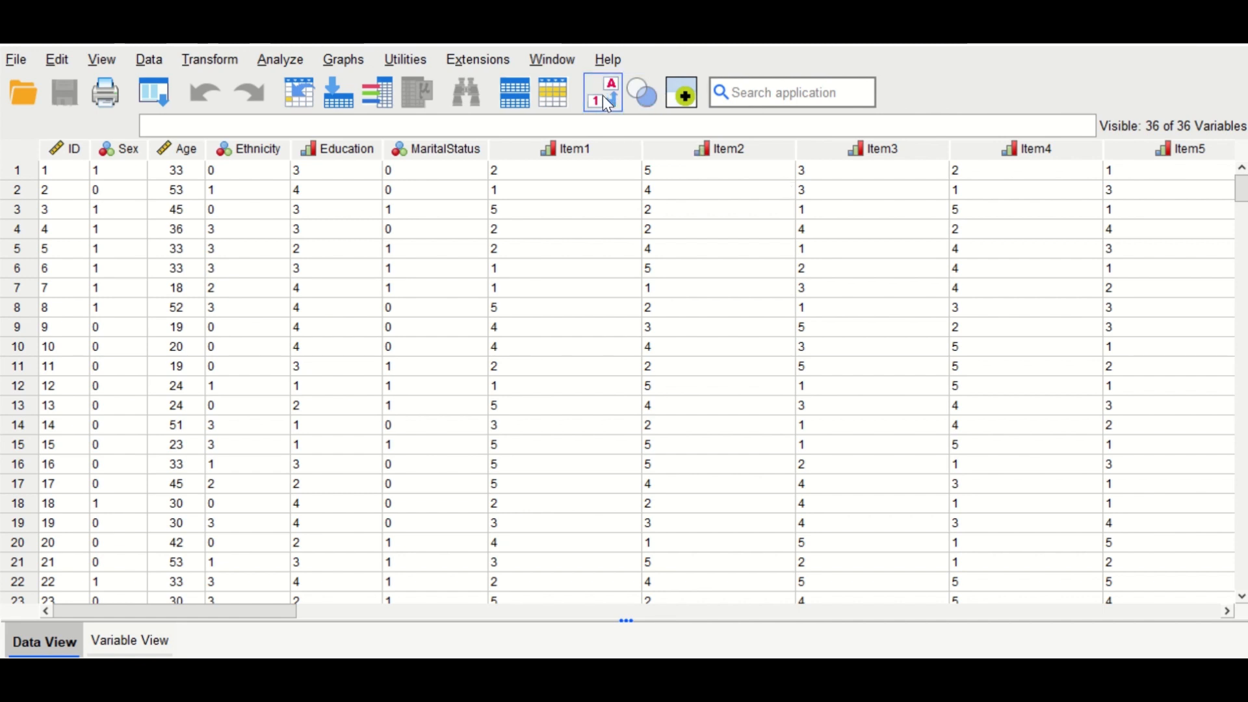
pyautogui.click(602, 92)
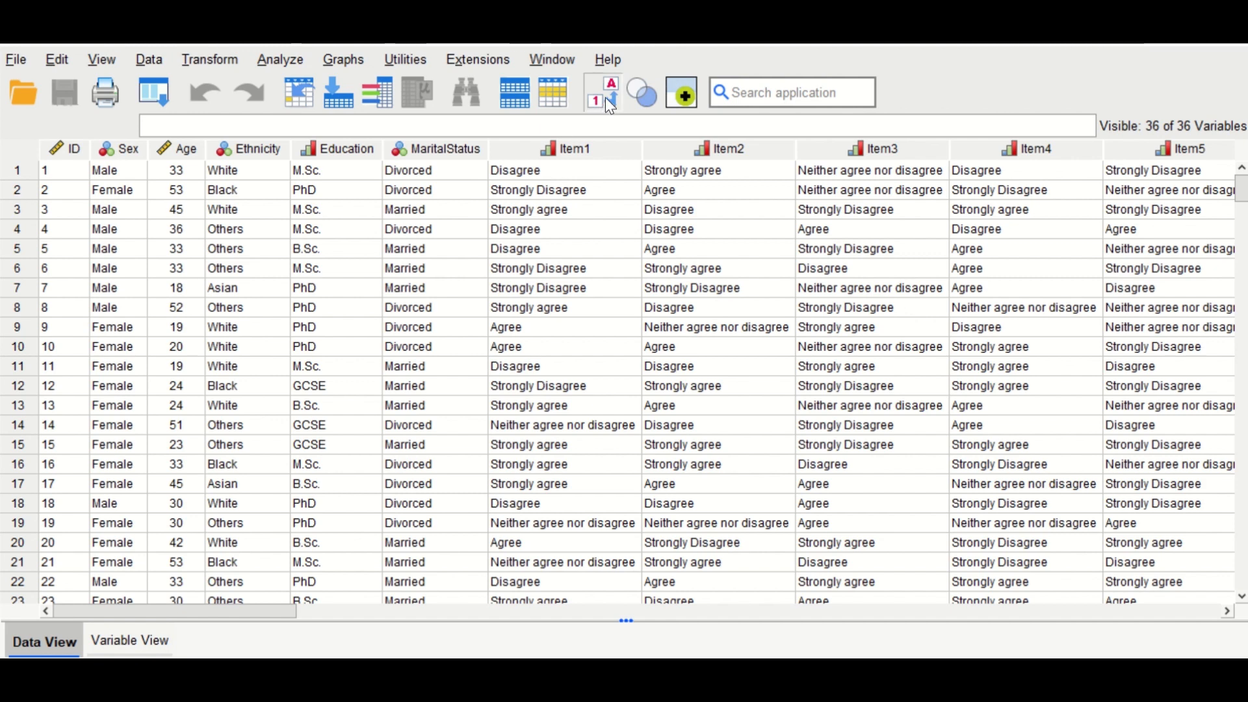
pyautogui.click(608, 91)
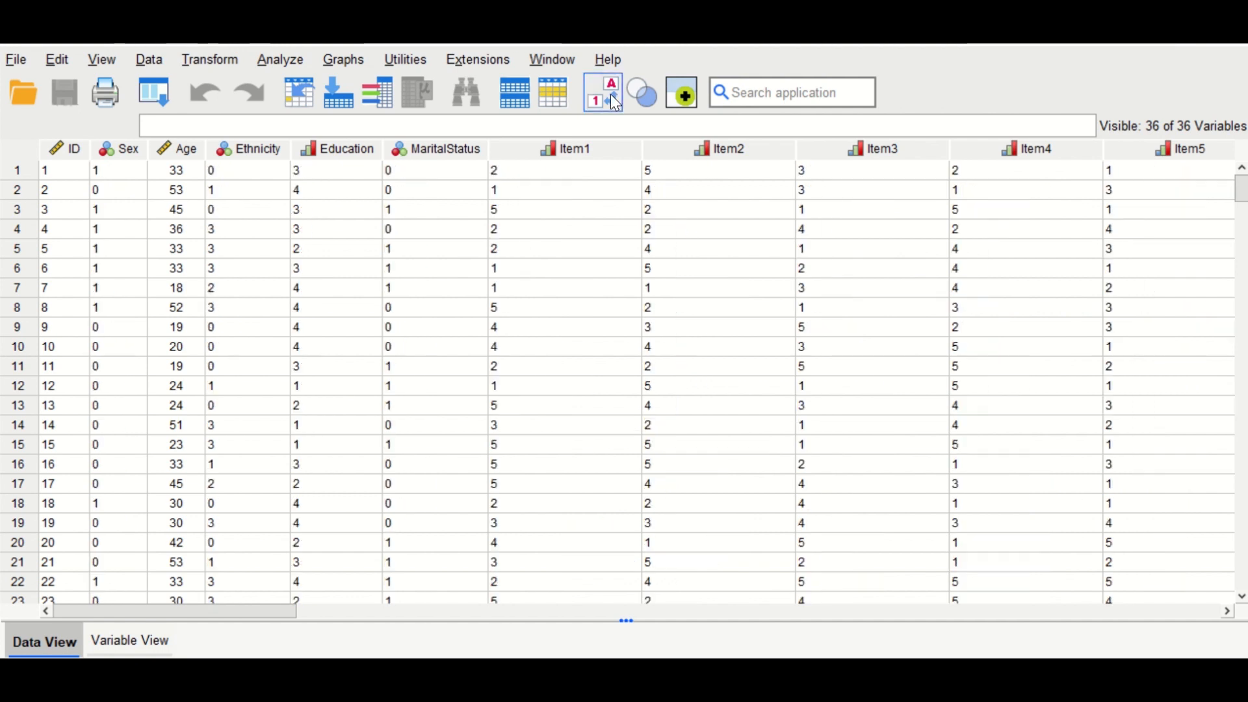
pyautogui.click(601, 92)
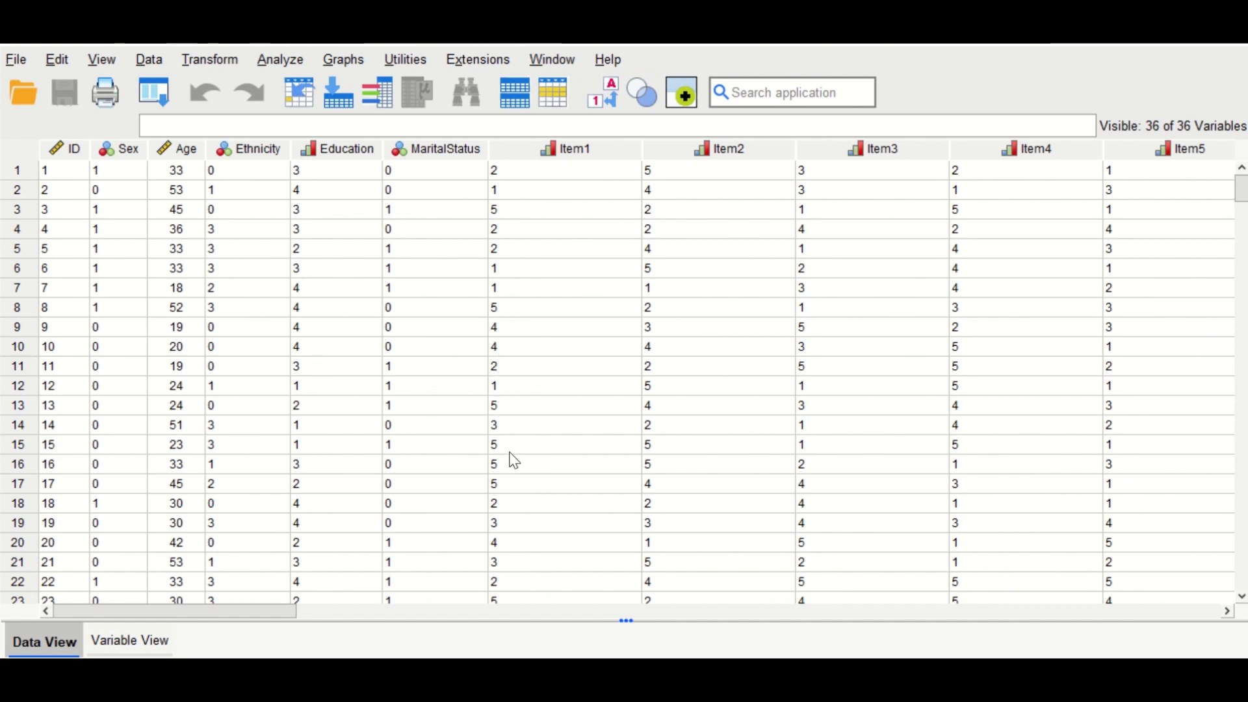
pyautogui.click(871, 287)
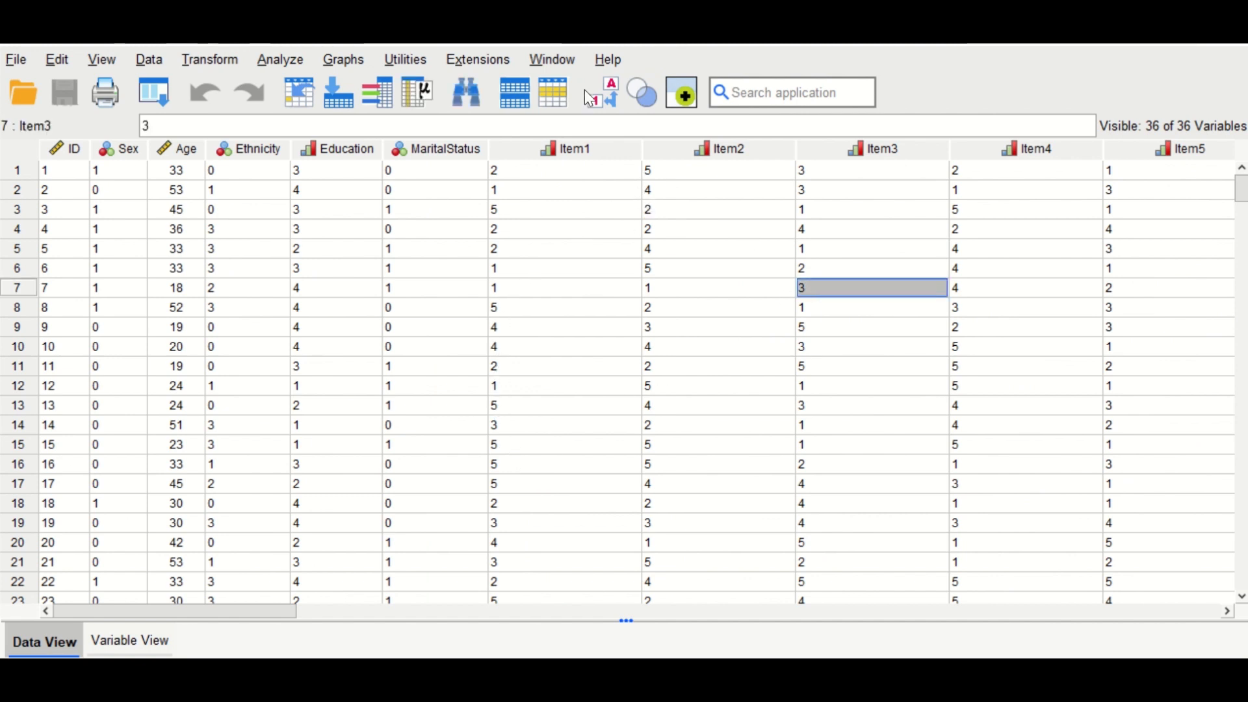
pyautogui.click(593, 93)
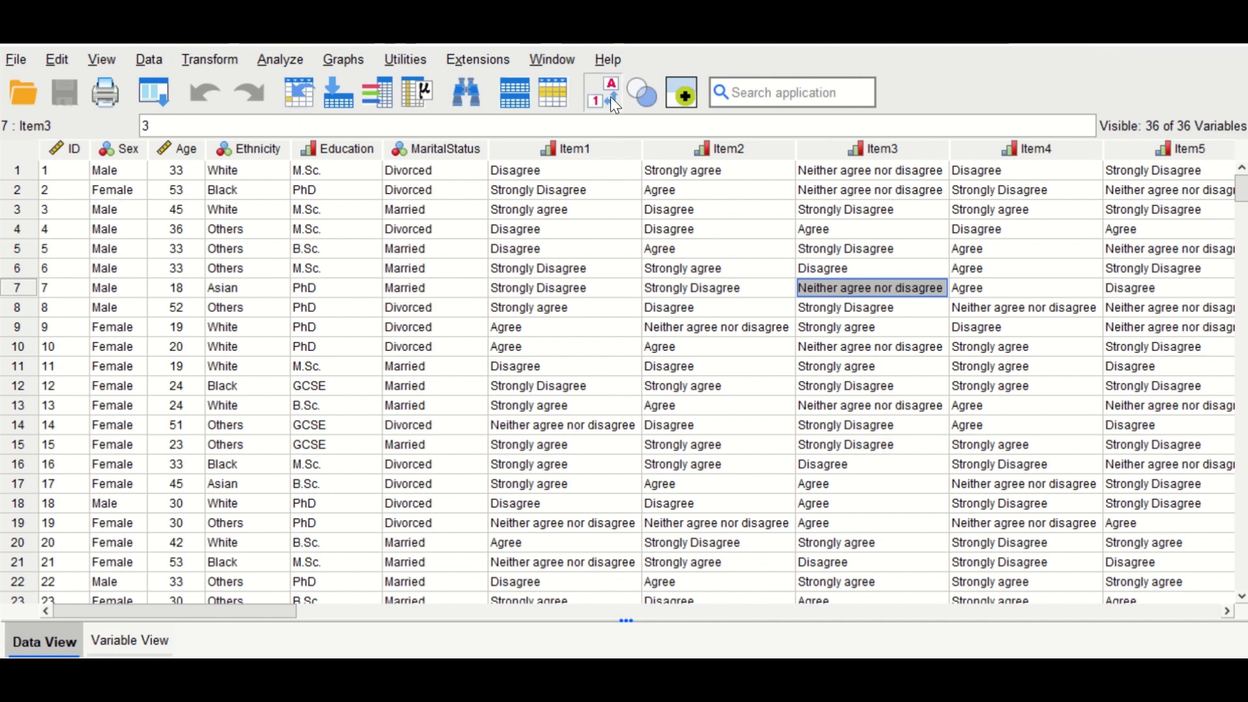
pyautogui.click(611, 93)
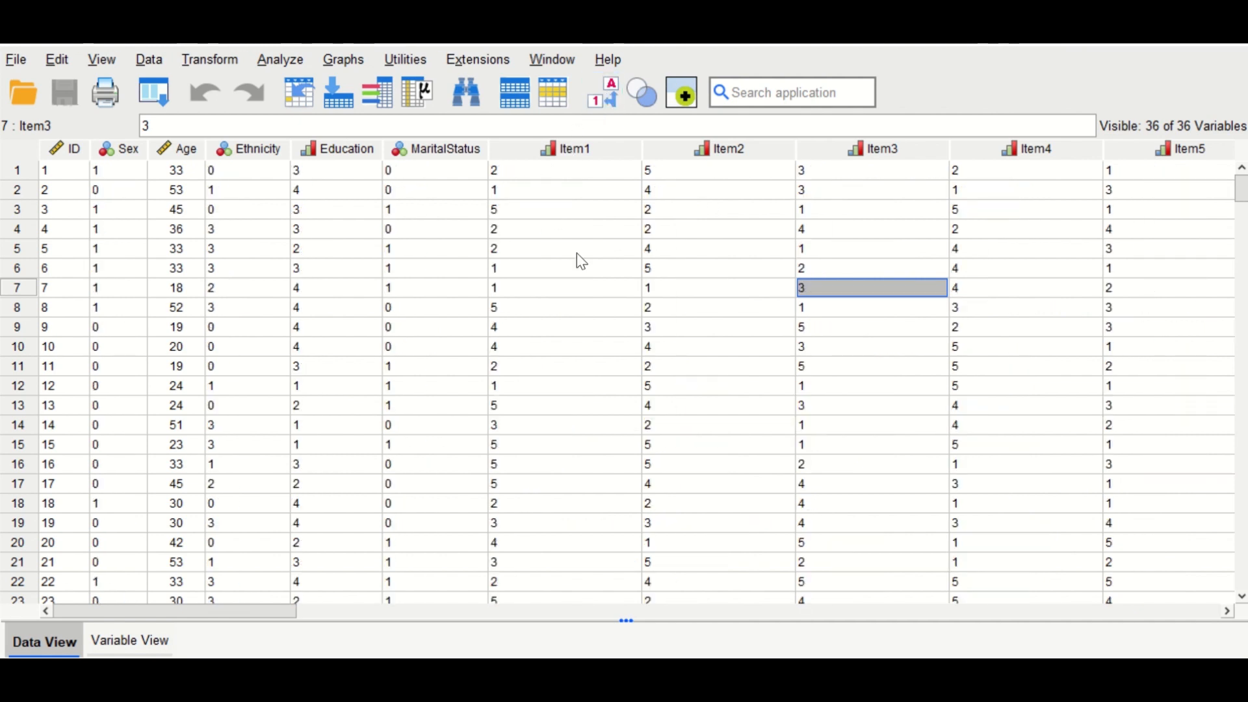
# Step: From the Transform menu, bring up Recode into Same Variables with no variables chosen yet
pyautogui.click(716, 190)
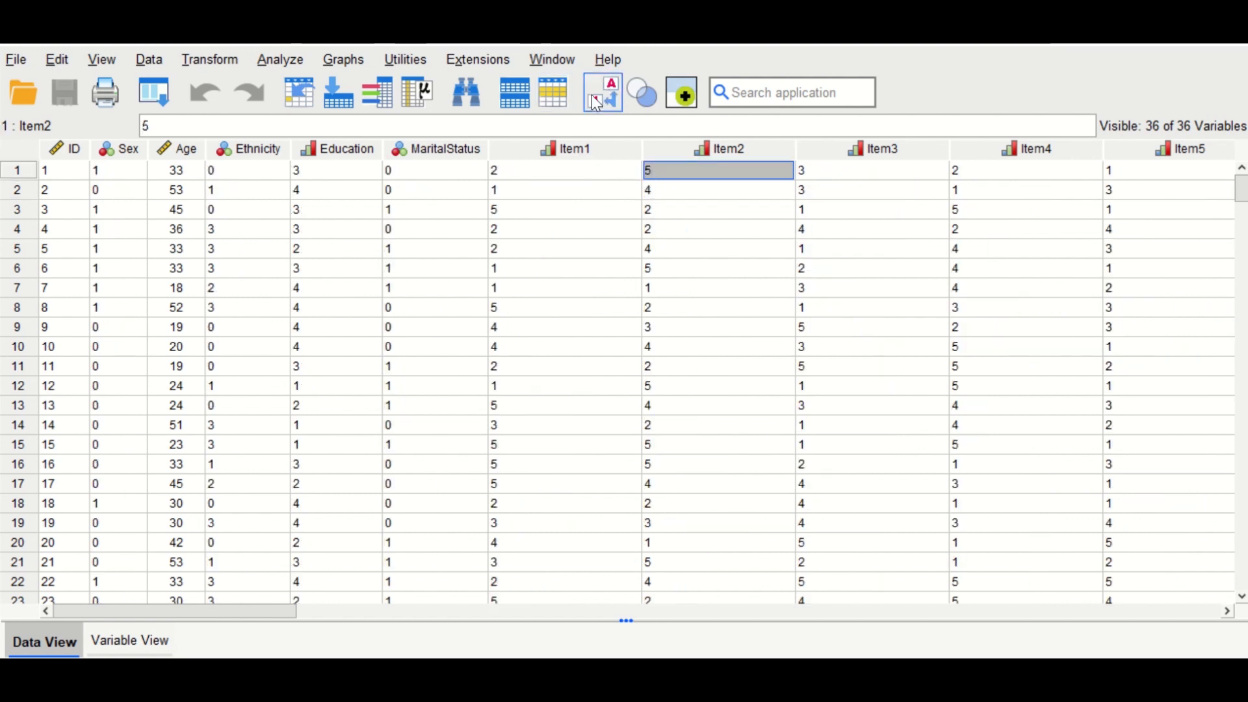
pyautogui.click(602, 92)
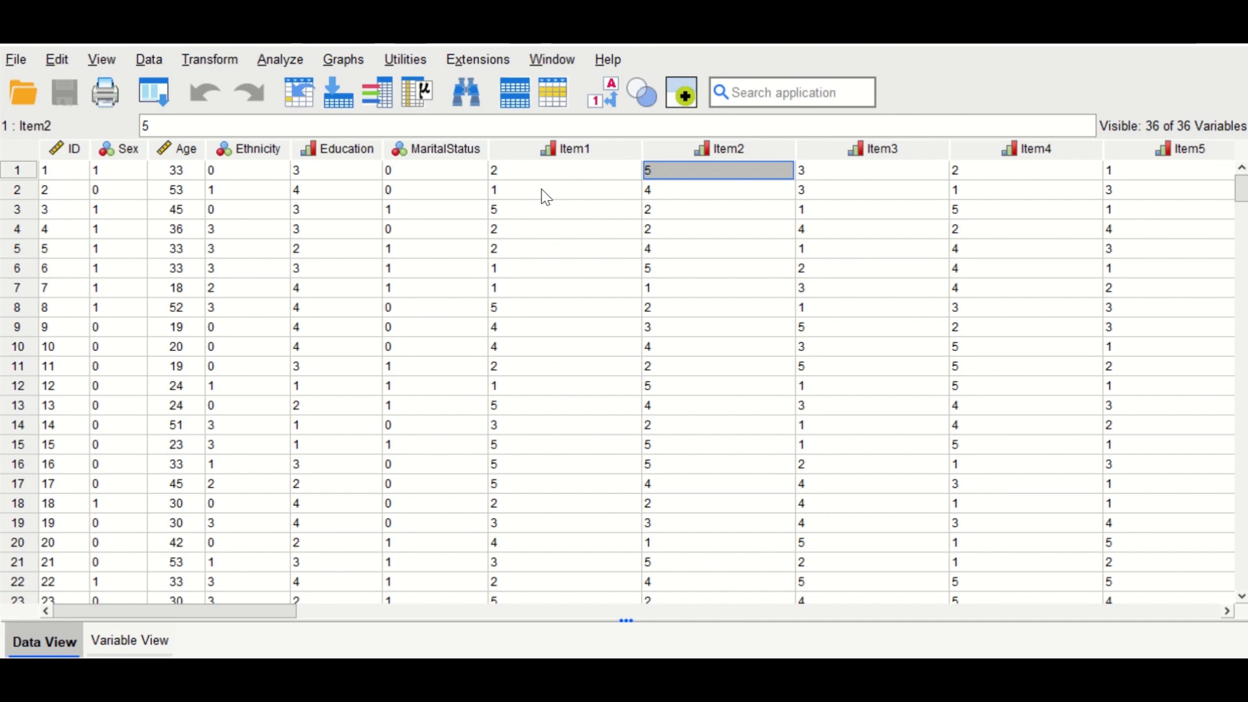
pyautogui.moveTo(534, 473)
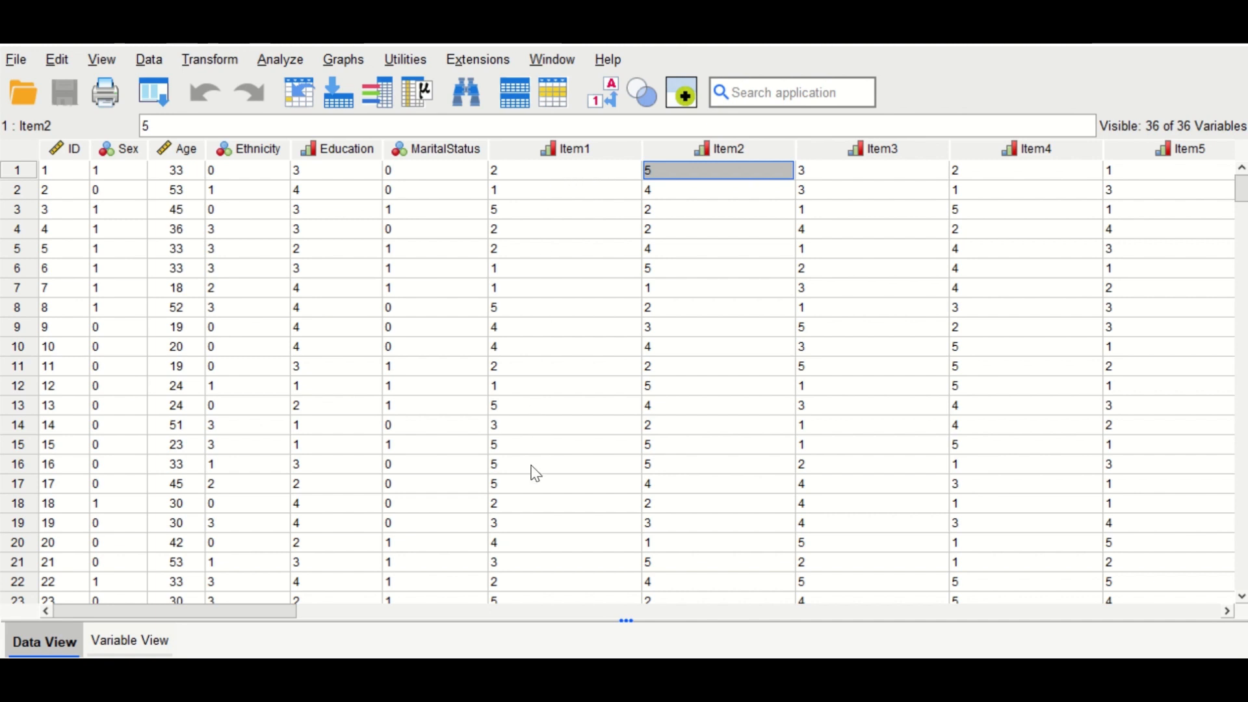
pyautogui.moveTo(573, 310)
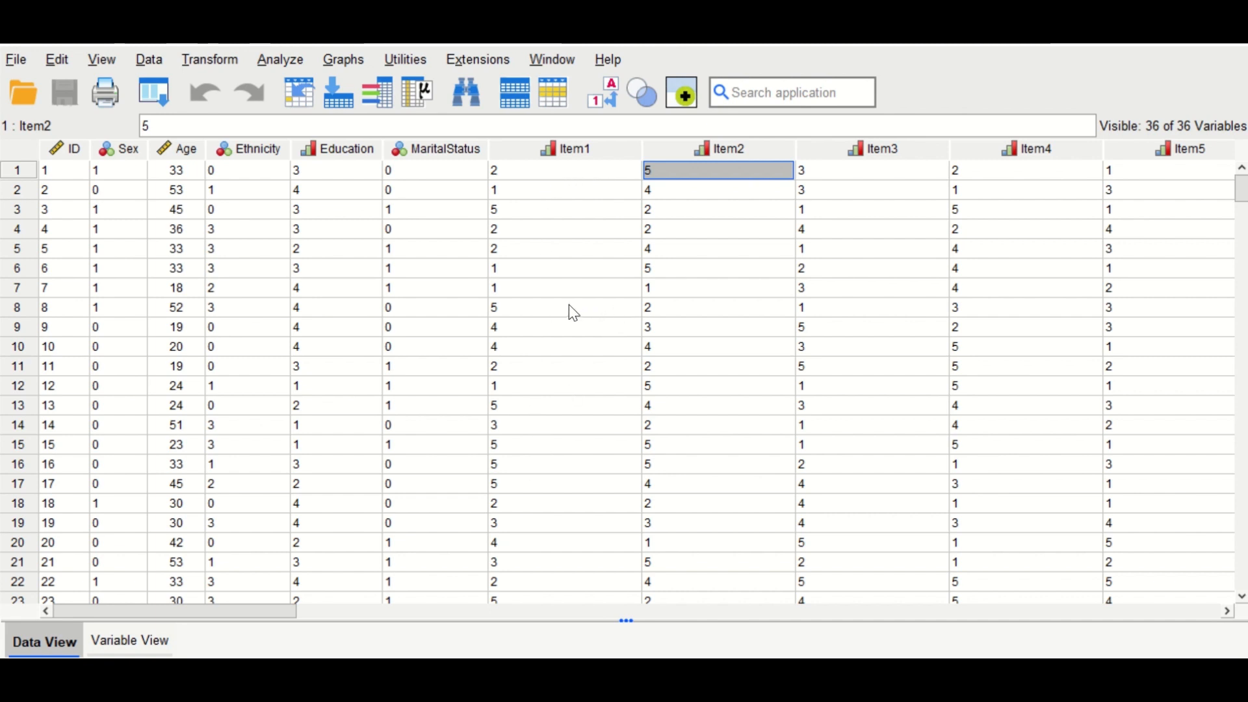
pyautogui.moveTo(563, 343)
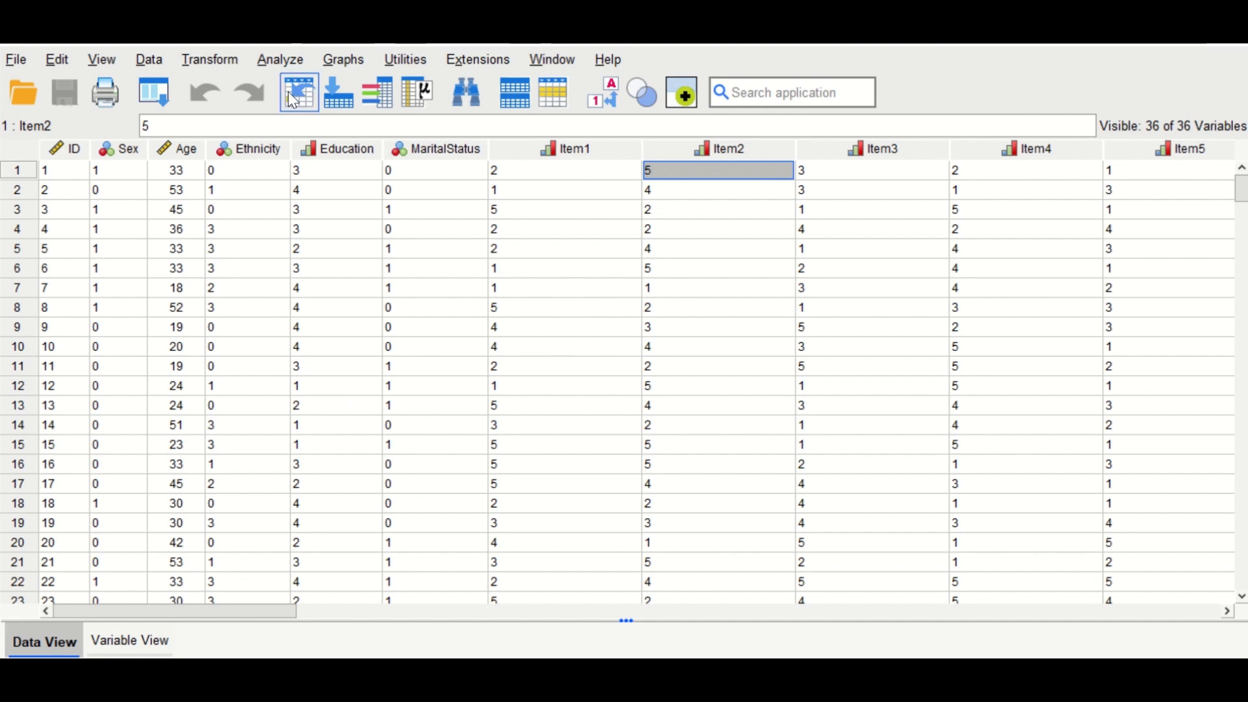
pyautogui.click(209, 59)
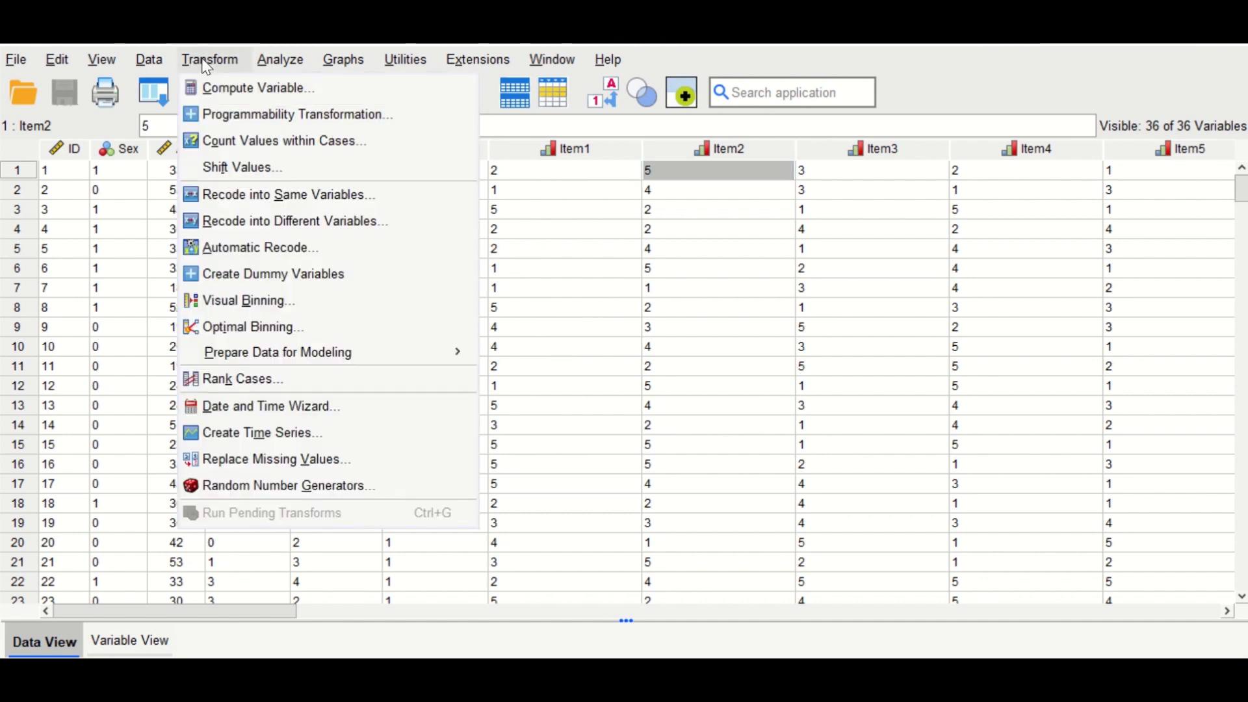
pyautogui.moveTo(286, 193)
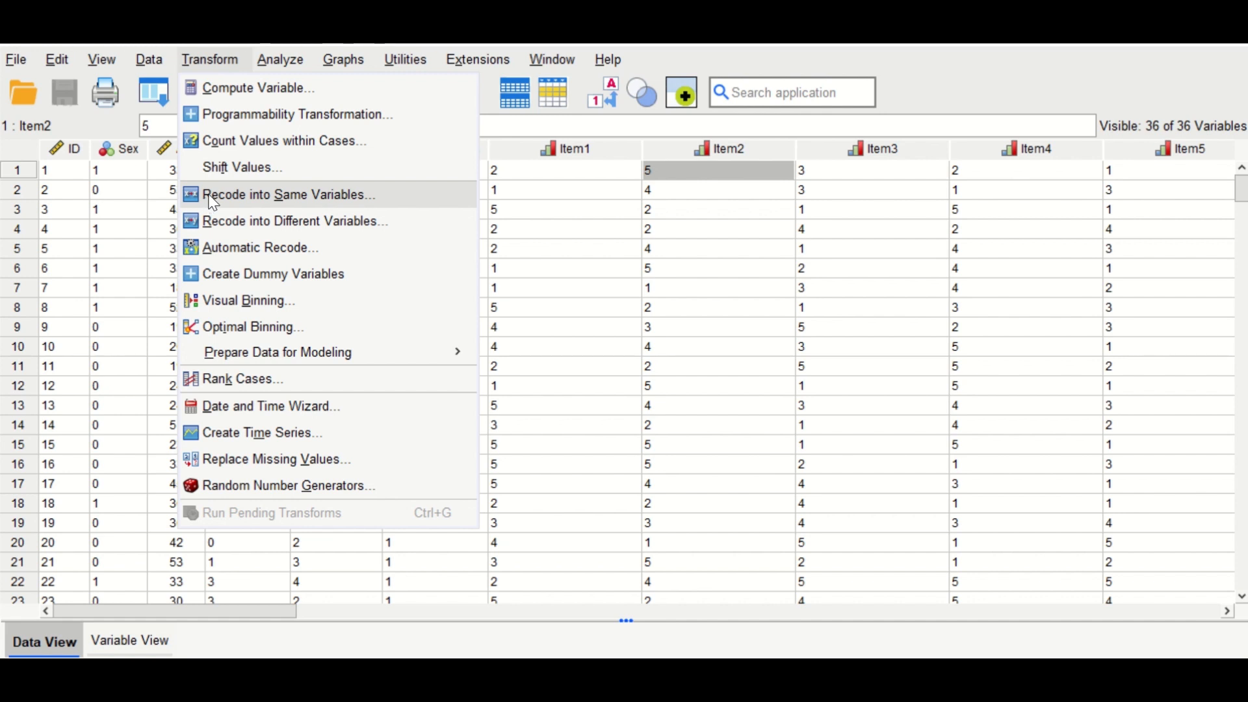
pyautogui.moveTo(229, 201)
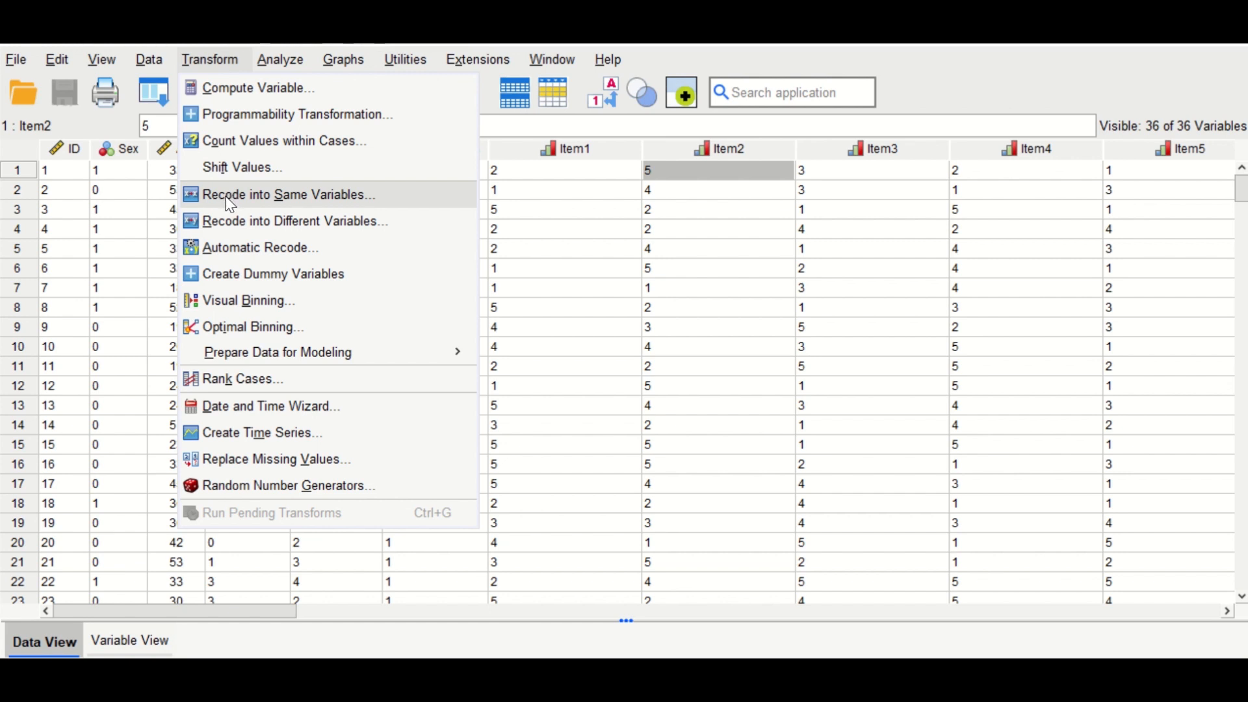
pyautogui.click(285, 194)
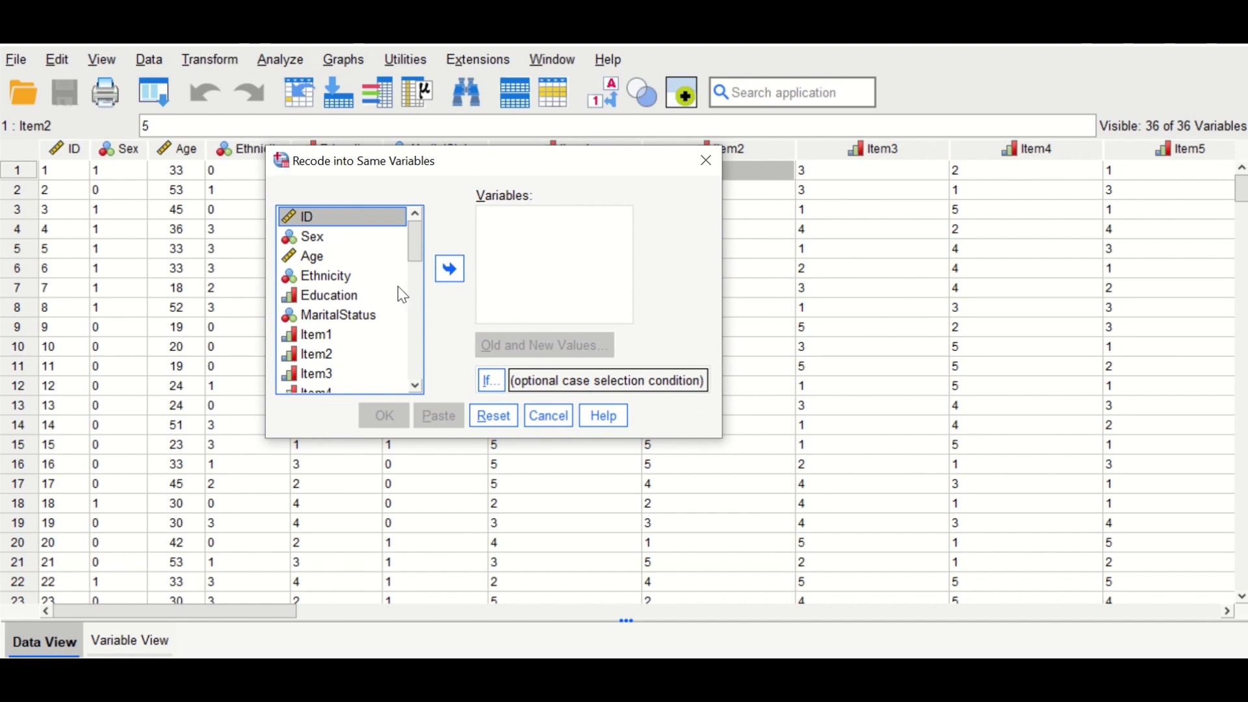
# Step: Move Item1 through Item30 into the Numeric Variables list for recoding
pyautogui.scroll(-3)
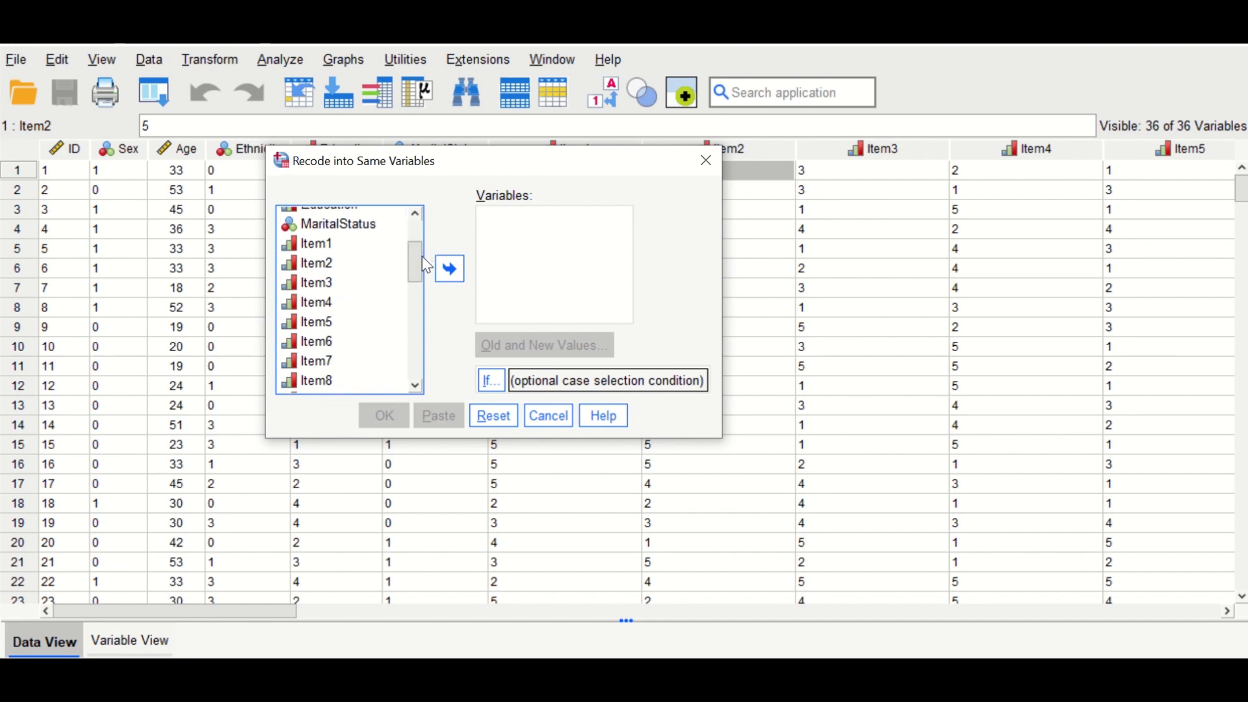
pyautogui.moveTo(376, 240)
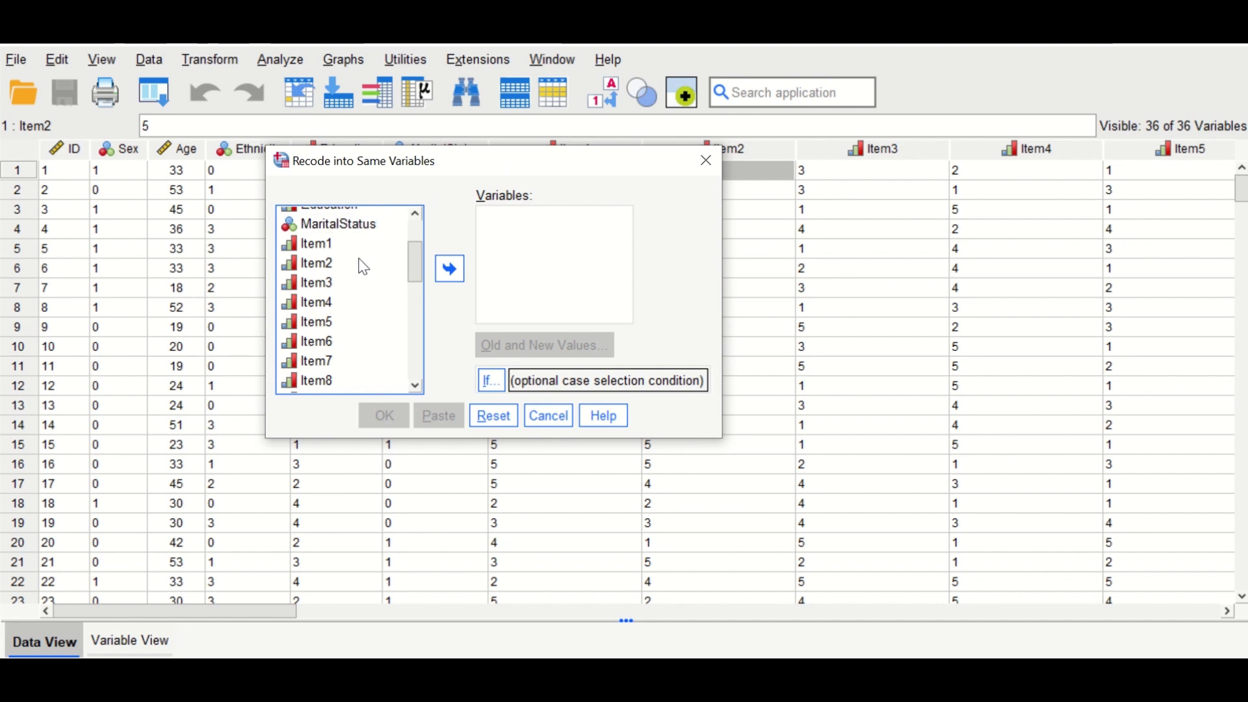
pyautogui.moveTo(325, 249)
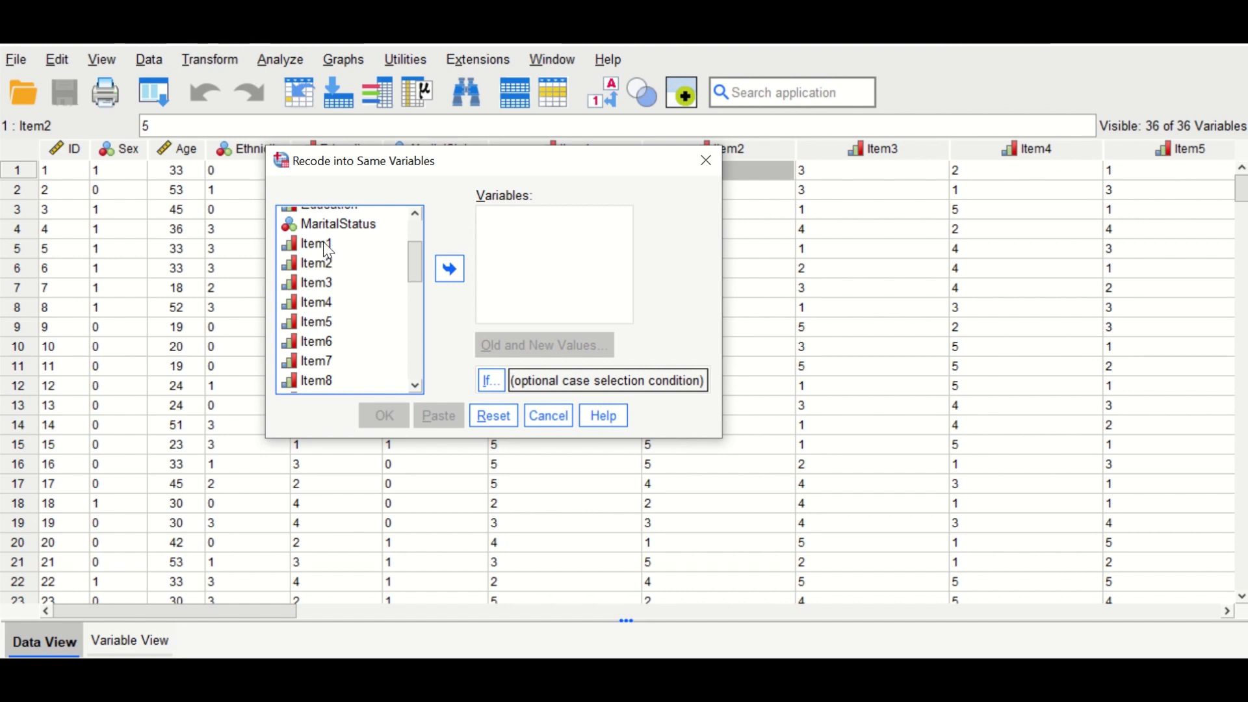
pyautogui.scroll(-3)
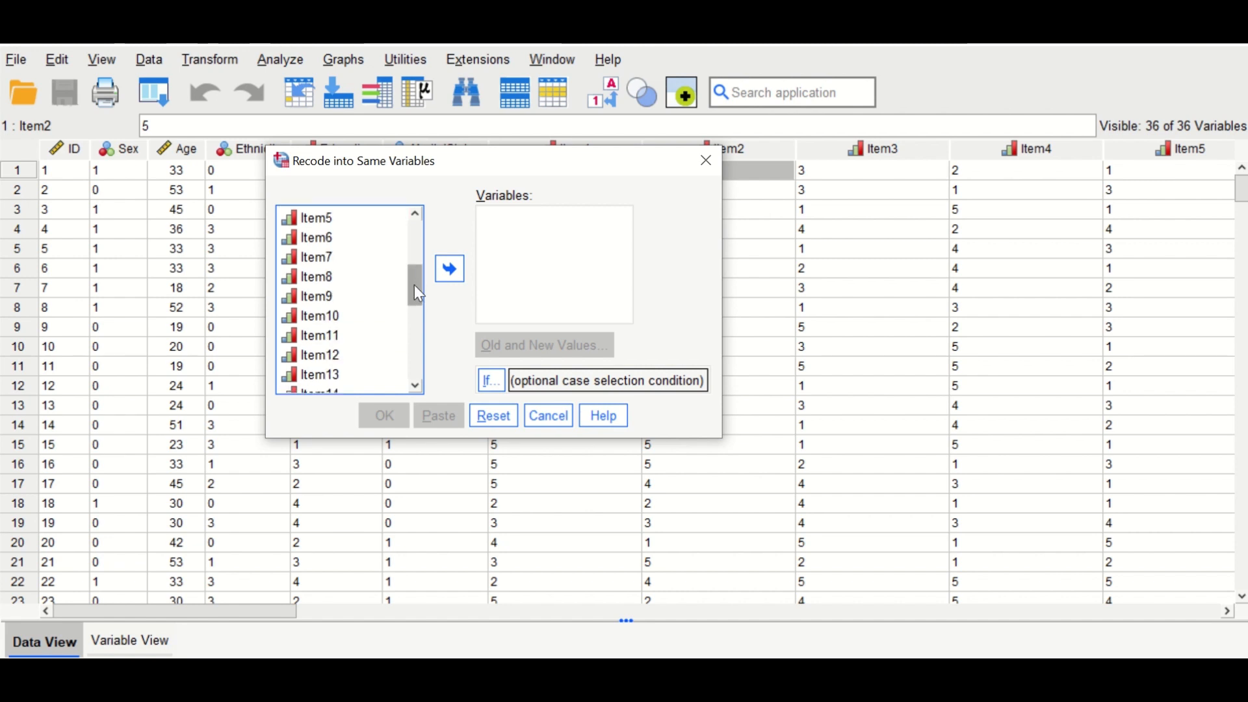
pyautogui.scroll(-3)
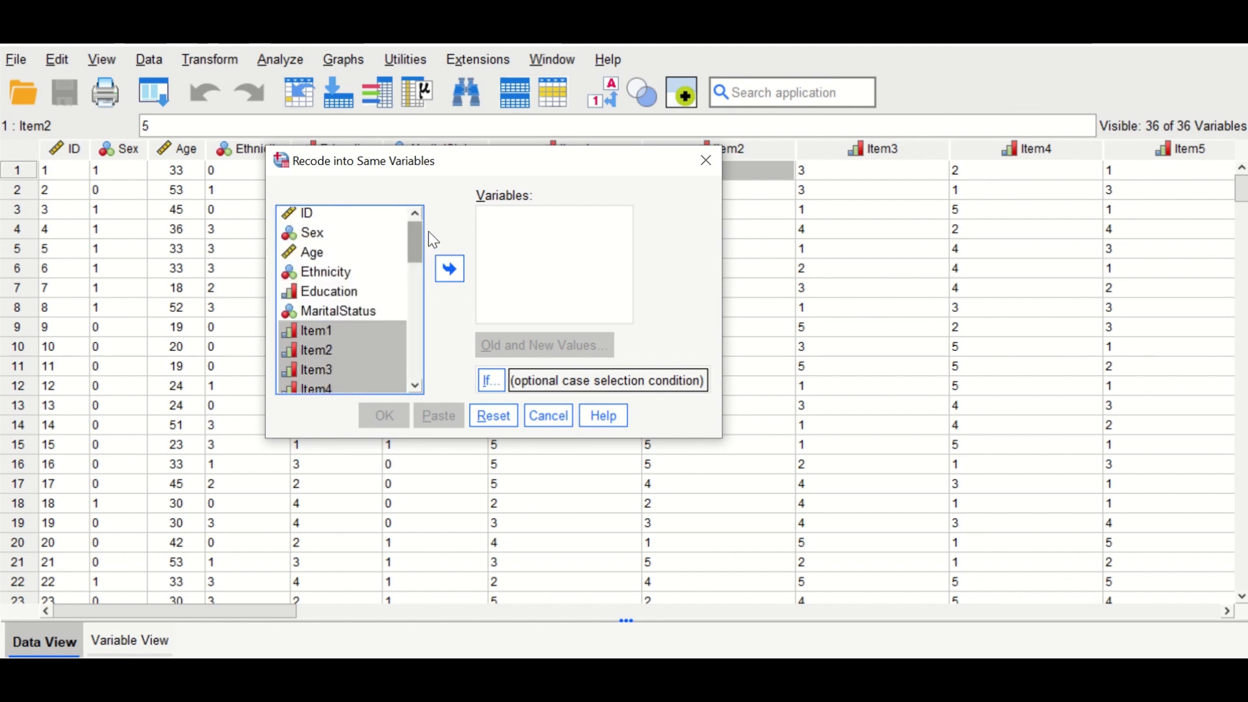
pyautogui.scroll(-3)
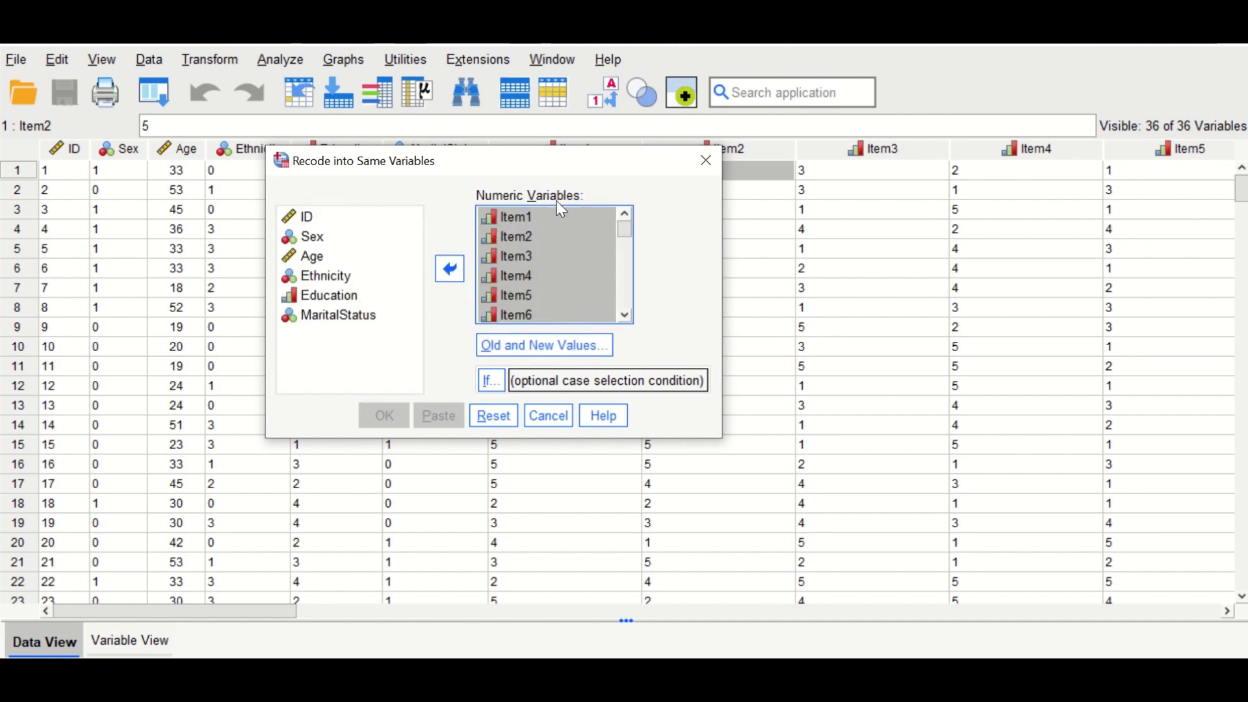
pyautogui.moveTo(589, 251)
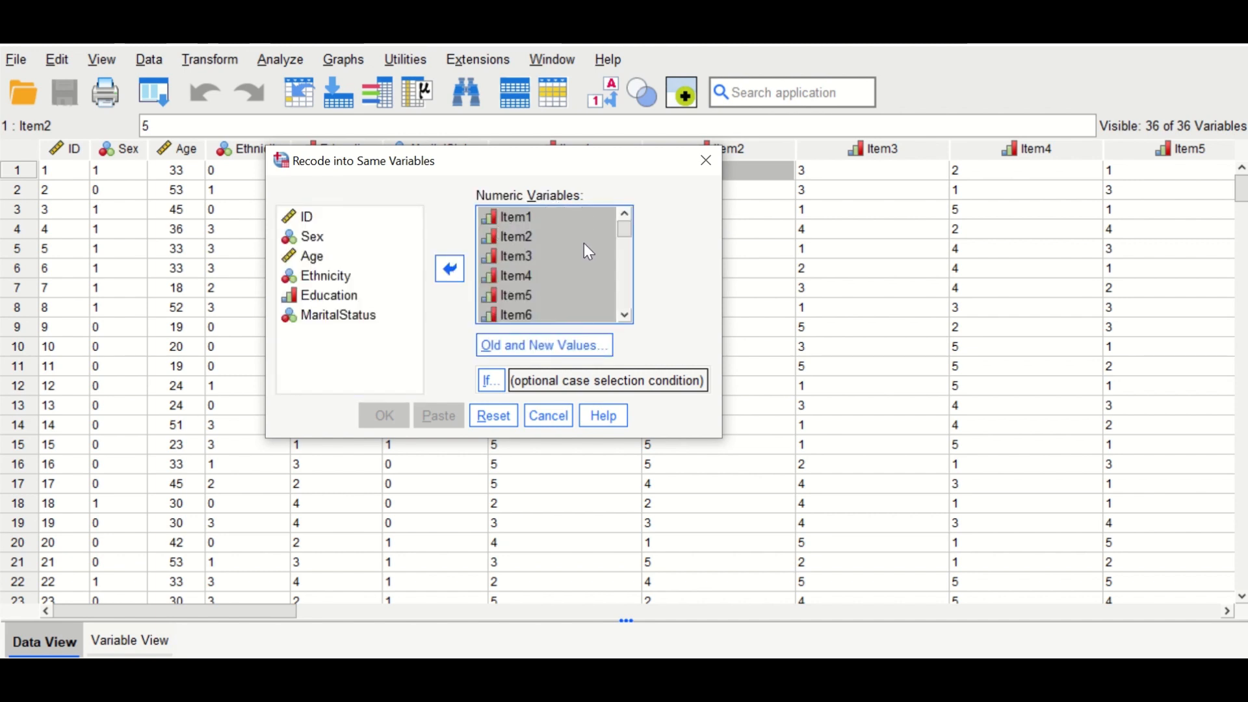
pyautogui.click(516, 237)
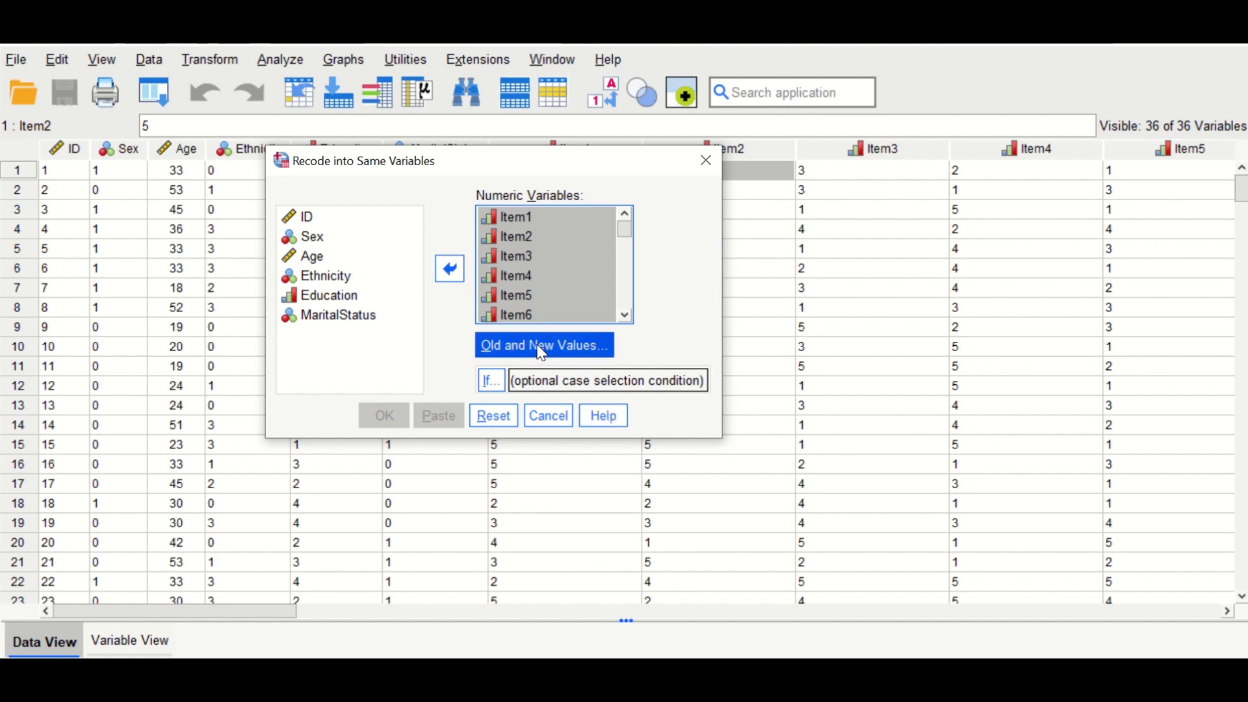
# Step: In Old and New Values, add the rules 1→5, 2→4 and 3→3
pyautogui.click(543, 345)
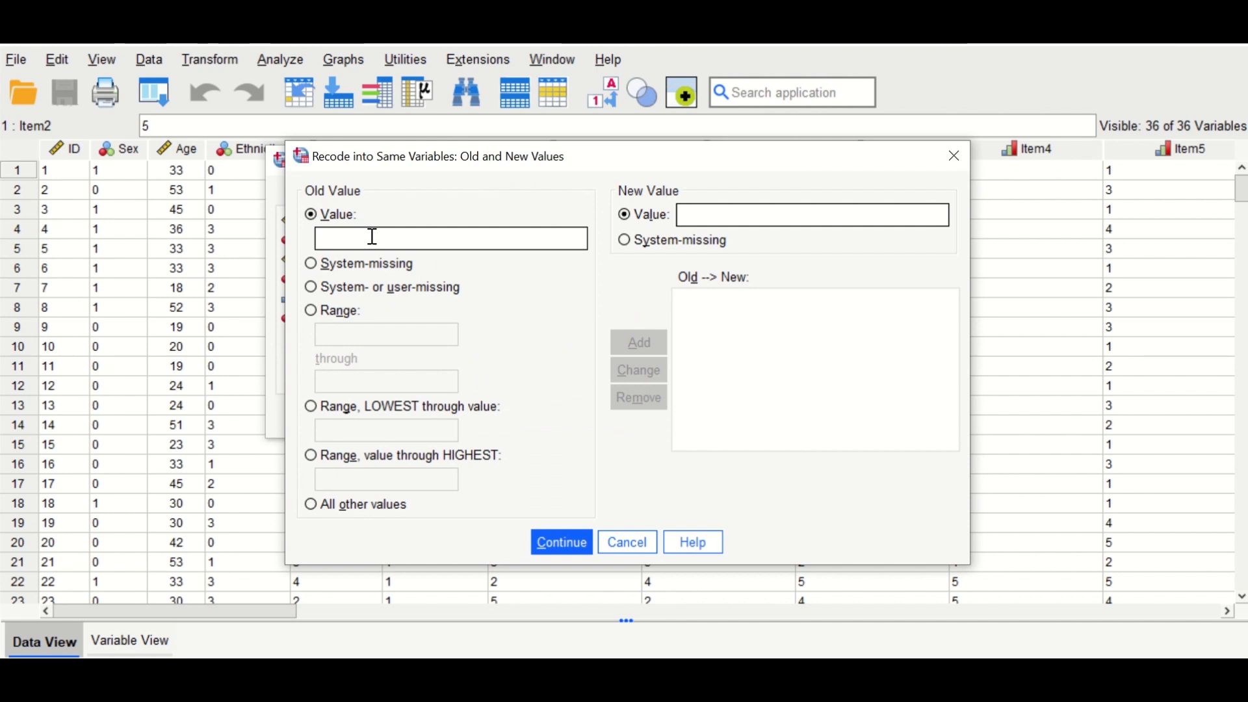
pyautogui.write('1')
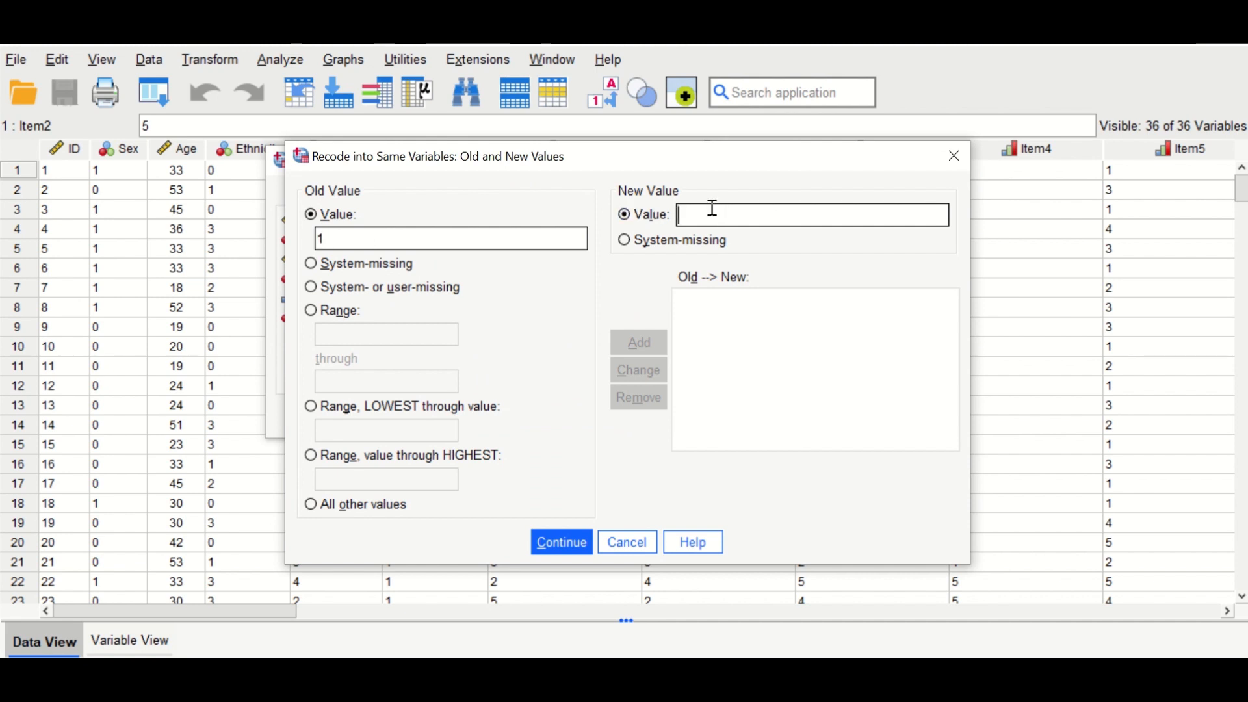
pyautogui.moveTo(515, 212)
pyautogui.write('5')
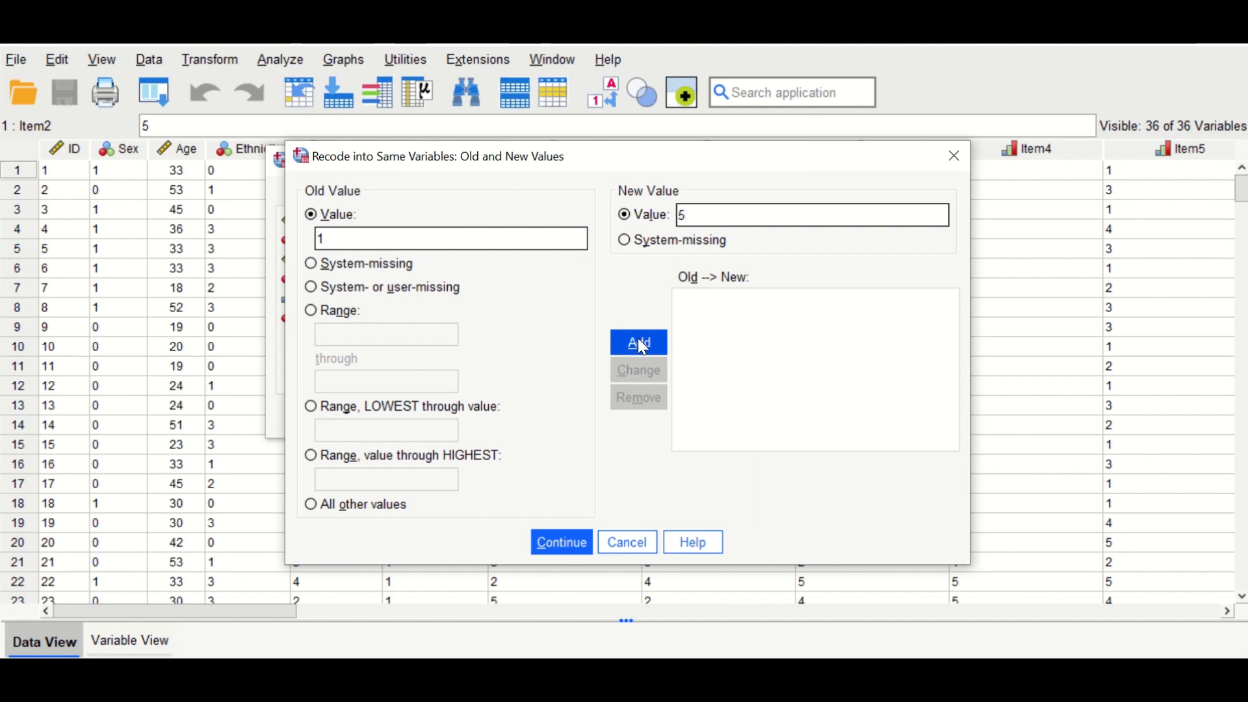
pyautogui.click(637, 342)
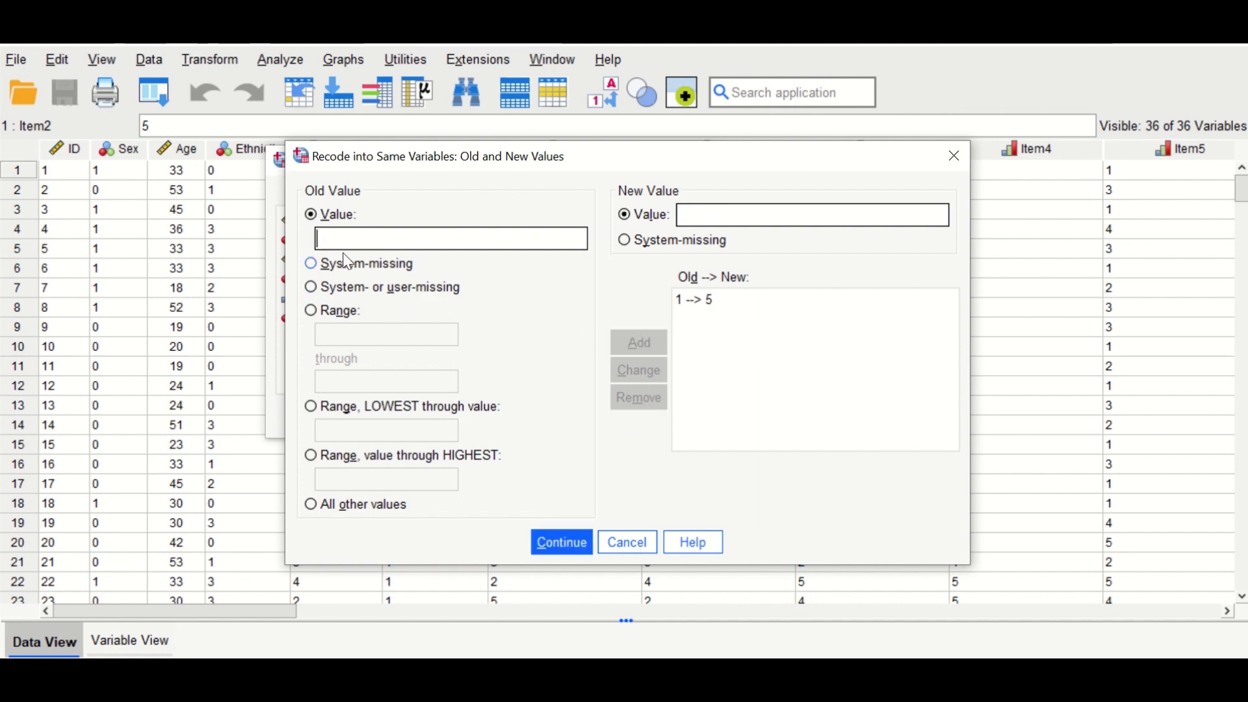
pyautogui.write('2')
pyautogui.click(812, 214)
pyautogui.write('4')
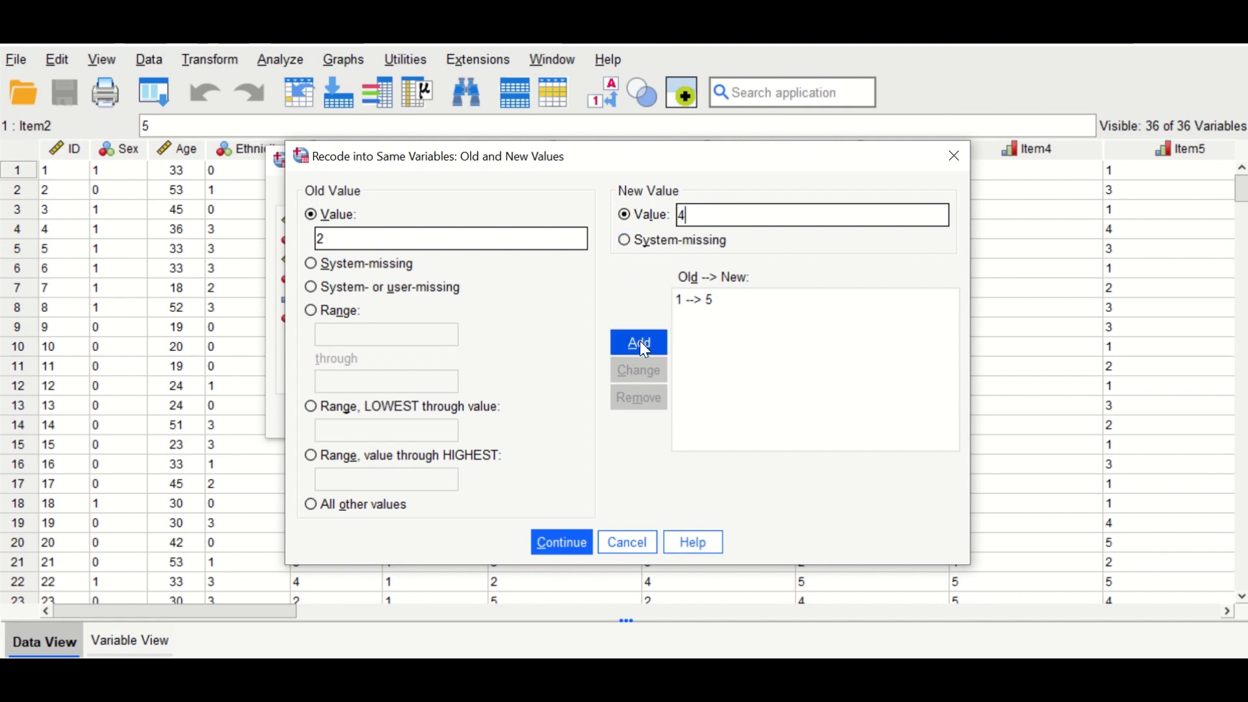
pyautogui.click(636, 342)
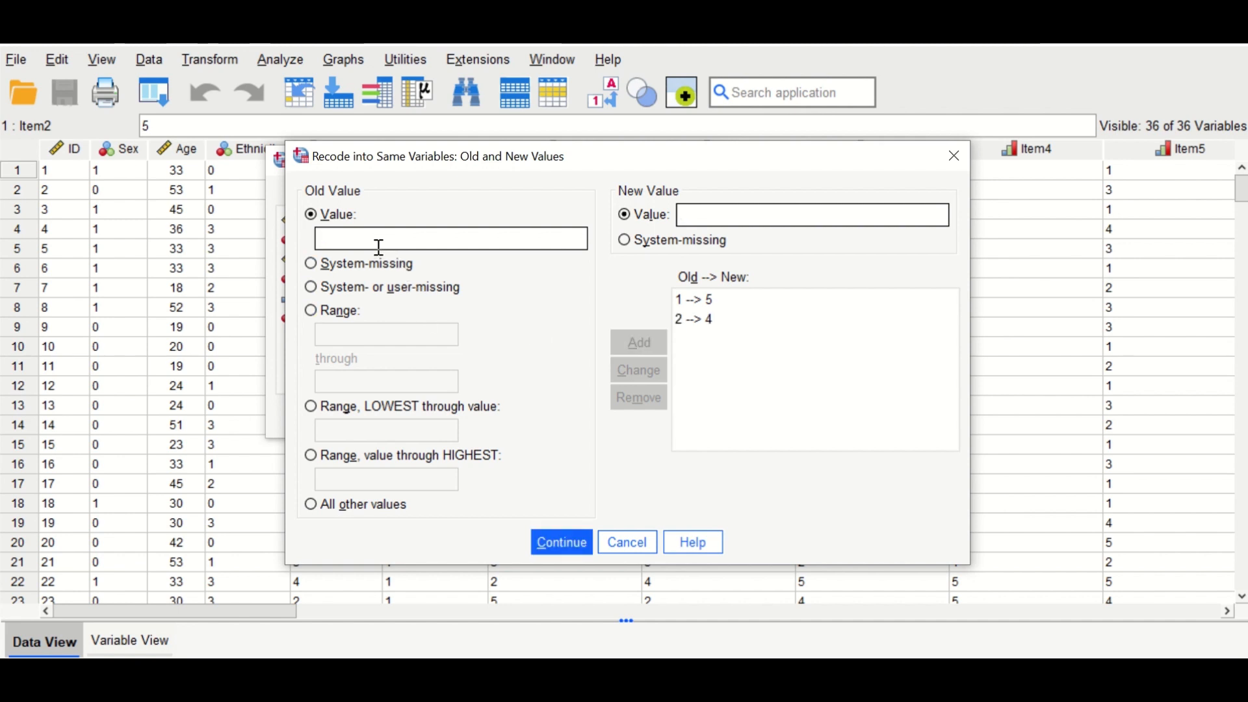
pyautogui.write('3')
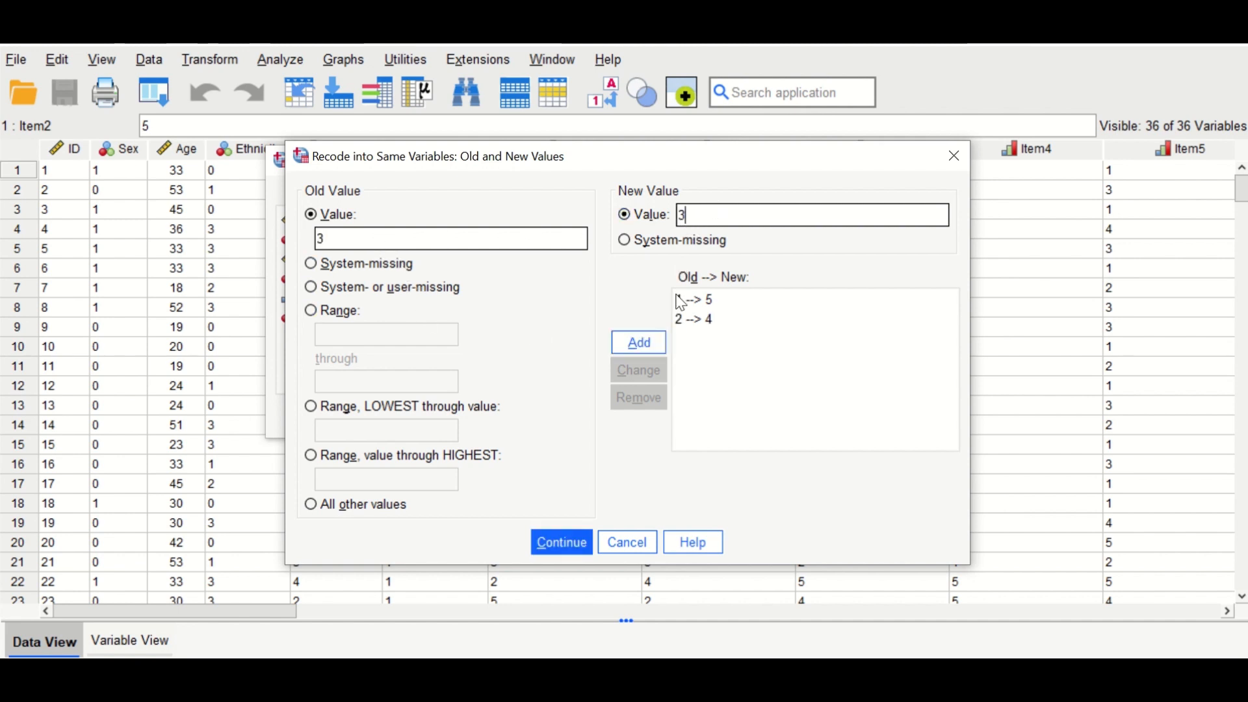
pyautogui.click(637, 342)
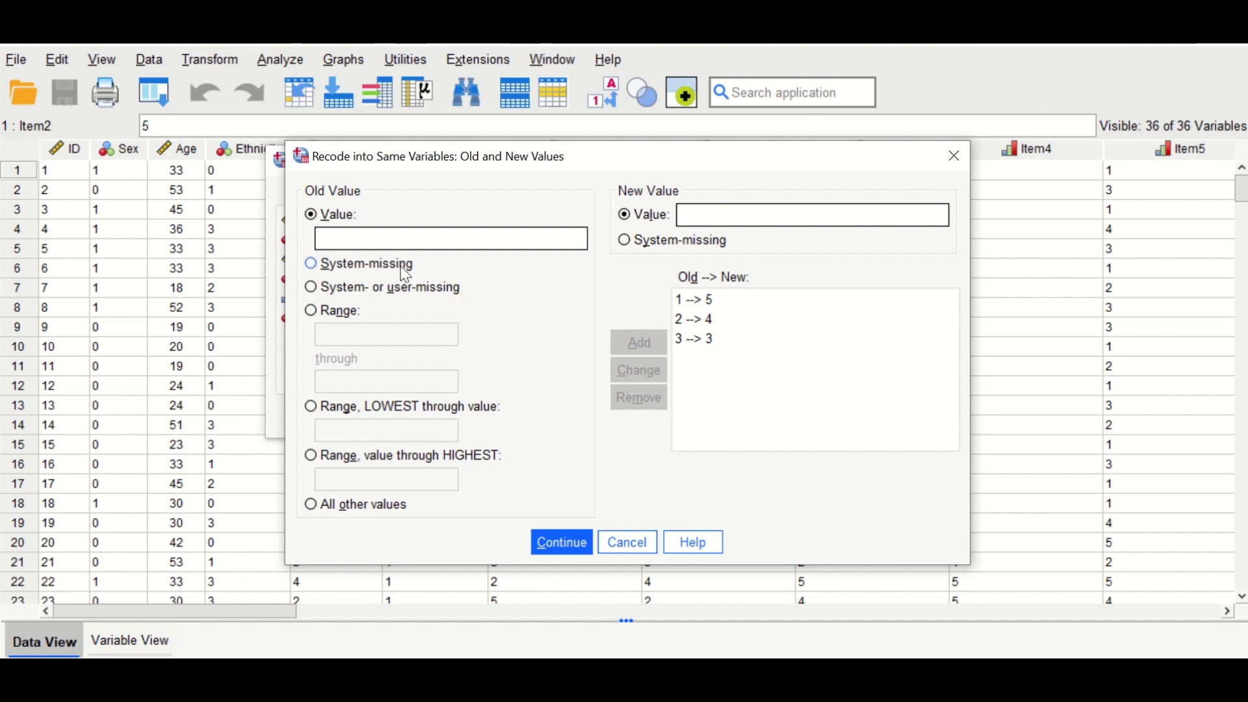
# Step: Add the remaining rules 4→2 and 5→1 to complete the reversal
pyautogui.click(449, 238)
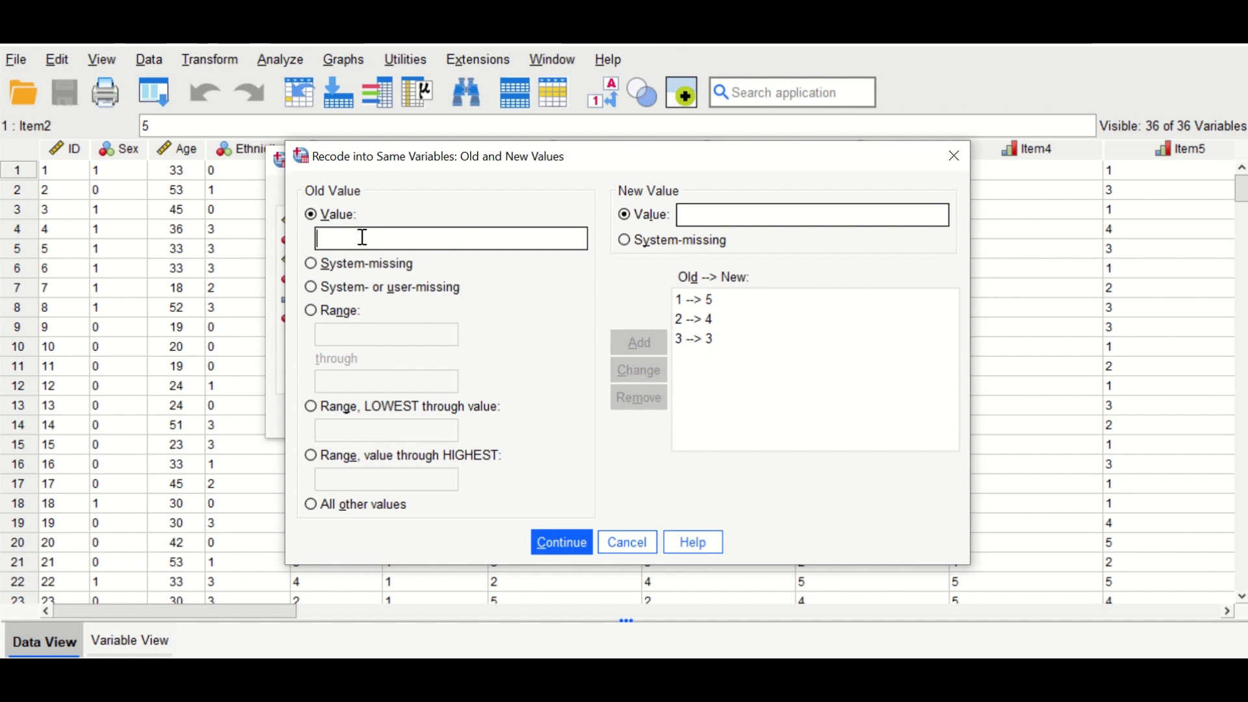
pyautogui.write('4')
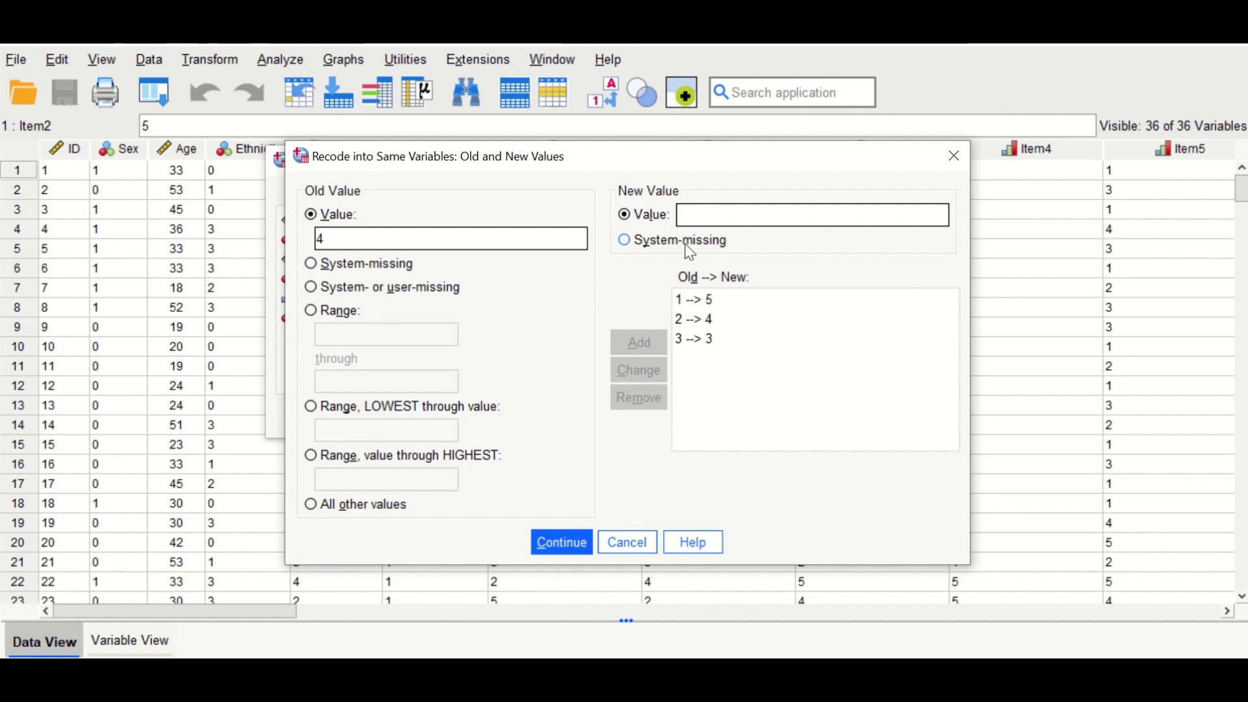
pyautogui.write('2')
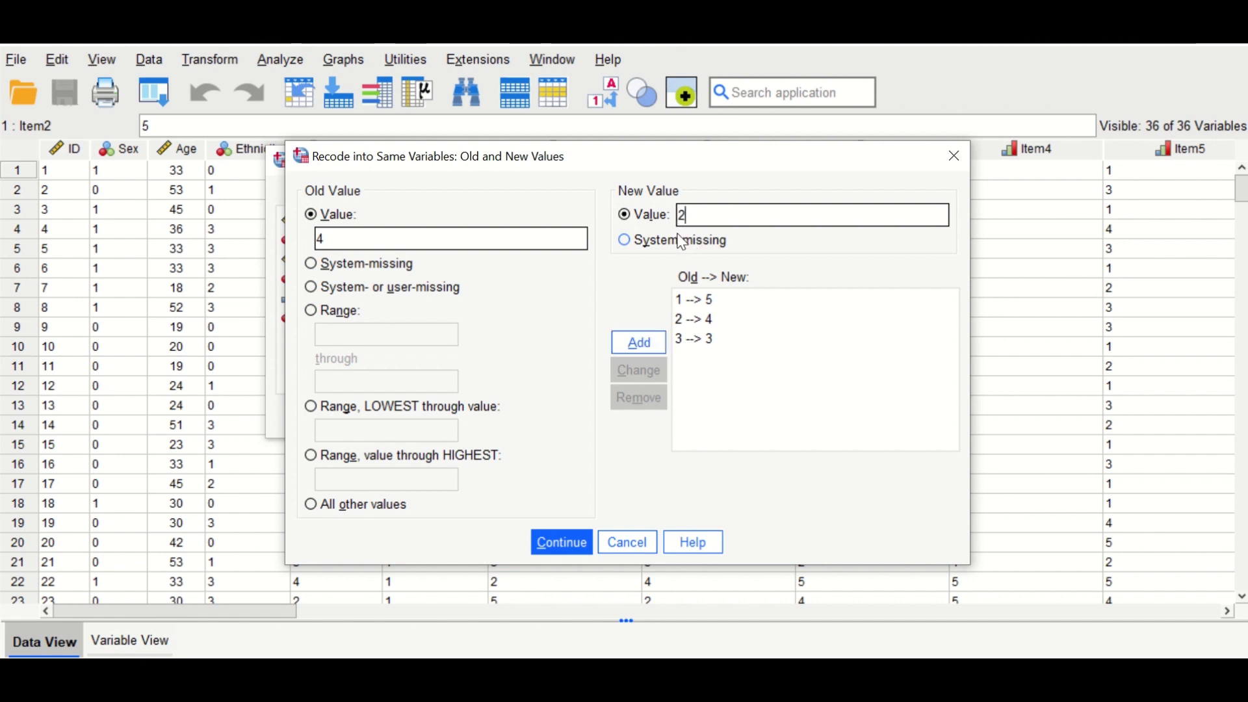
pyautogui.click(636, 342)
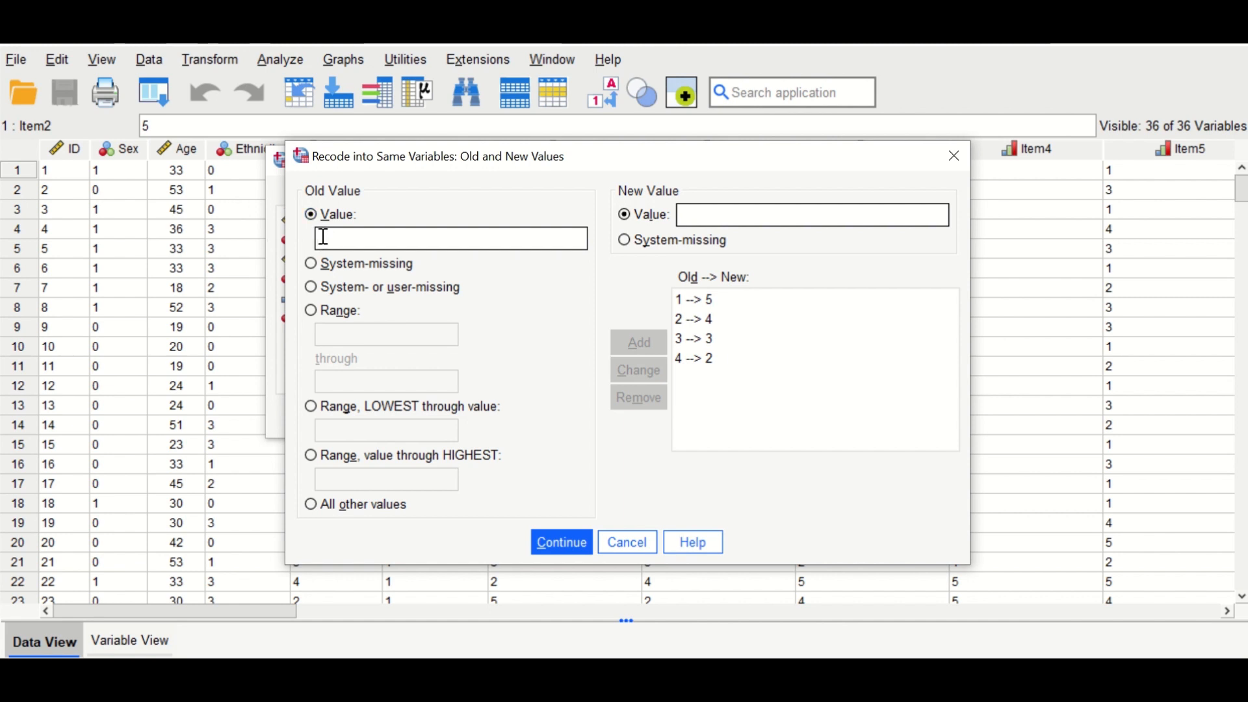
pyautogui.write('5')
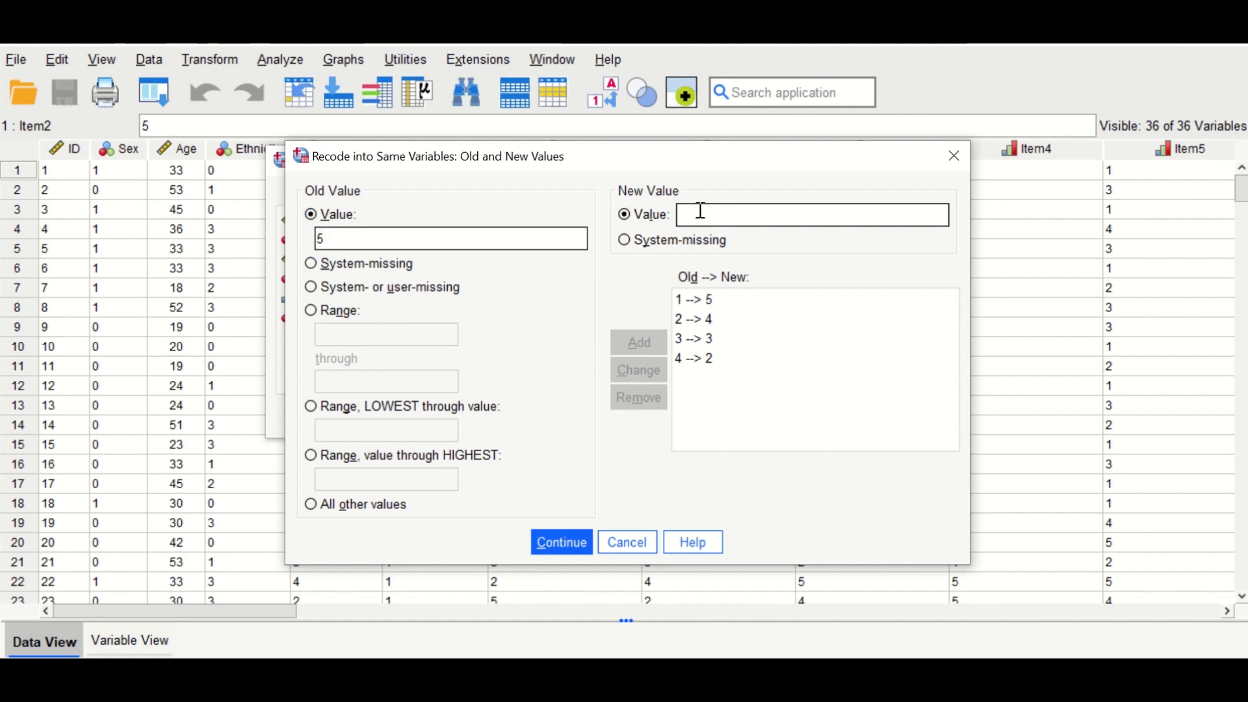
pyautogui.click(637, 342)
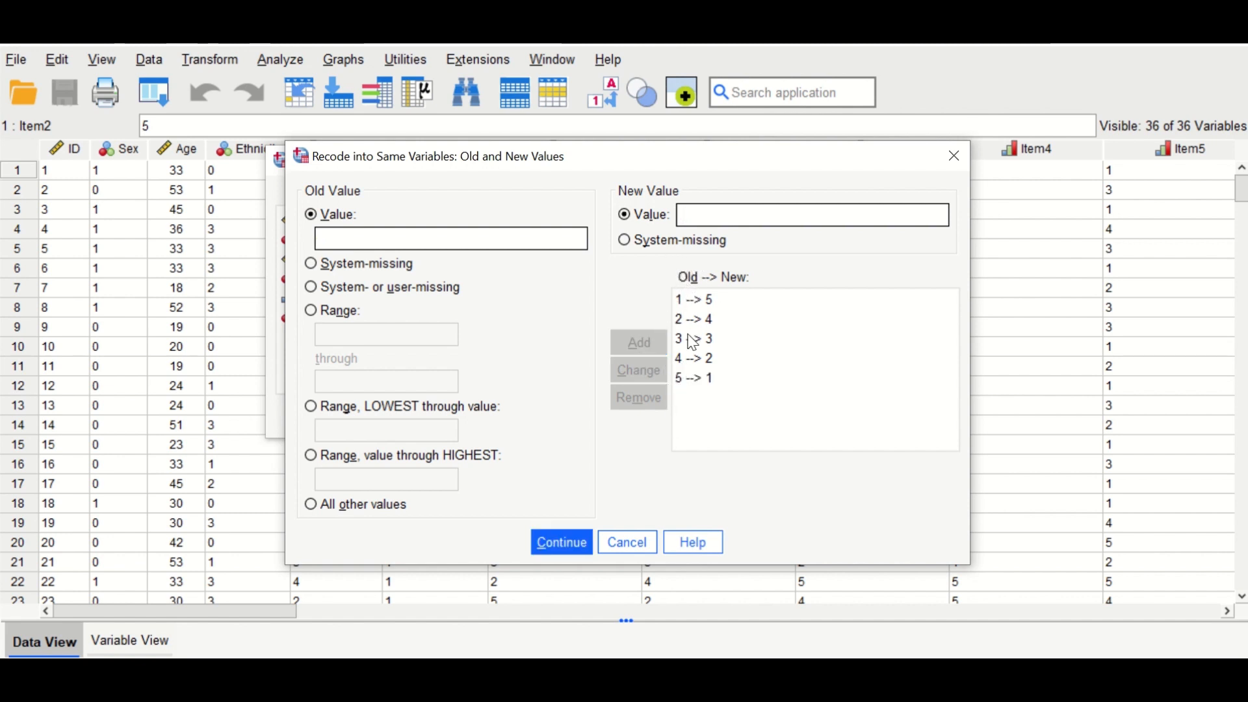
pyautogui.moveTo(730, 303)
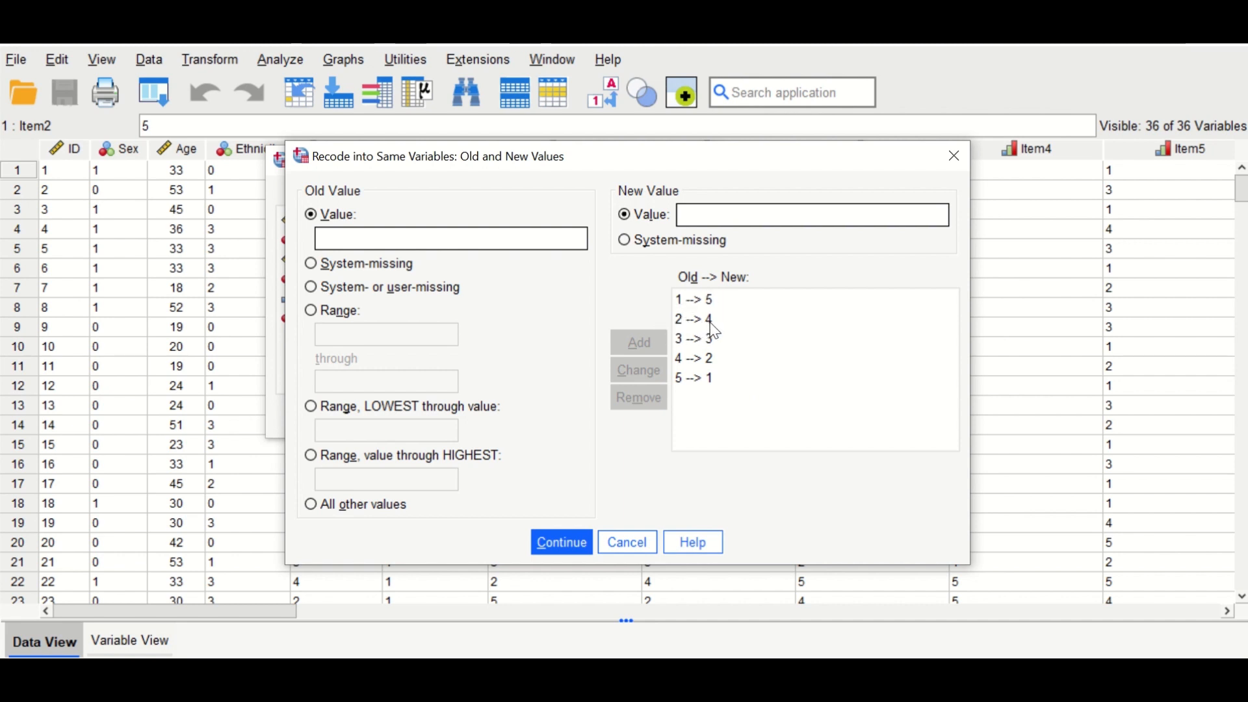
pyautogui.moveTo(717, 338)
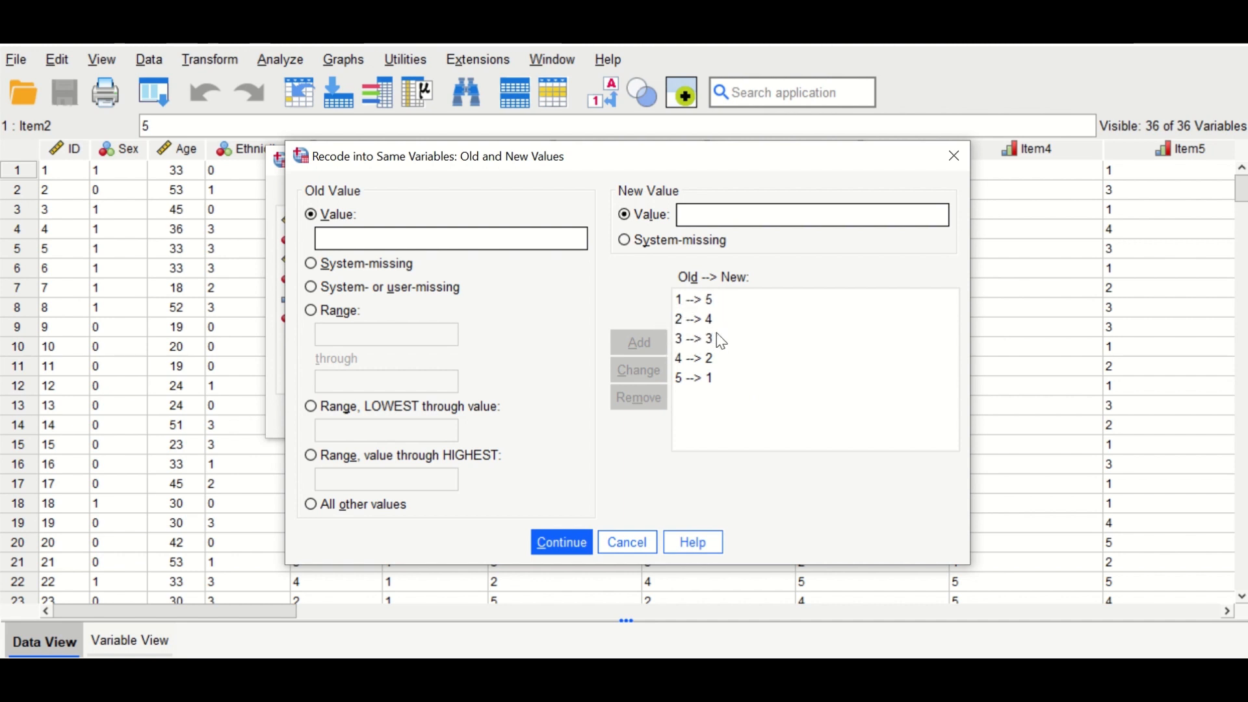
pyautogui.moveTo(653, 409)
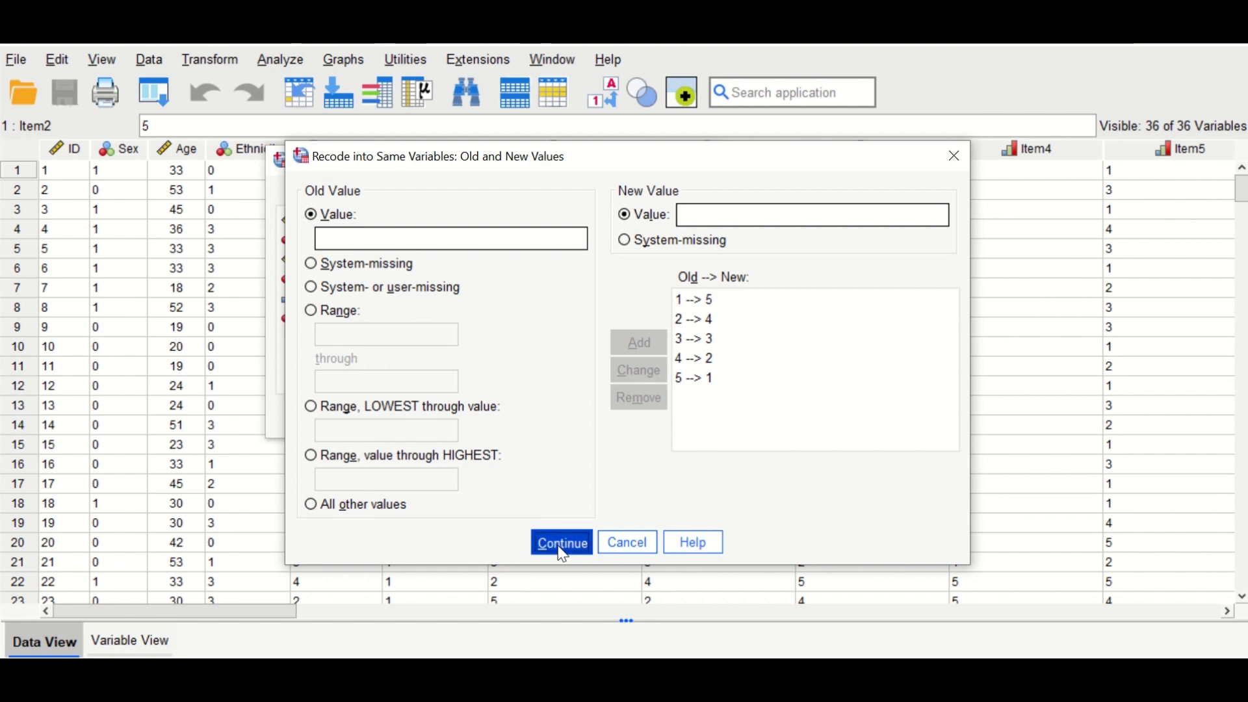
# Step: Confirm the mappings and run the recode so Item1 onward hold reversed scores
pyautogui.click(561, 541)
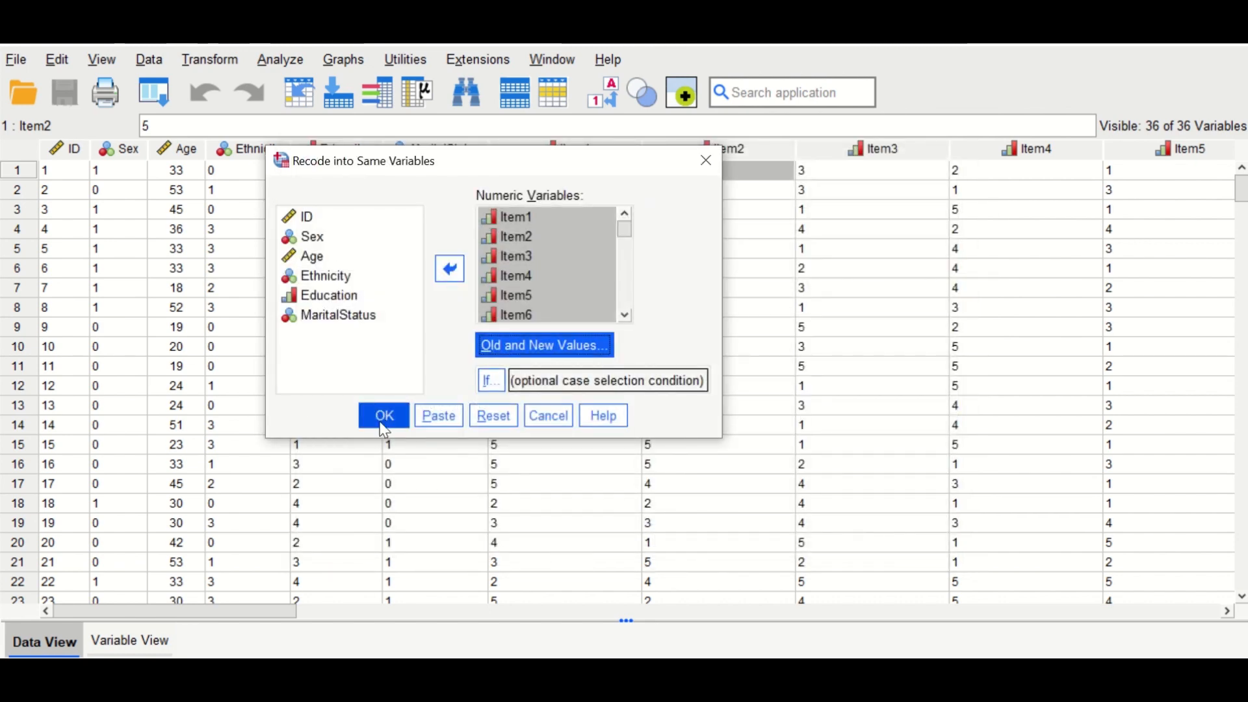
pyautogui.click(382, 415)
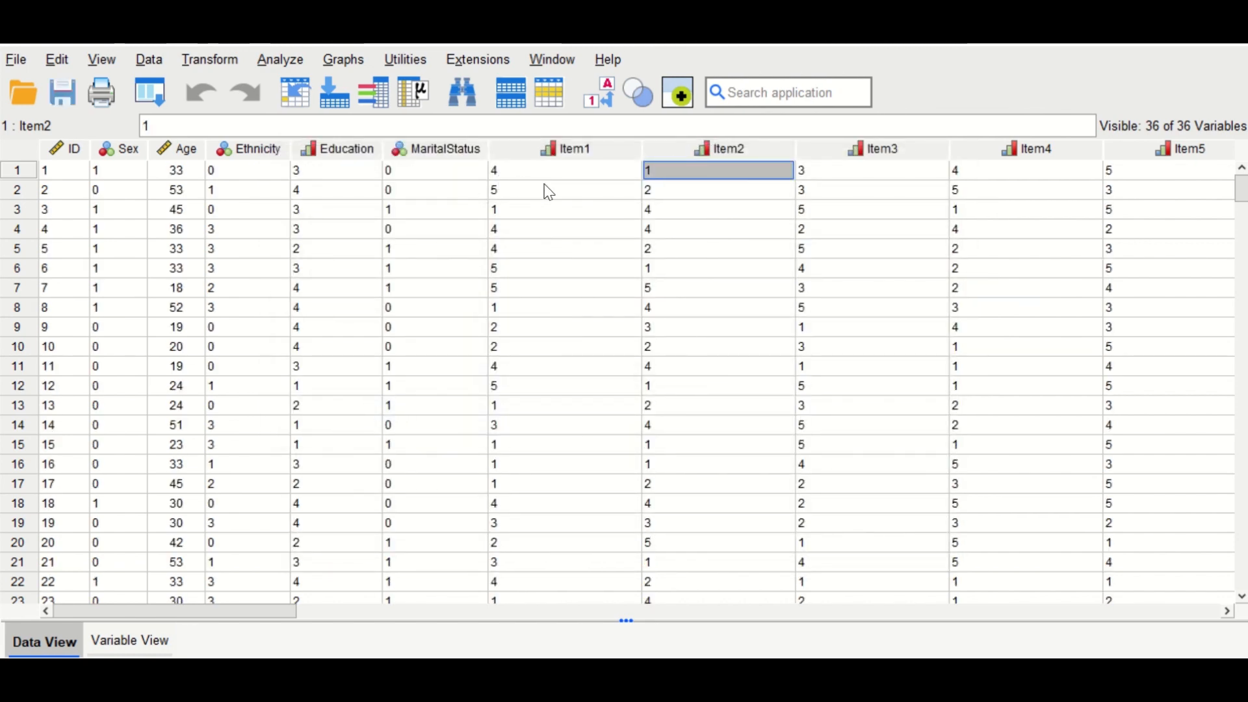
pyautogui.moveTo(531, 175)
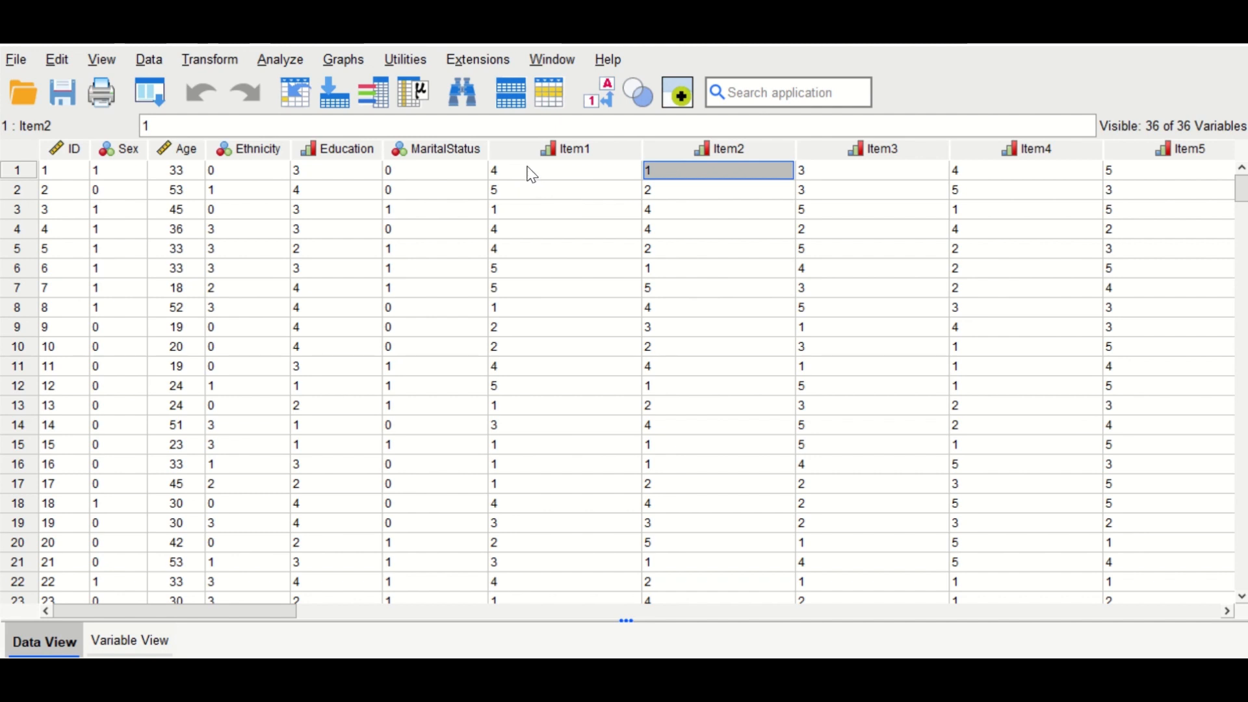
pyautogui.moveTo(523, 190)
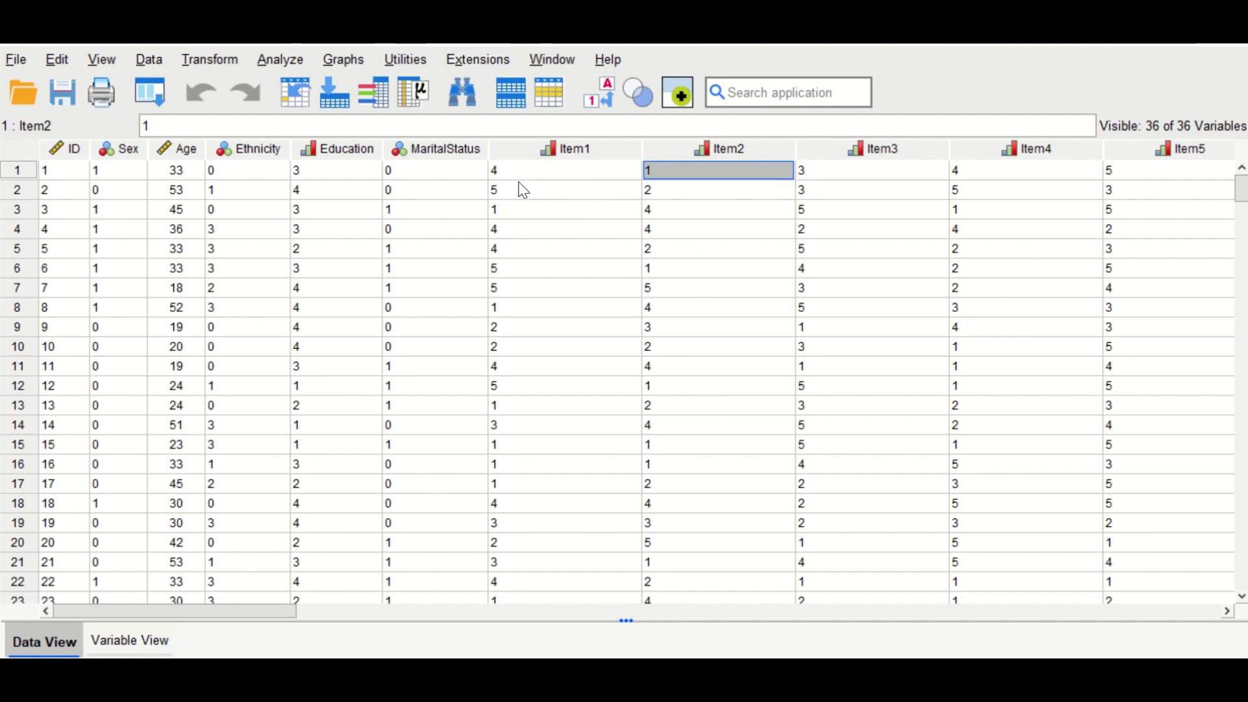
pyautogui.moveTo(529, 187)
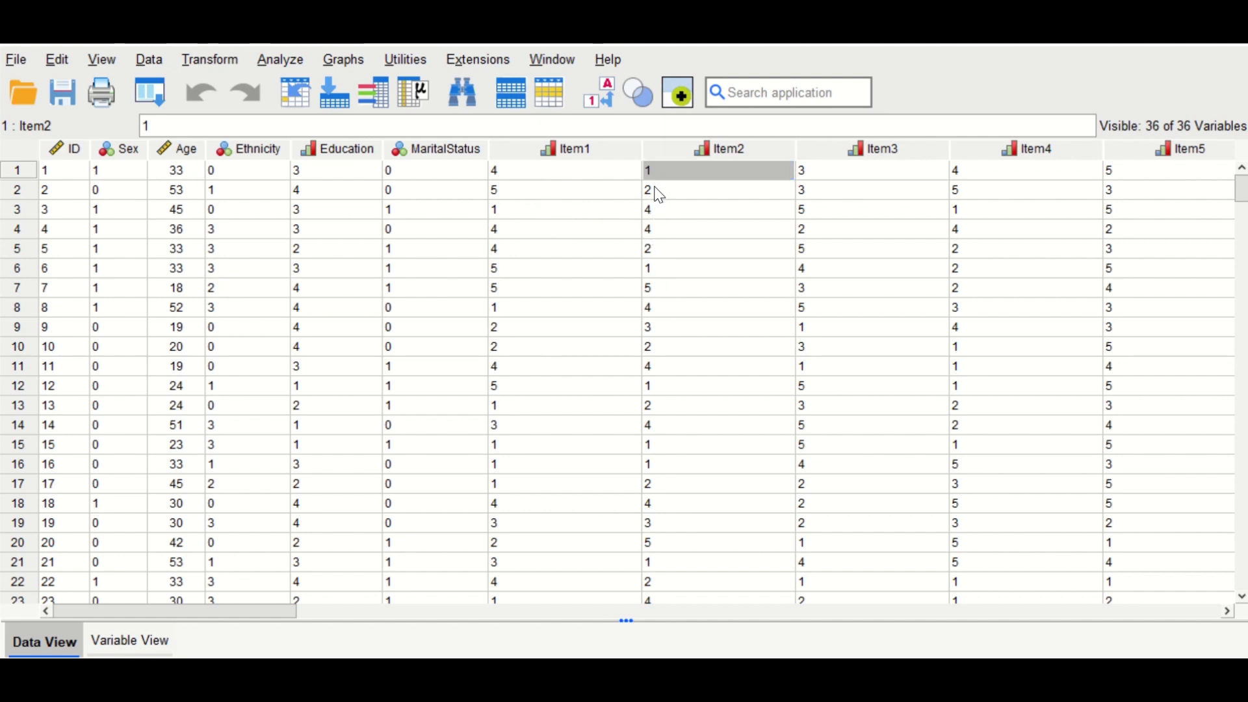
pyautogui.moveTo(663, 184)
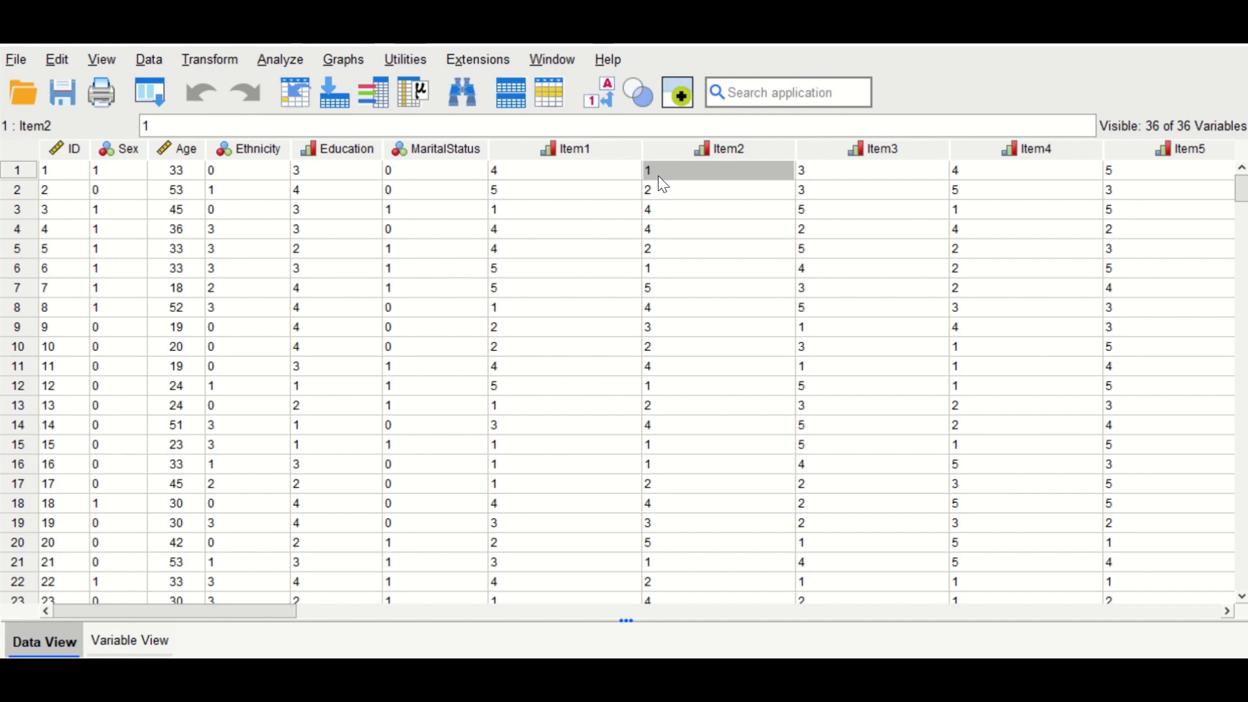
pyautogui.moveTo(652, 300)
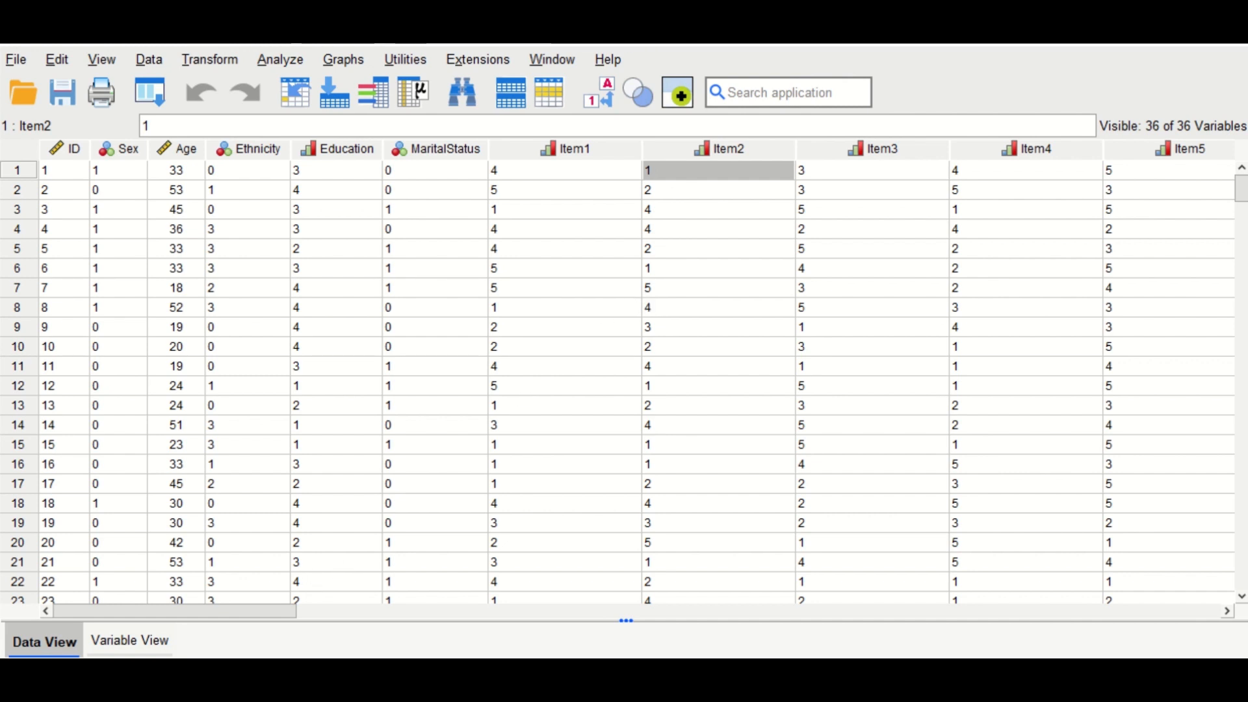
# Step: In Variable View, clear all five existing agreement labels from Item1's Value Labels
pyautogui.click(129, 641)
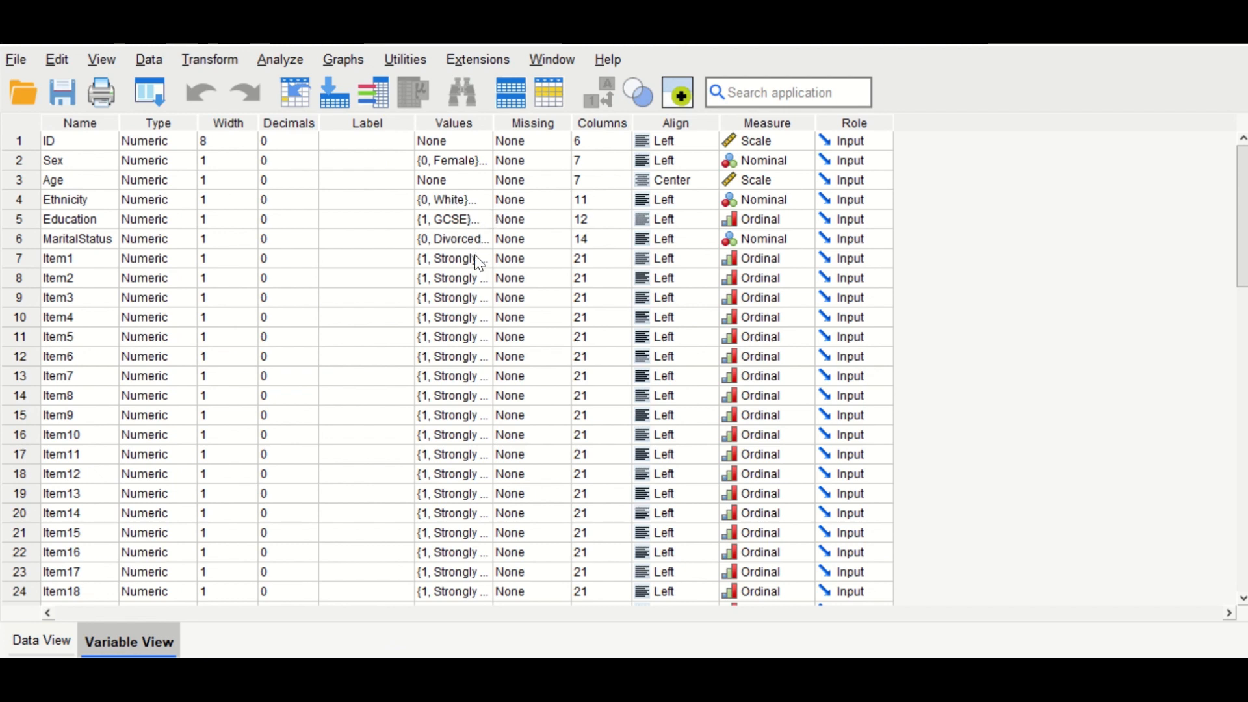
pyautogui.click(452, 257)
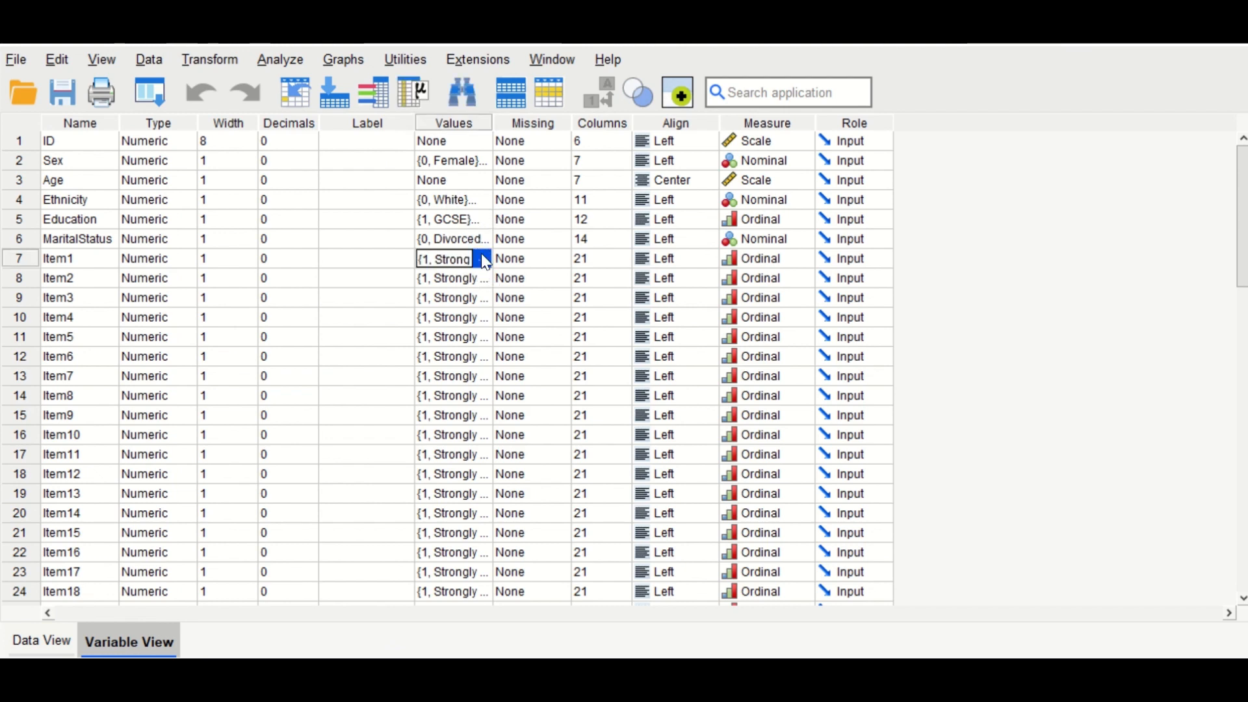
pyautogui.click(483, 257)
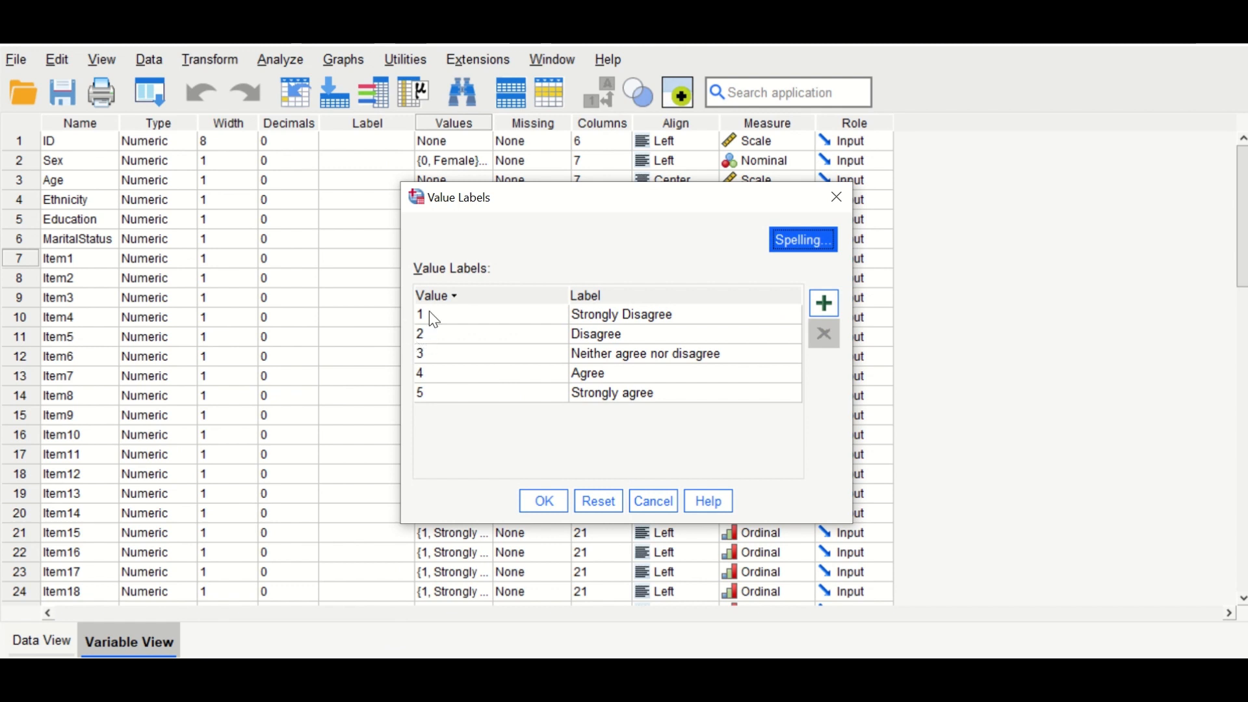
pyautogui.moveTo(739, 272)
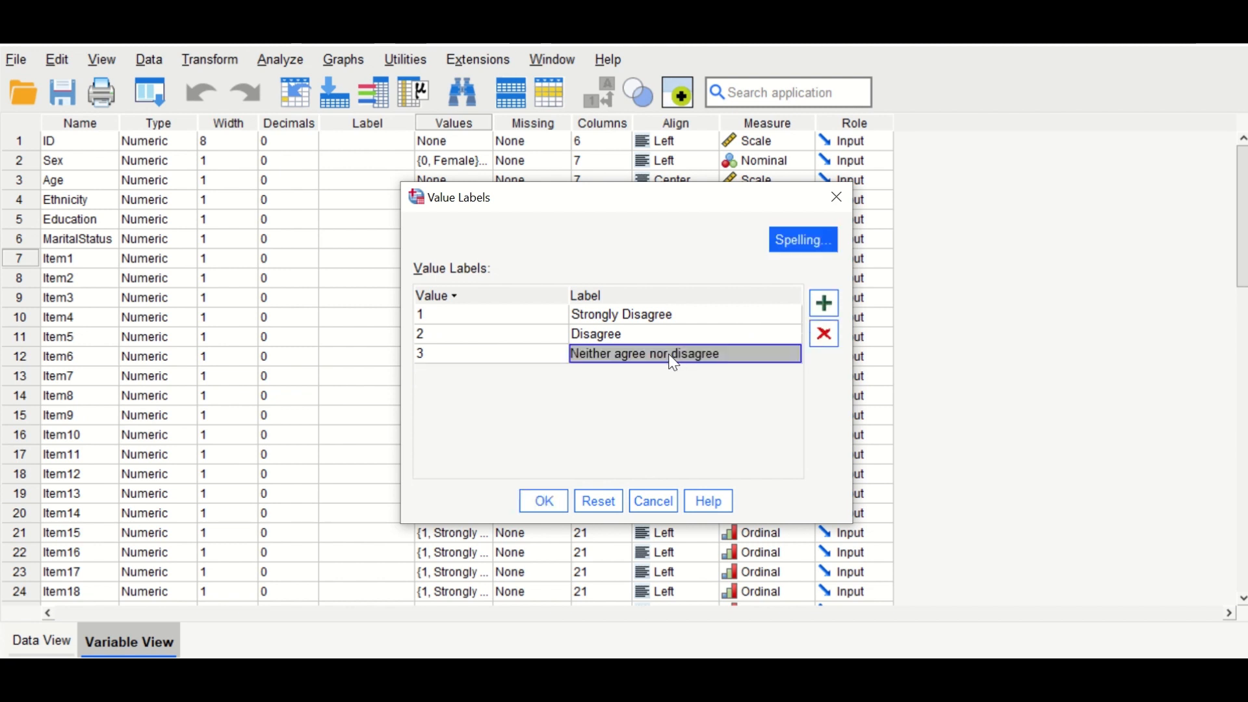
pyautogui.click(824, 334)
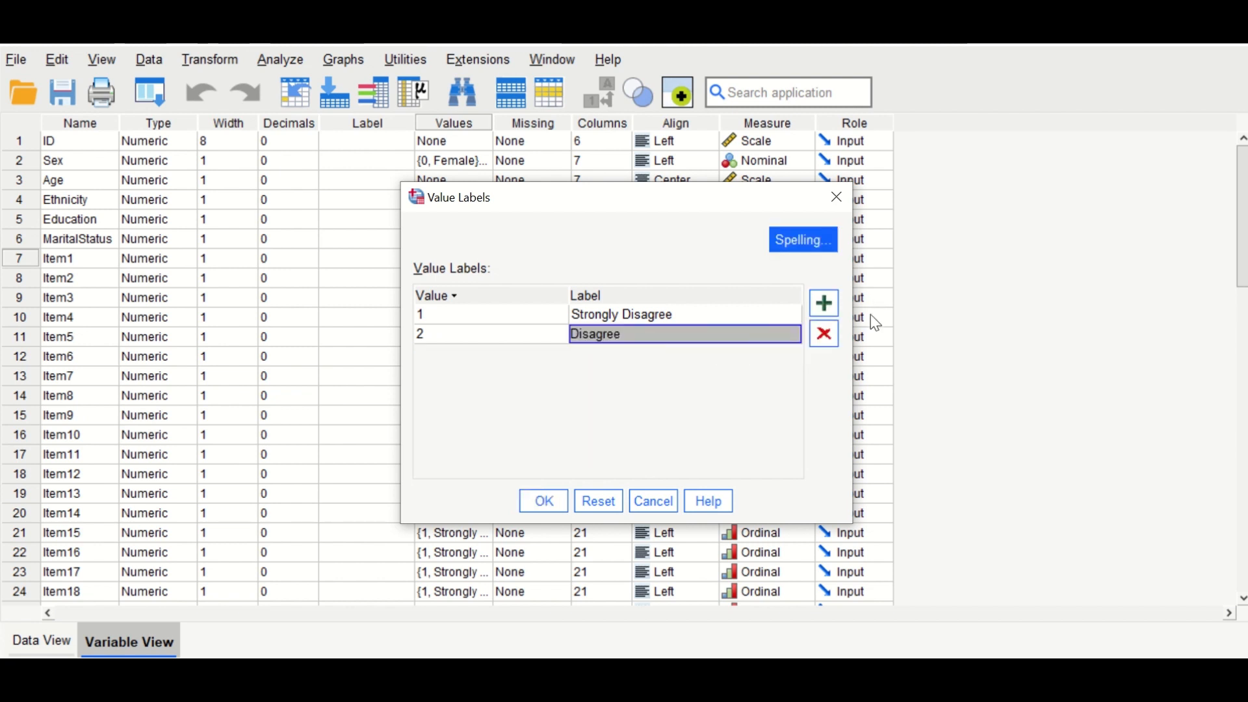
pyautogui.click(824, 334)
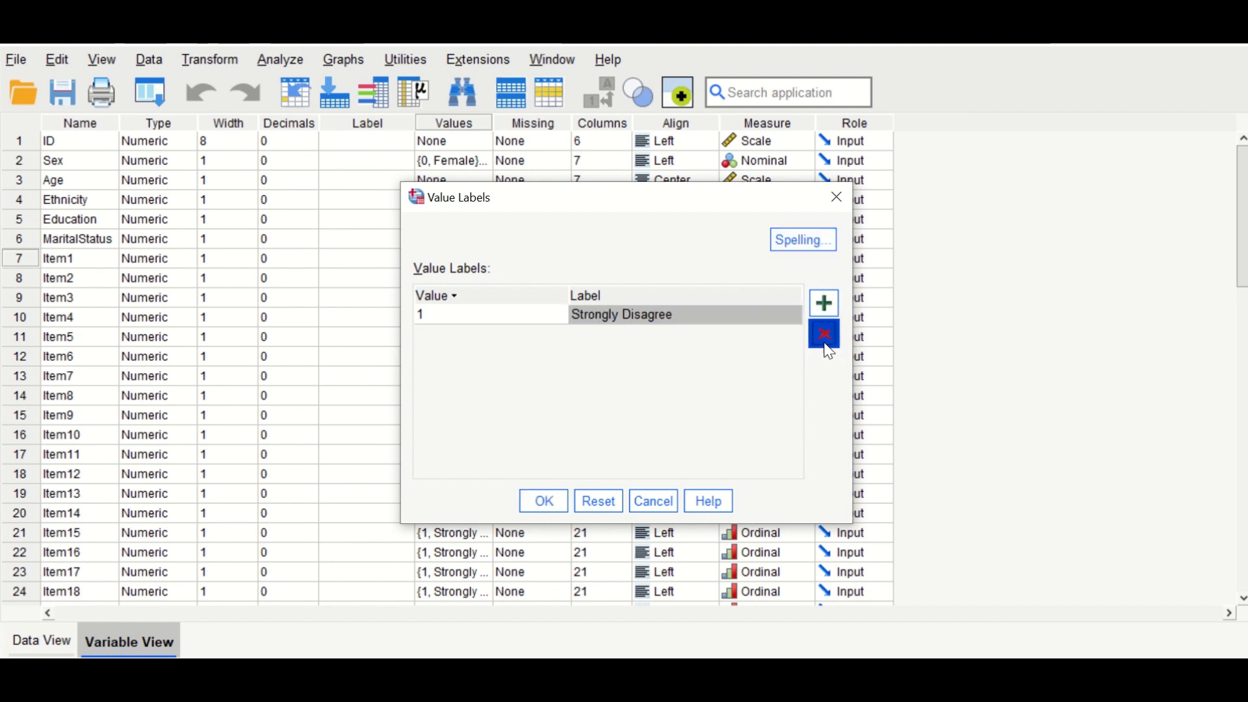
pyautogui.click(824, 333)
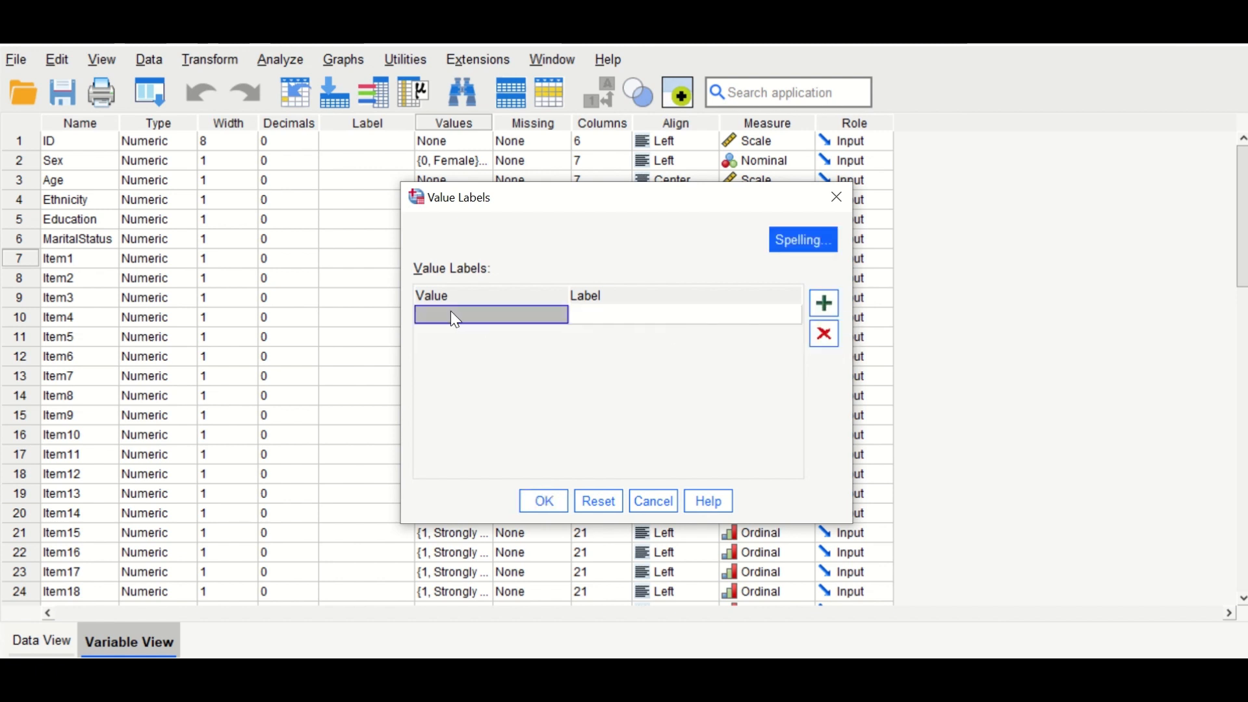
# Step: Add labels 1 Strongly Agree, 2 Agree and 3 Neither agree or disagree
pyautogui.write('1')
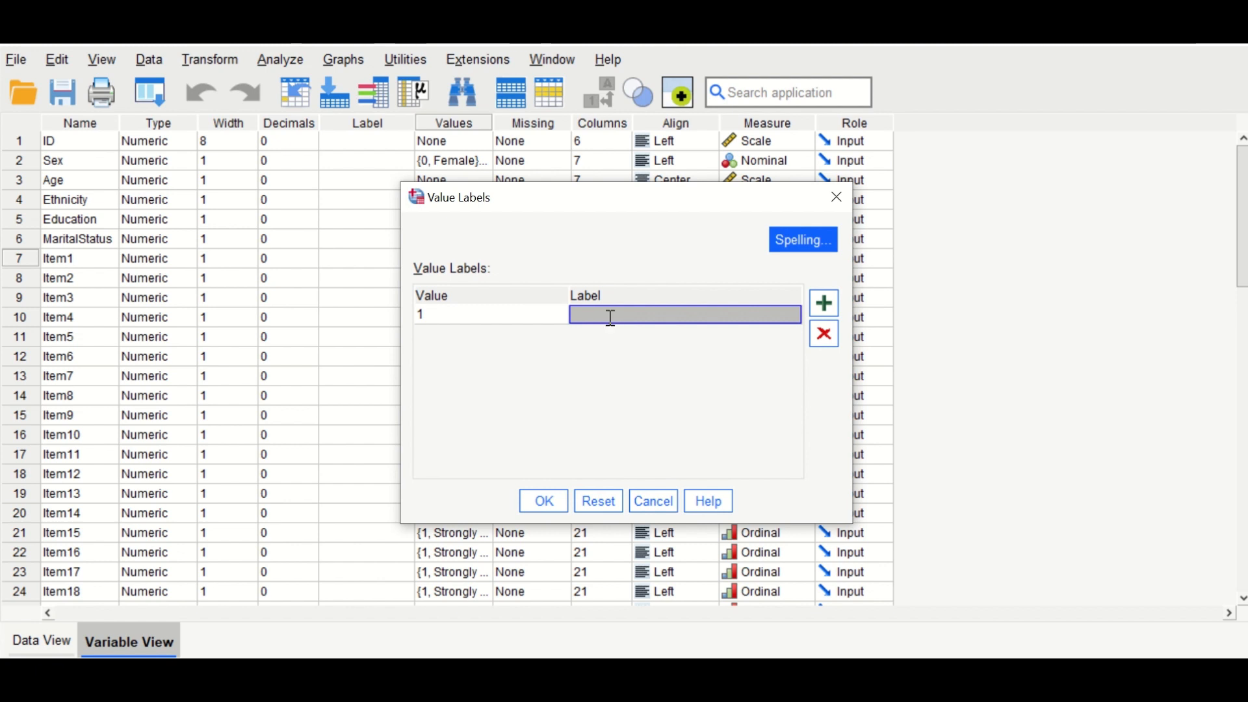
pyautogui.write('Strongly Agt')
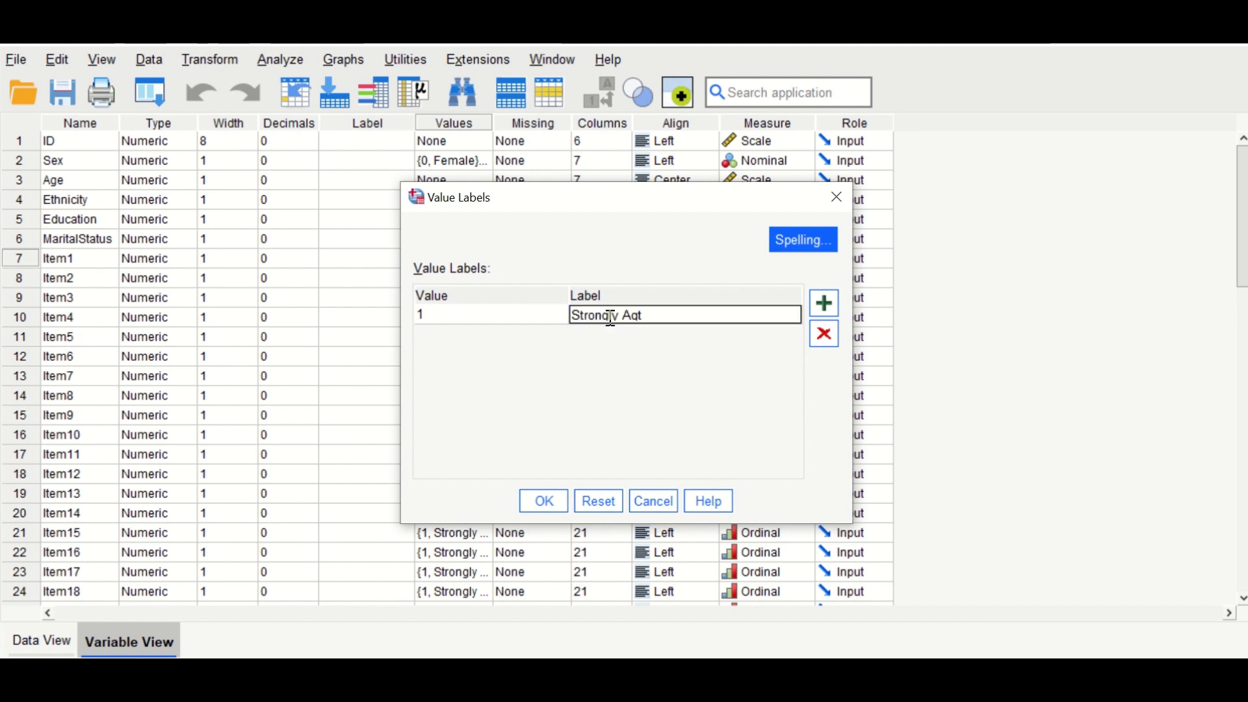
pyautogui.press('Backspace')
pyautogui.write('ree')
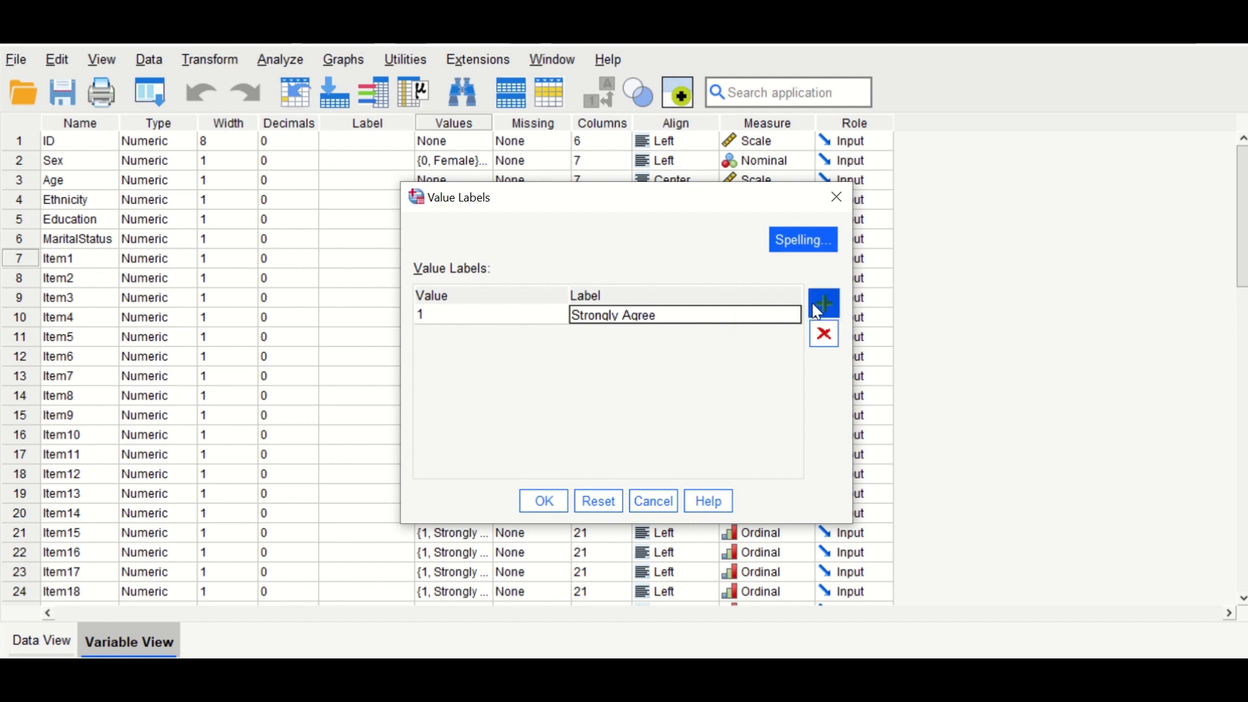
pyautogui.click(824, 303)
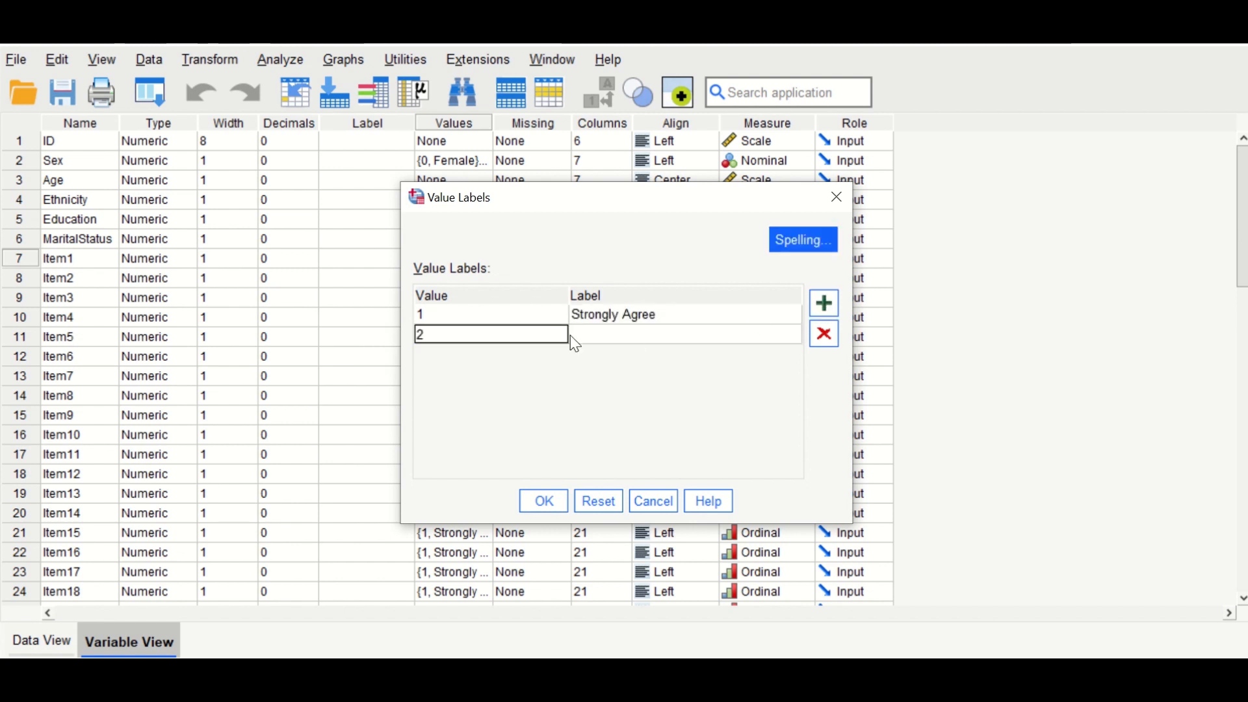
pyautogui.write('Agree')
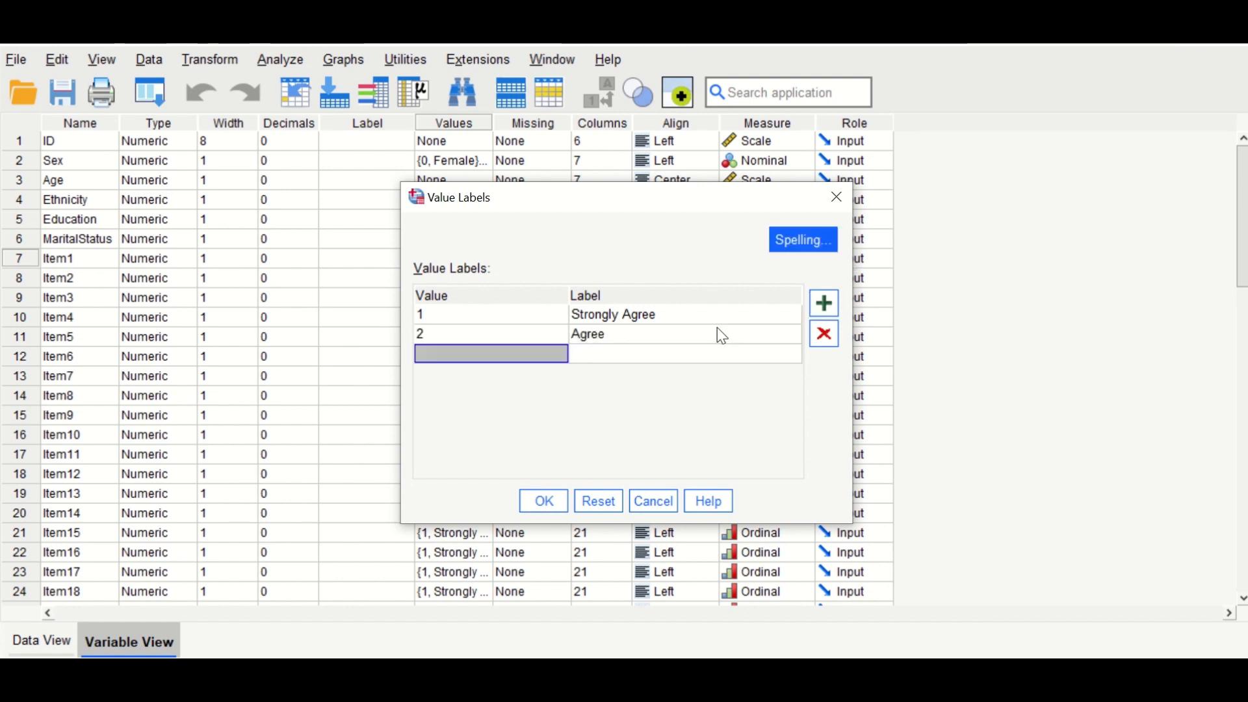
pyautogui.write('3')
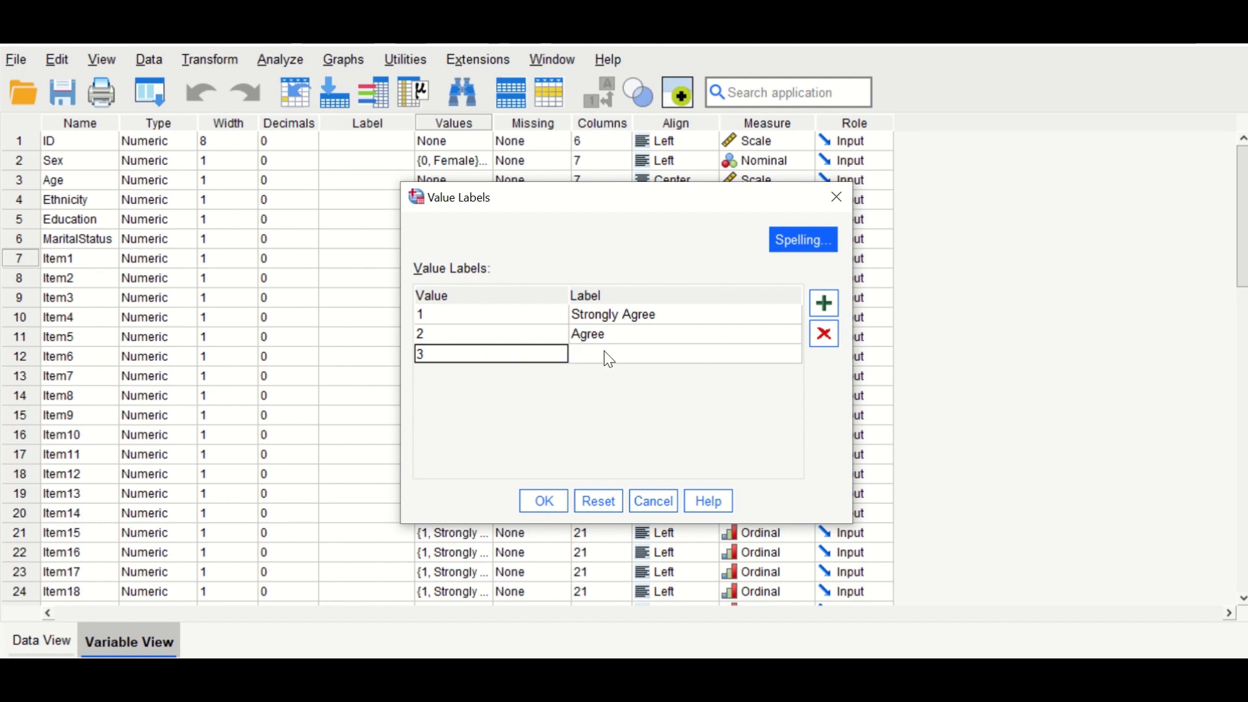
pyautogui.click(682, 352)
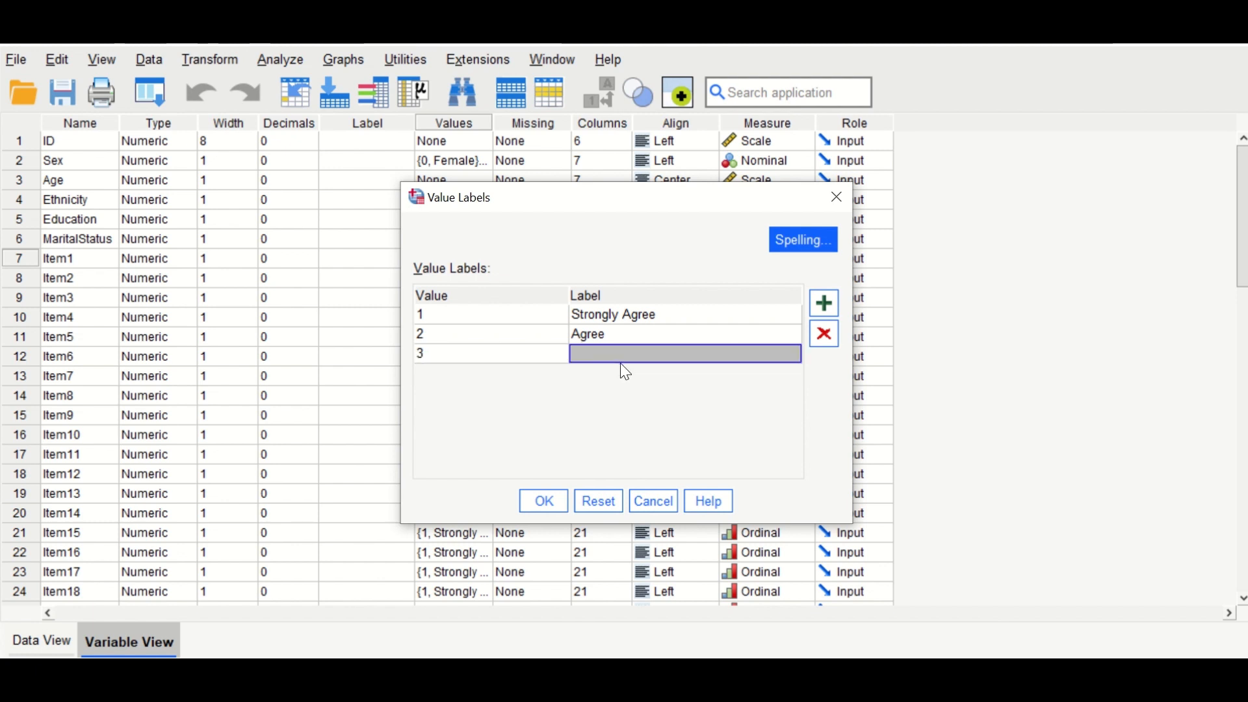
pyautogui.write('Neither')
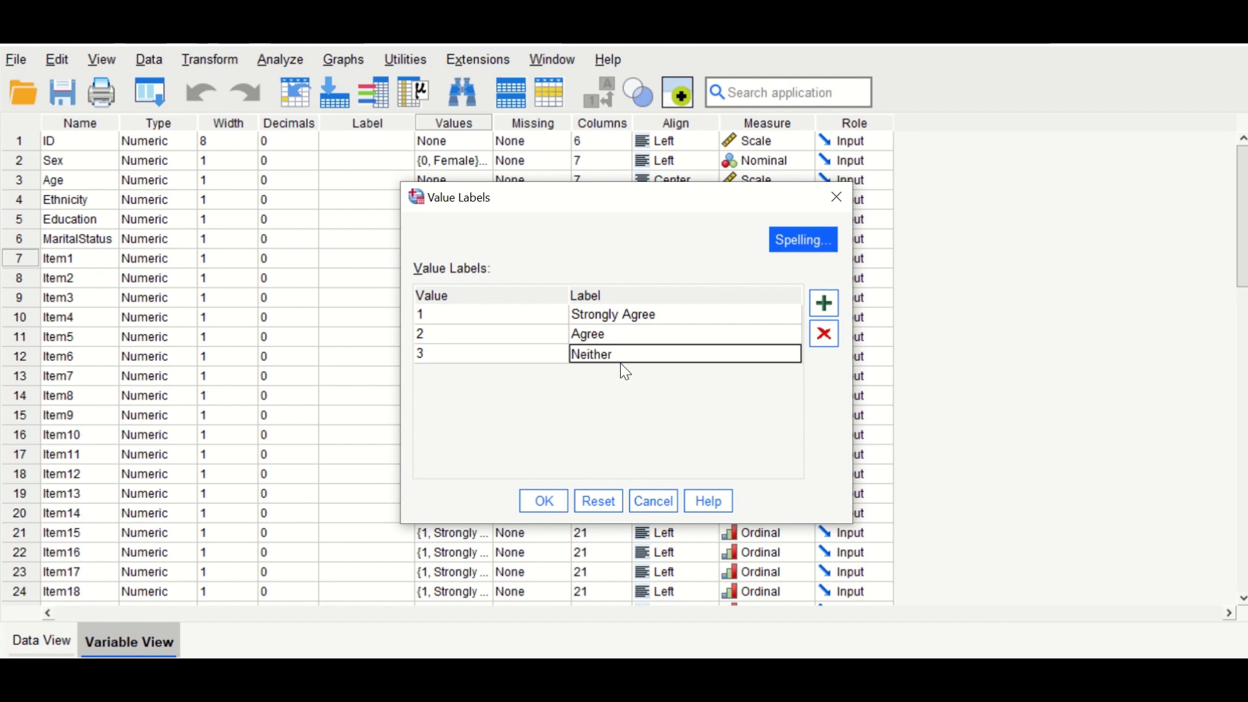
pyautogui.write('agree or disagree')
pyautogui.write('4')
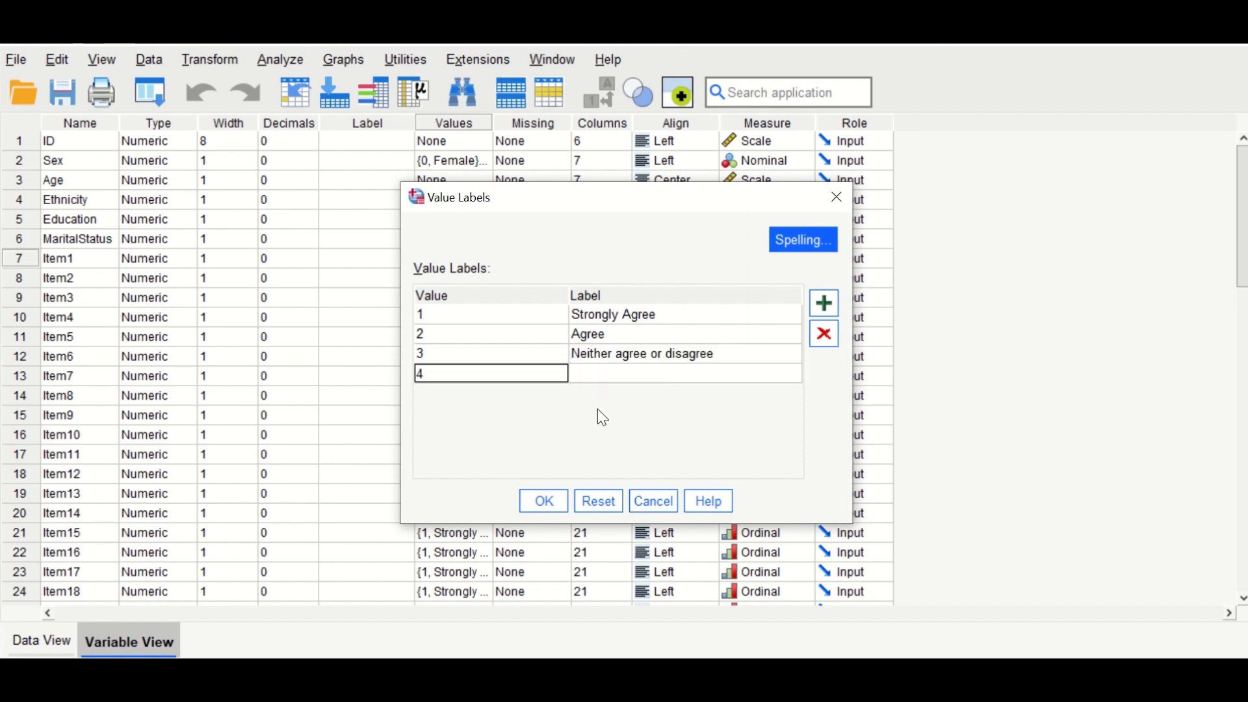
# Step: Add 4 Disagree and 5 Strongly disagree, then apply the labels to Item1
pyautogui.click(683, 373)
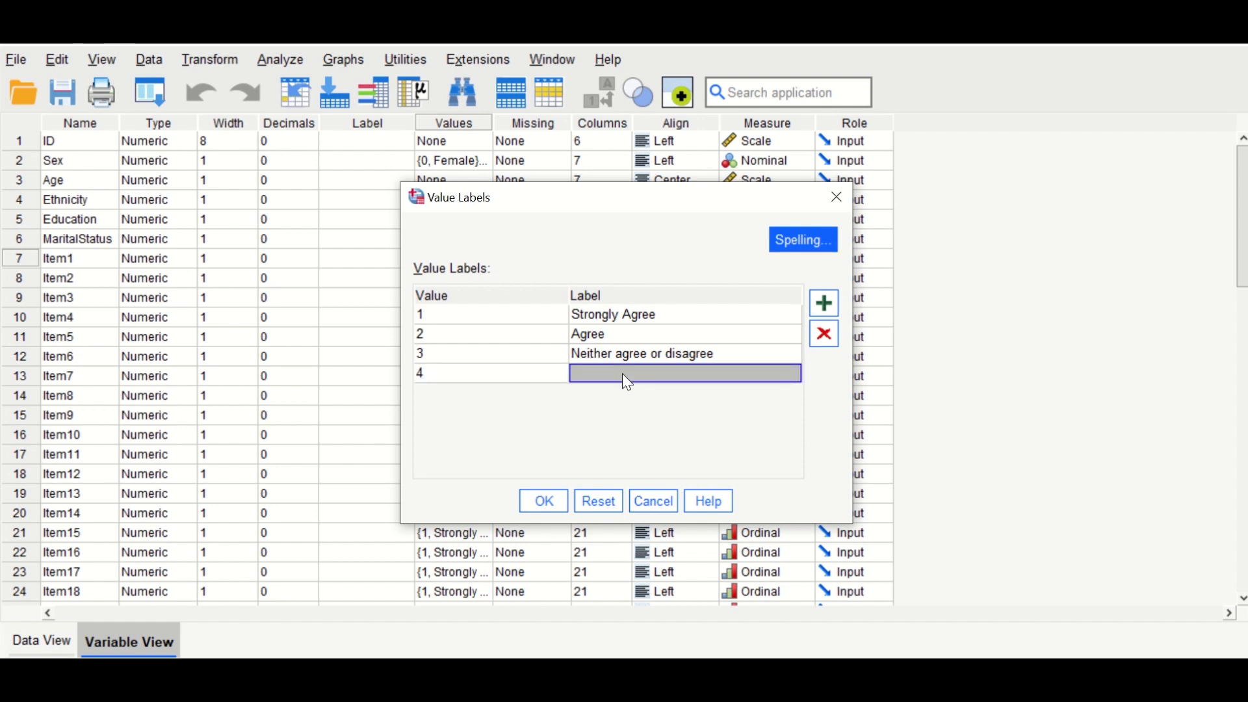
pyautogui.write('Dis')
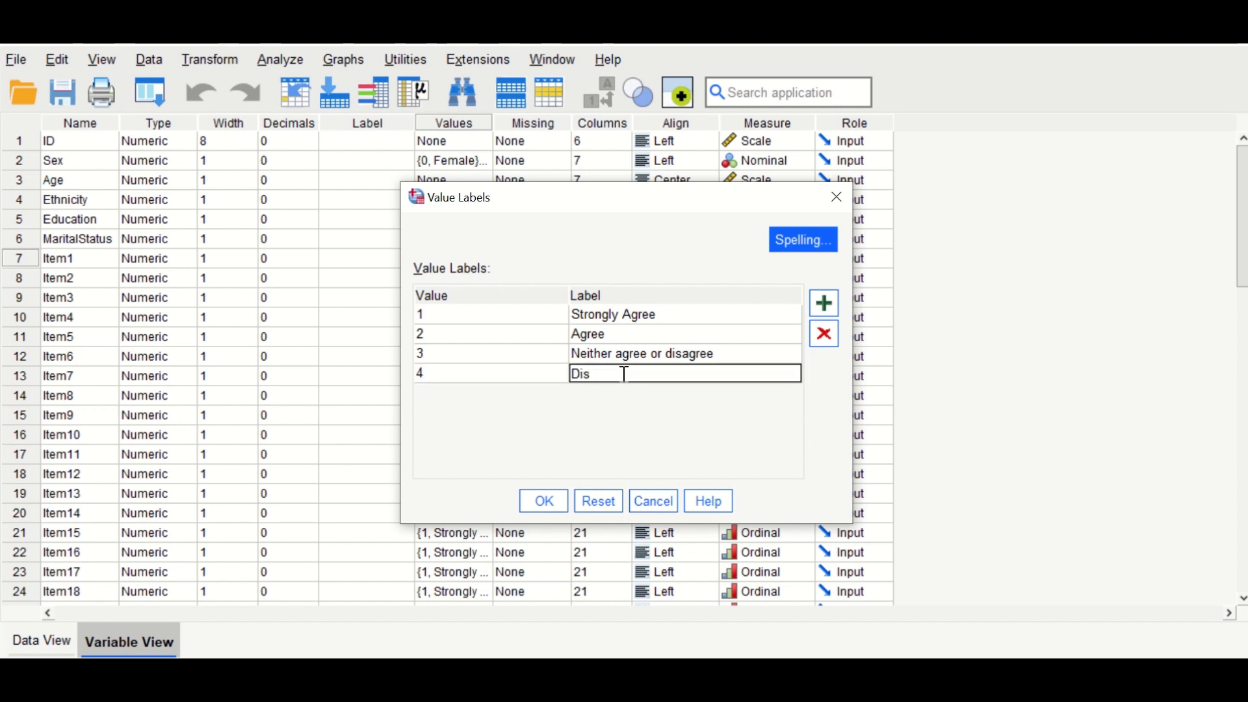
pyautogui.write('agree')
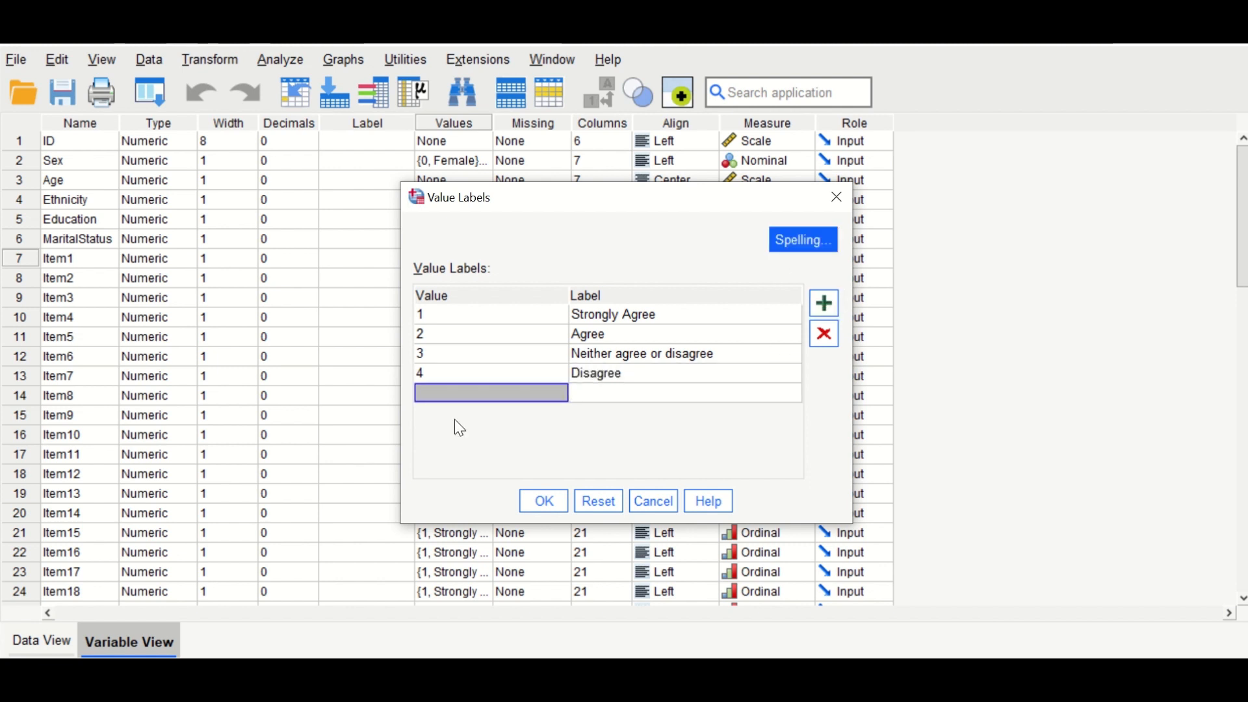
pyautogui.write('5')
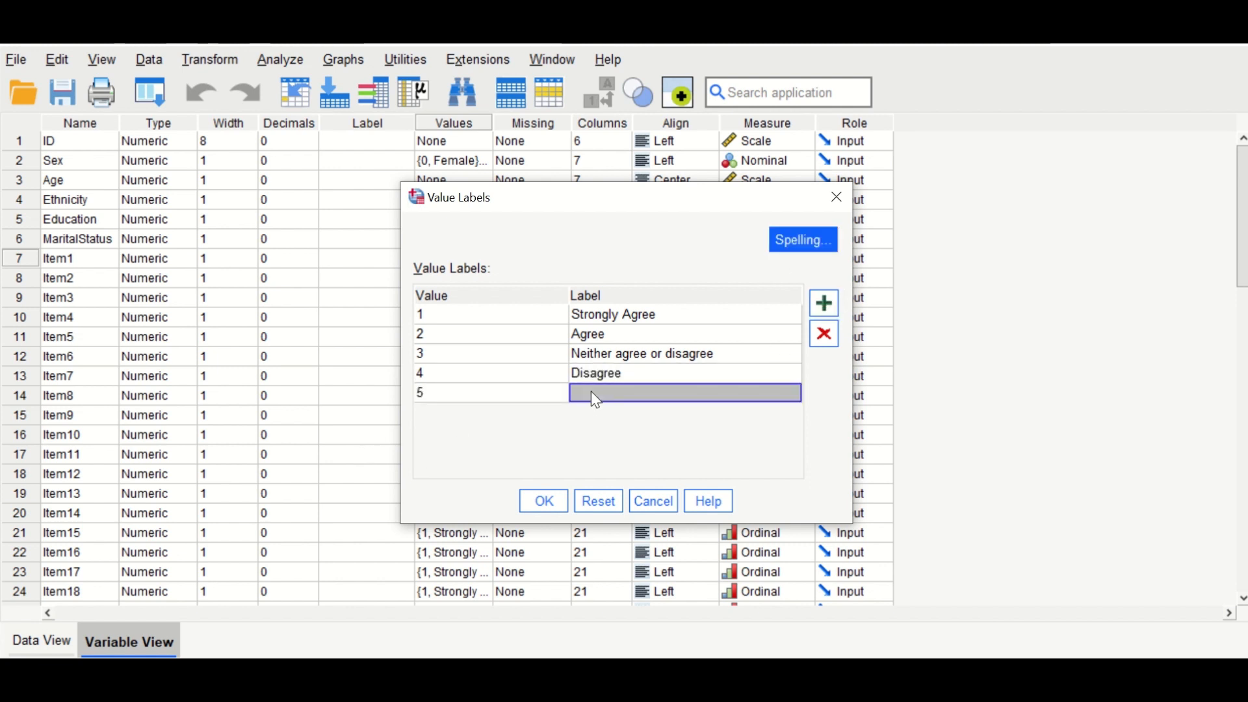
pyautogui.write('Sro')
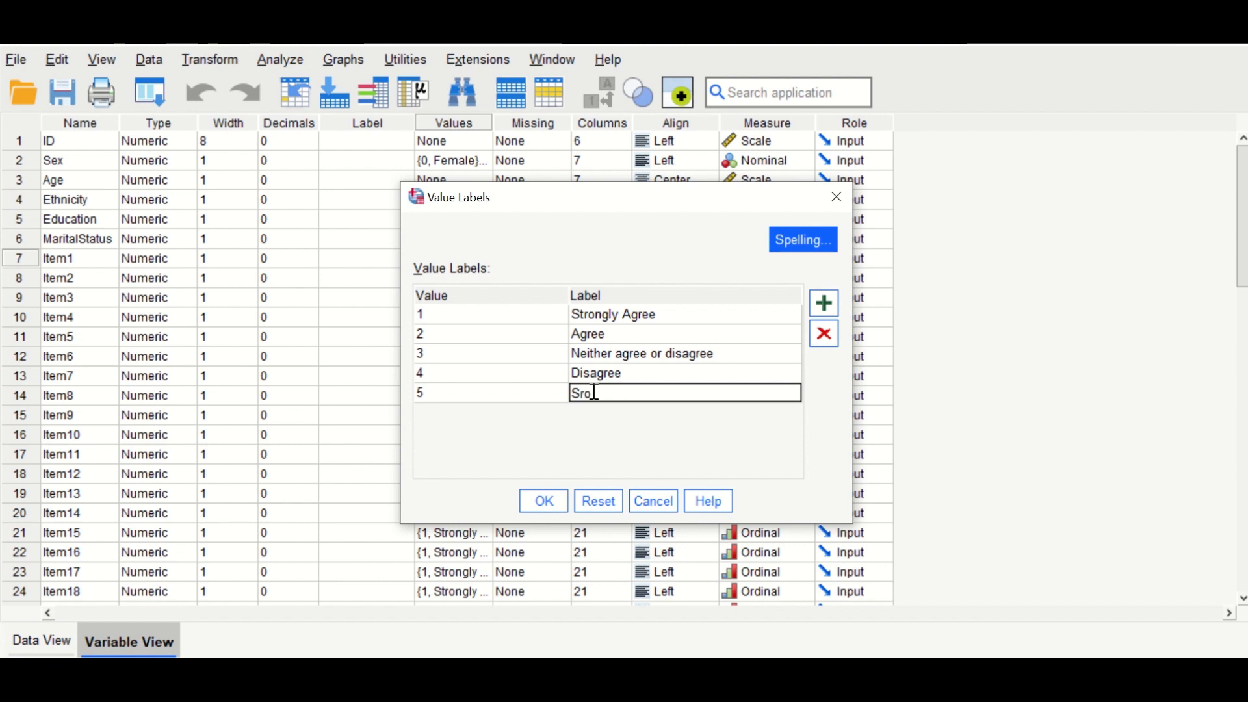
pyautogui.write('Strong')
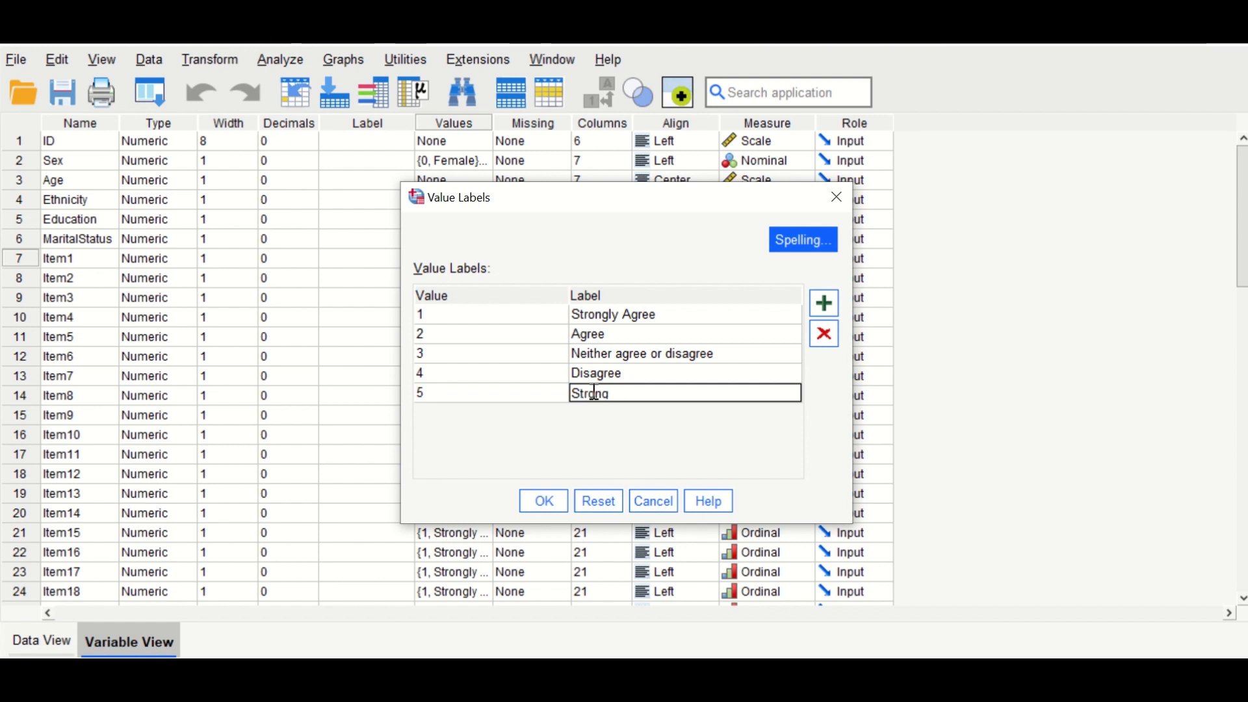
pyautogui.write('ly ag')
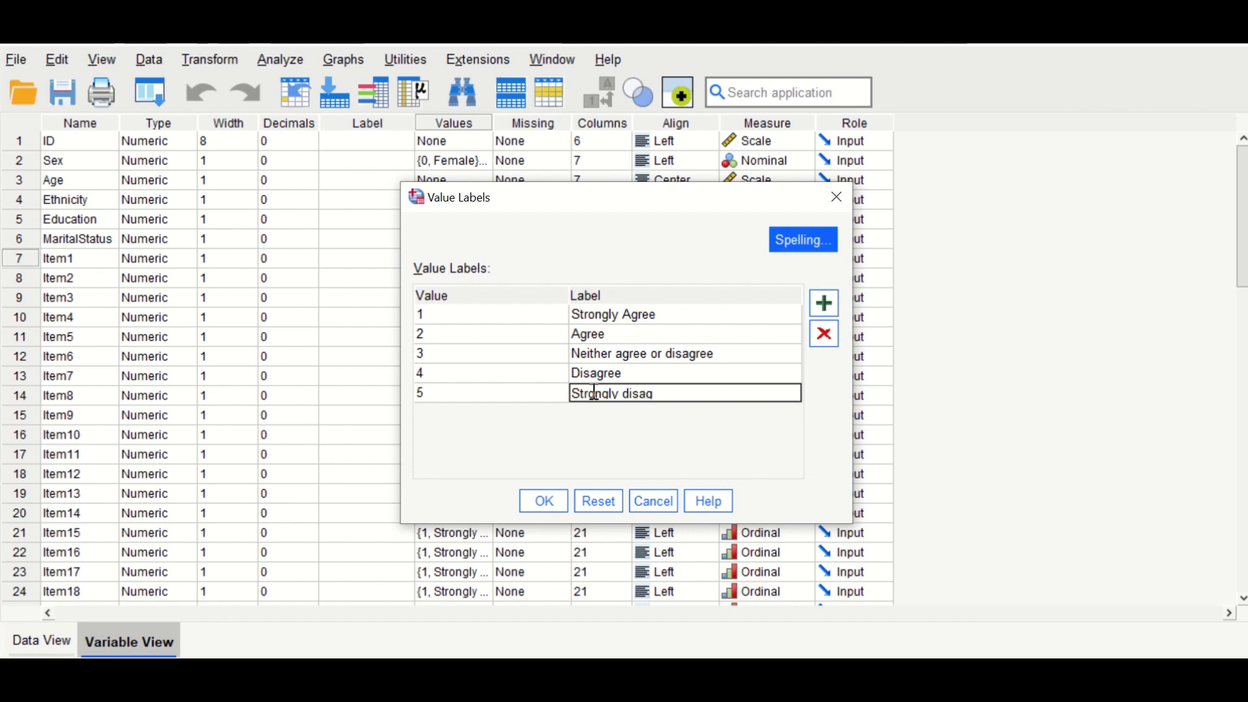
pyautogui.write('ree')
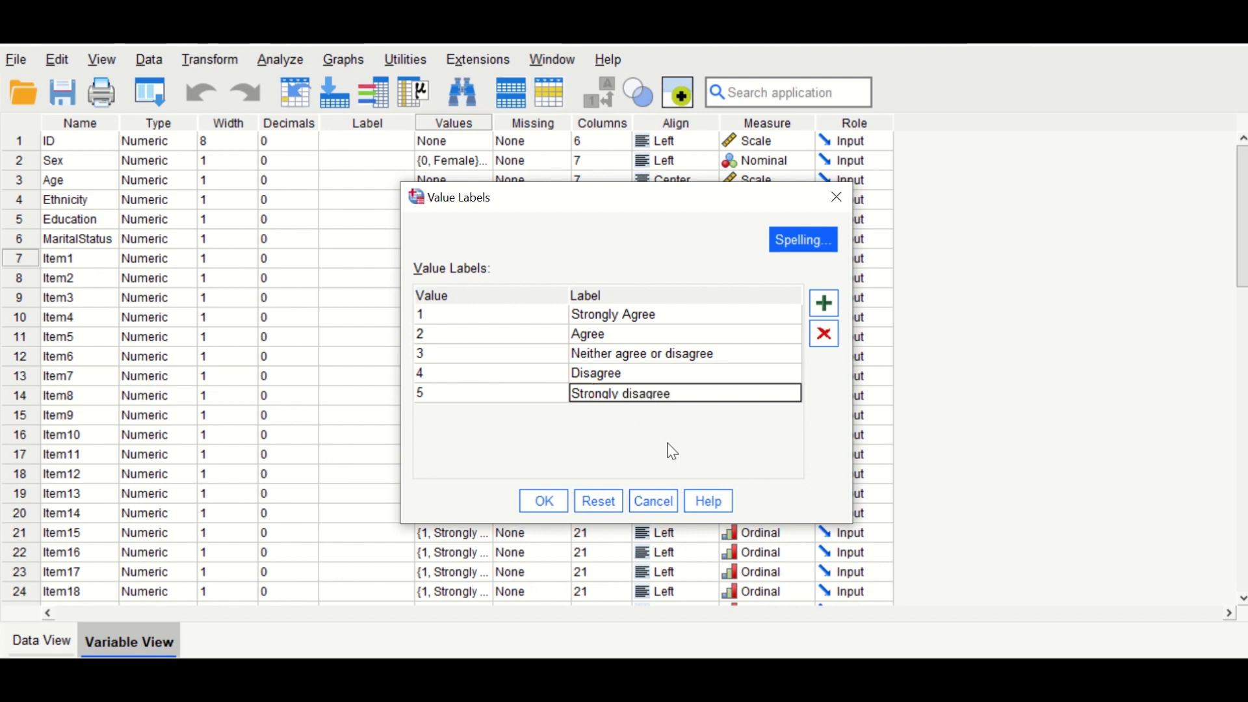
pyautogui.click(543, 500)
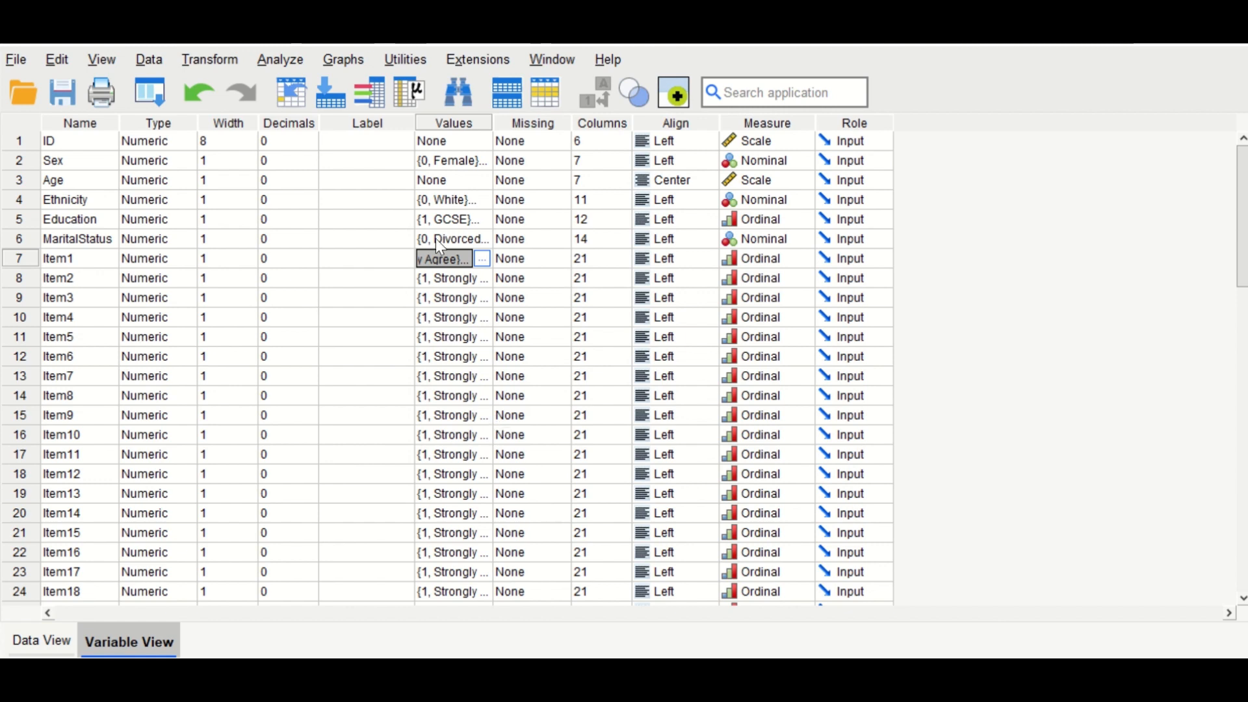
# Step: Reopen Item1's value labels twice to verify the reversed wording
pyautogui.click(480, 258)
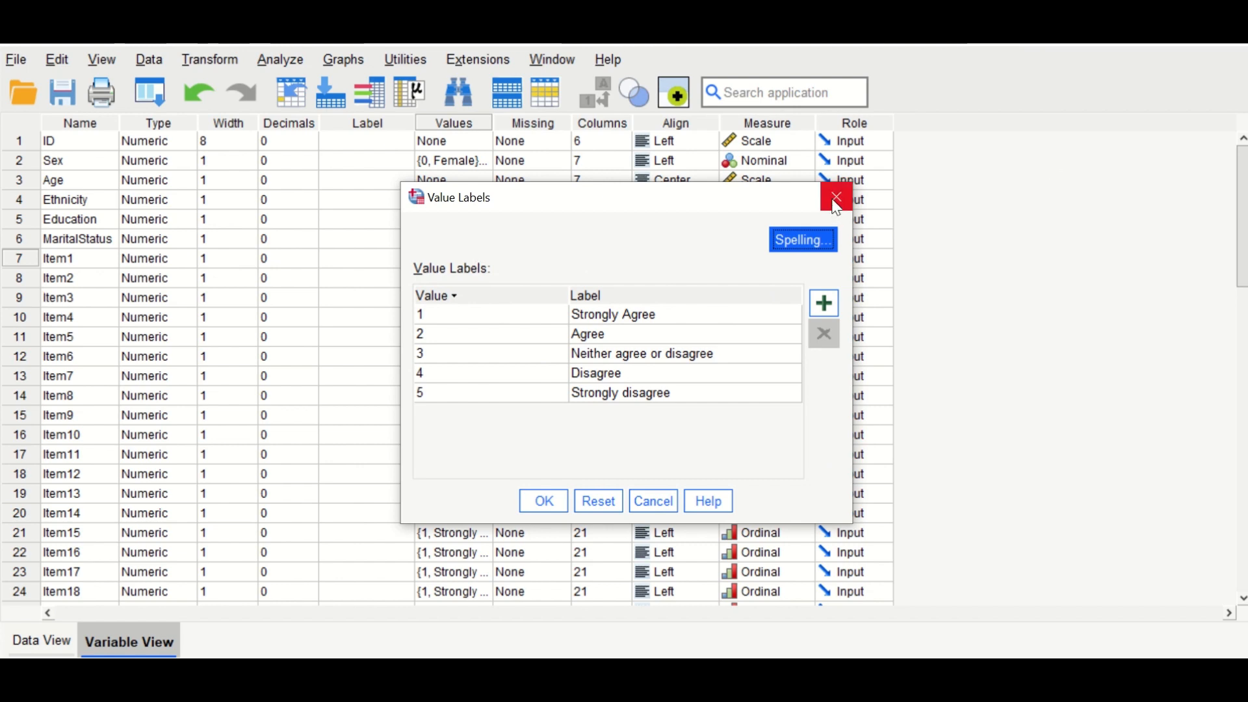
pyautogui.click(834, 198)
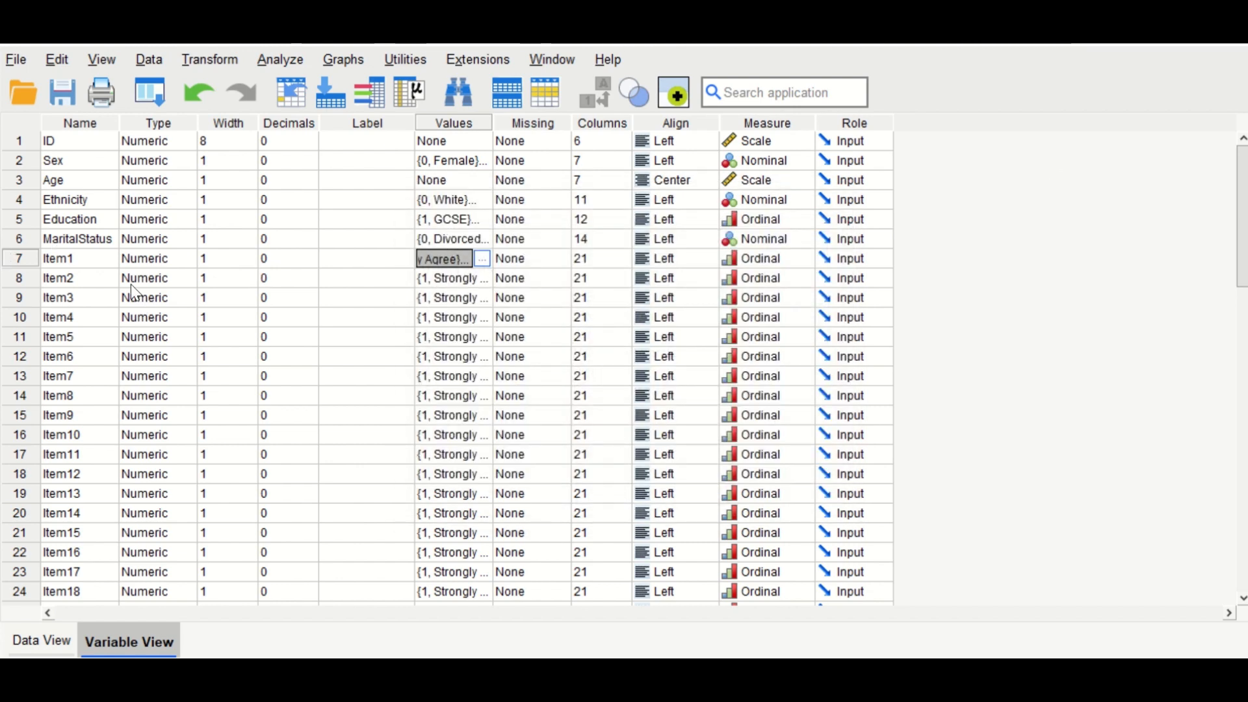
pyautogui.moveTo(435, 311)
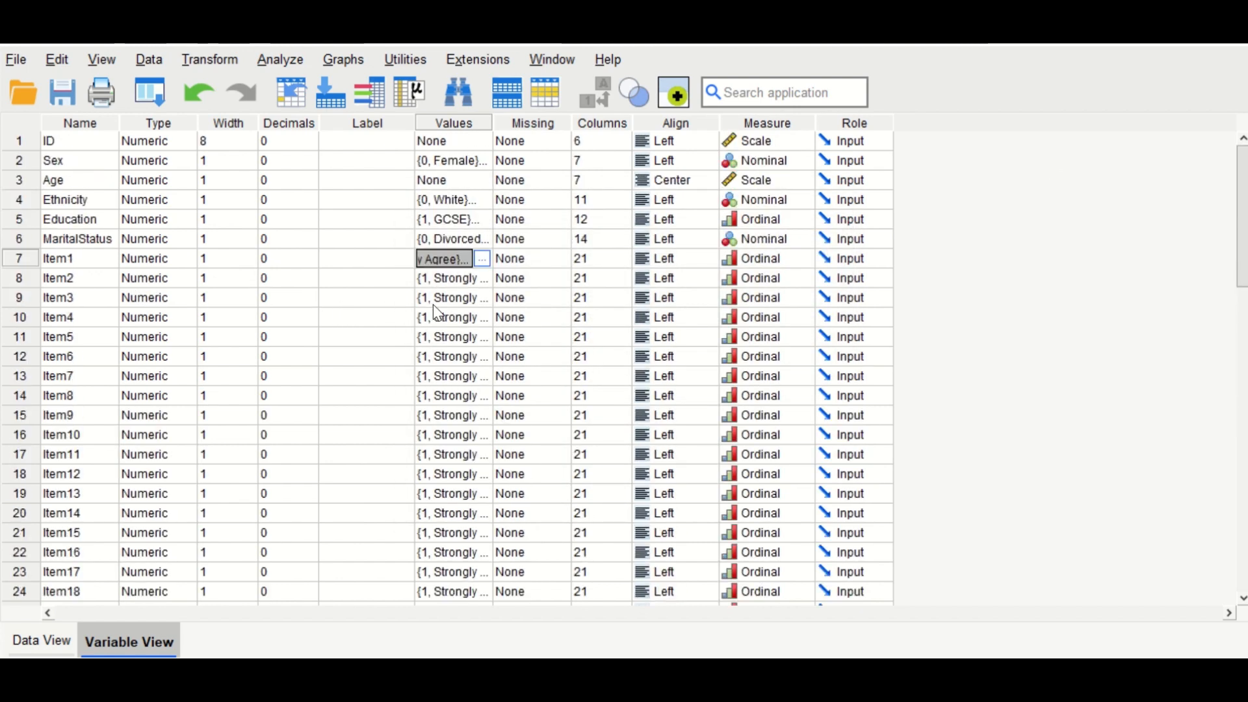
pyautogui.moveTo(460, 279)
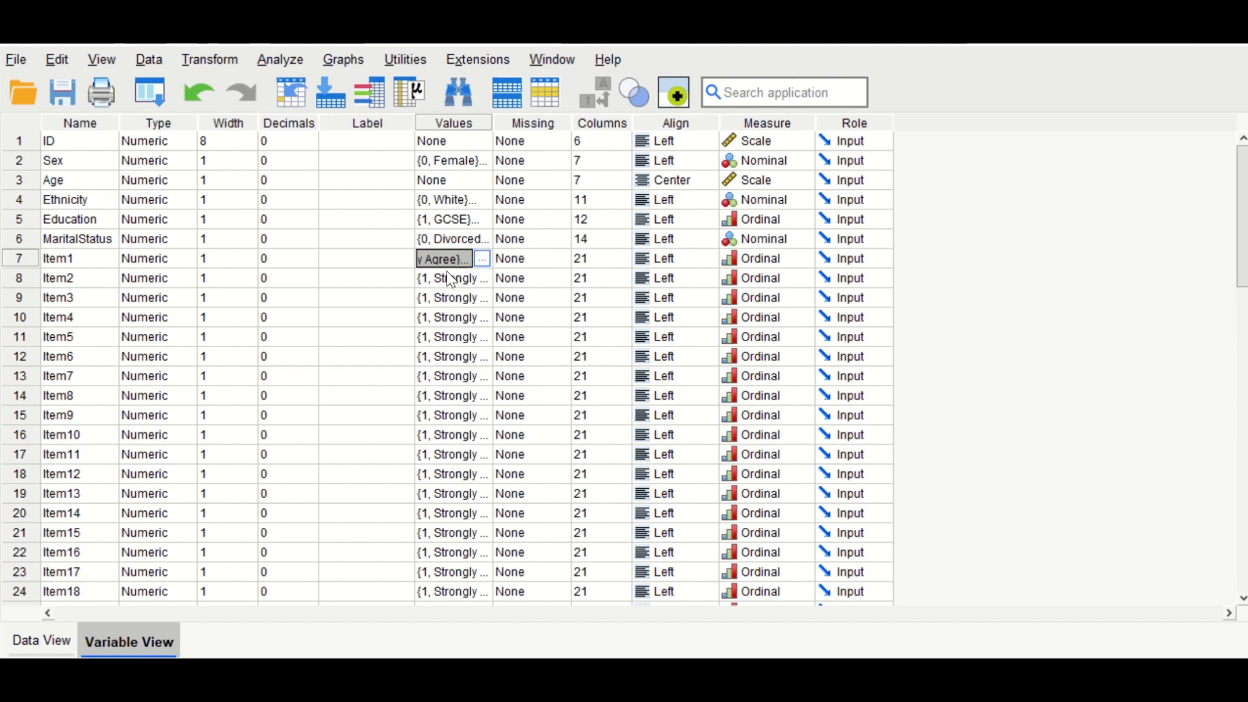
pyautogui.click(481, 257)
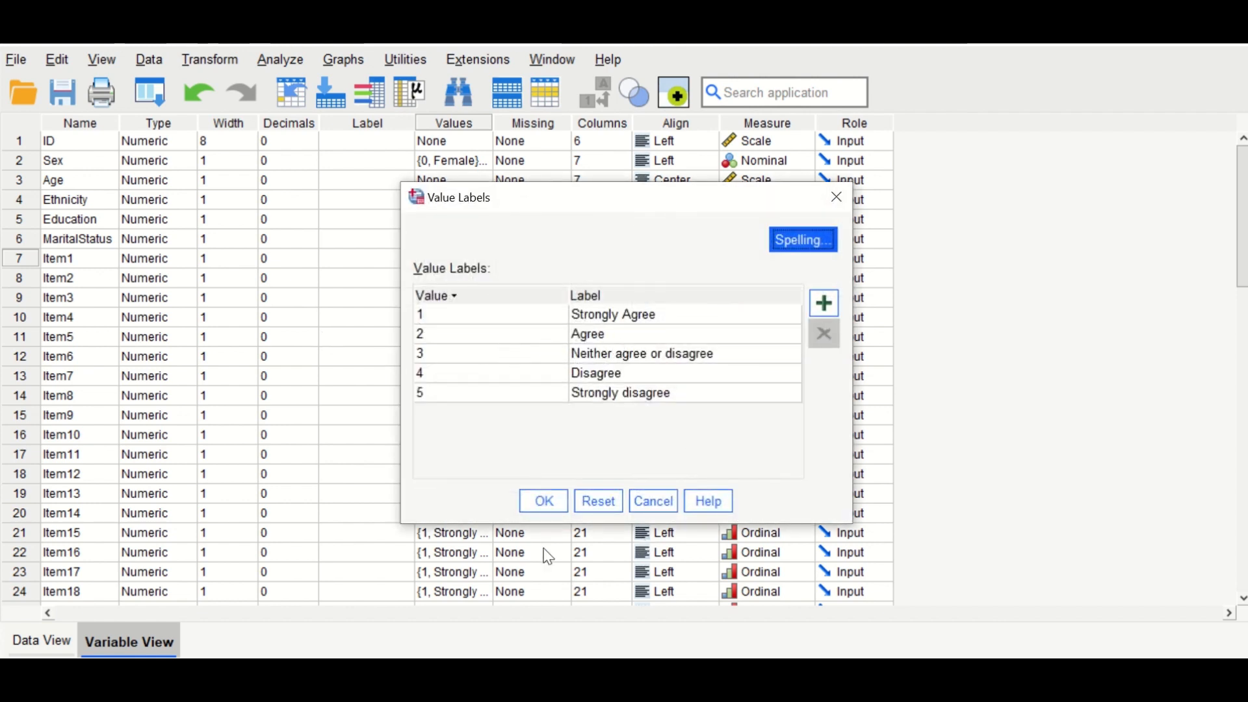
pyautogui.click(544, 500)
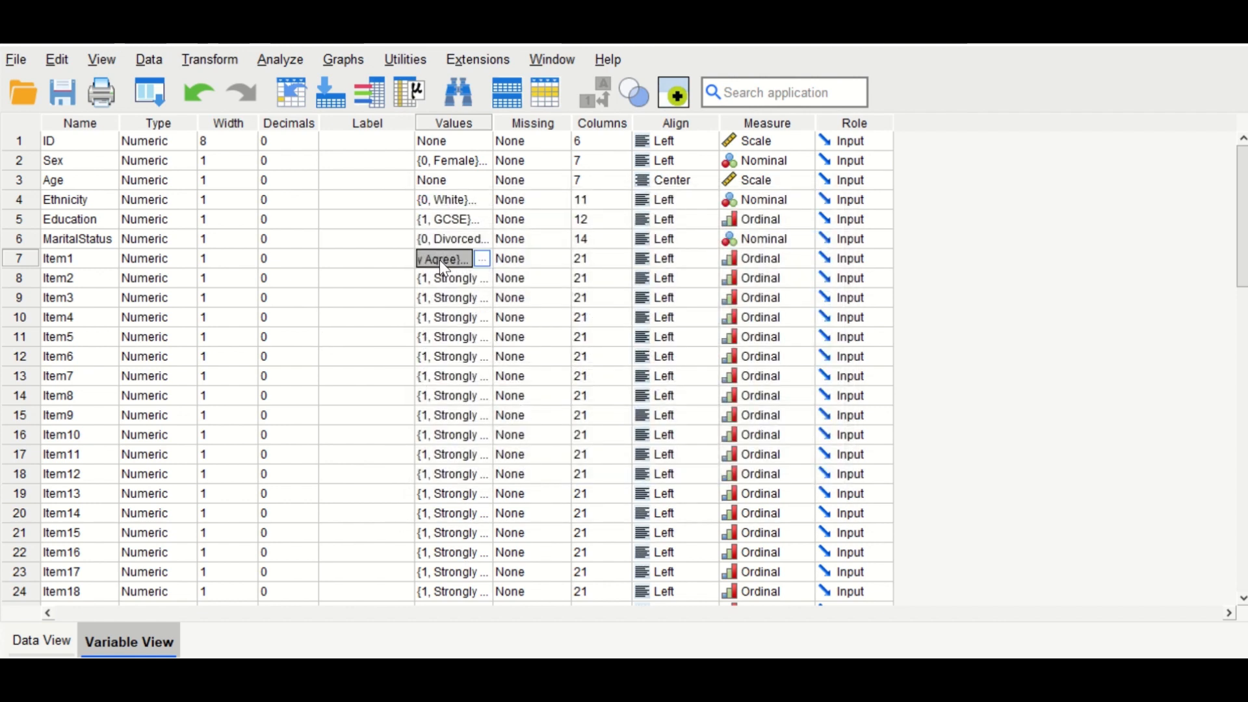
pyautogui.moveTo(441, 278)
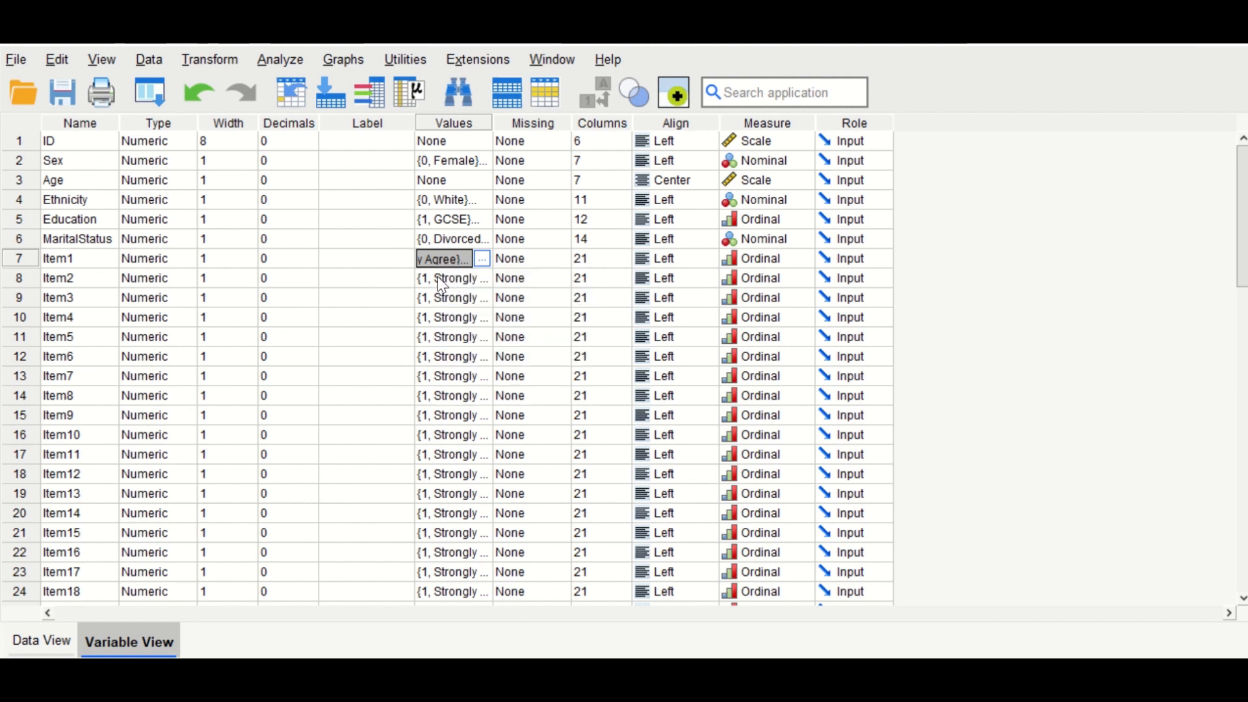
# Step: Paste Item1's Values cell onto Item2 through Item30 so they share its labels
pyautogui.scroll(-3)
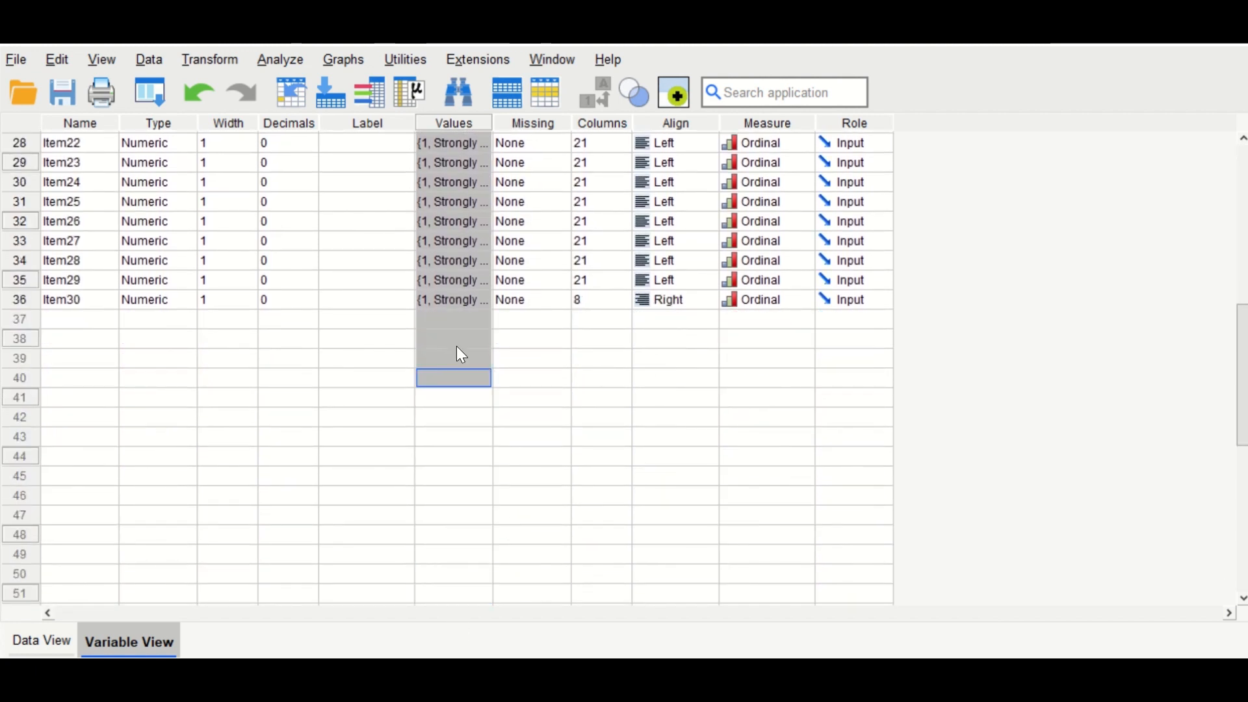
pyautogui.click(453, 299)
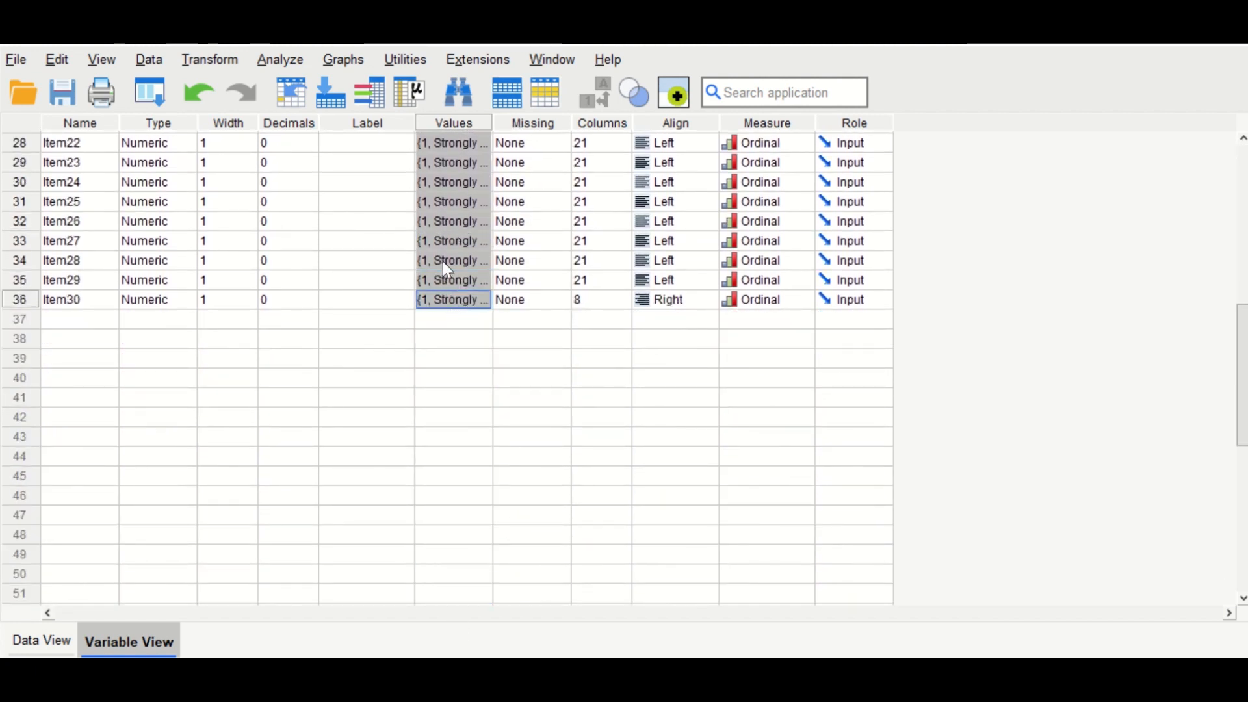
pyautogui.rightClick(452, 260)
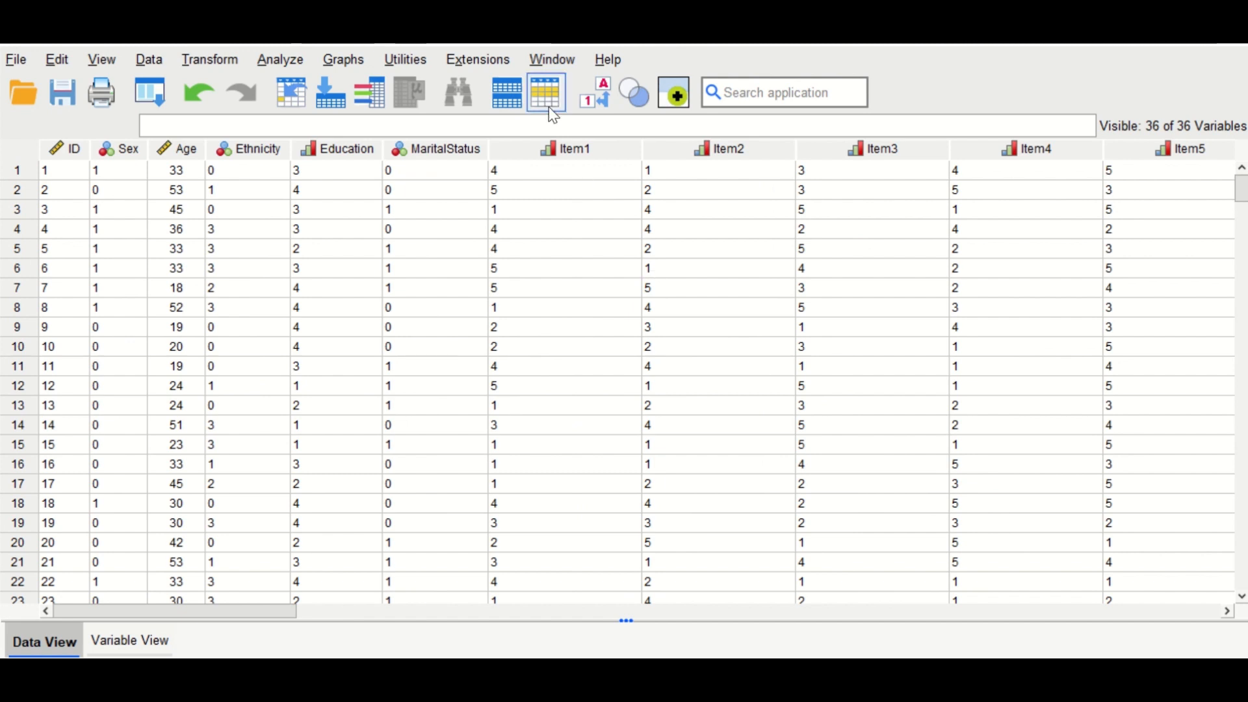
# Step: Show Data View with agreement wording like Strongly Agree instead of numeric codes
pyautogui.click(544, 93)
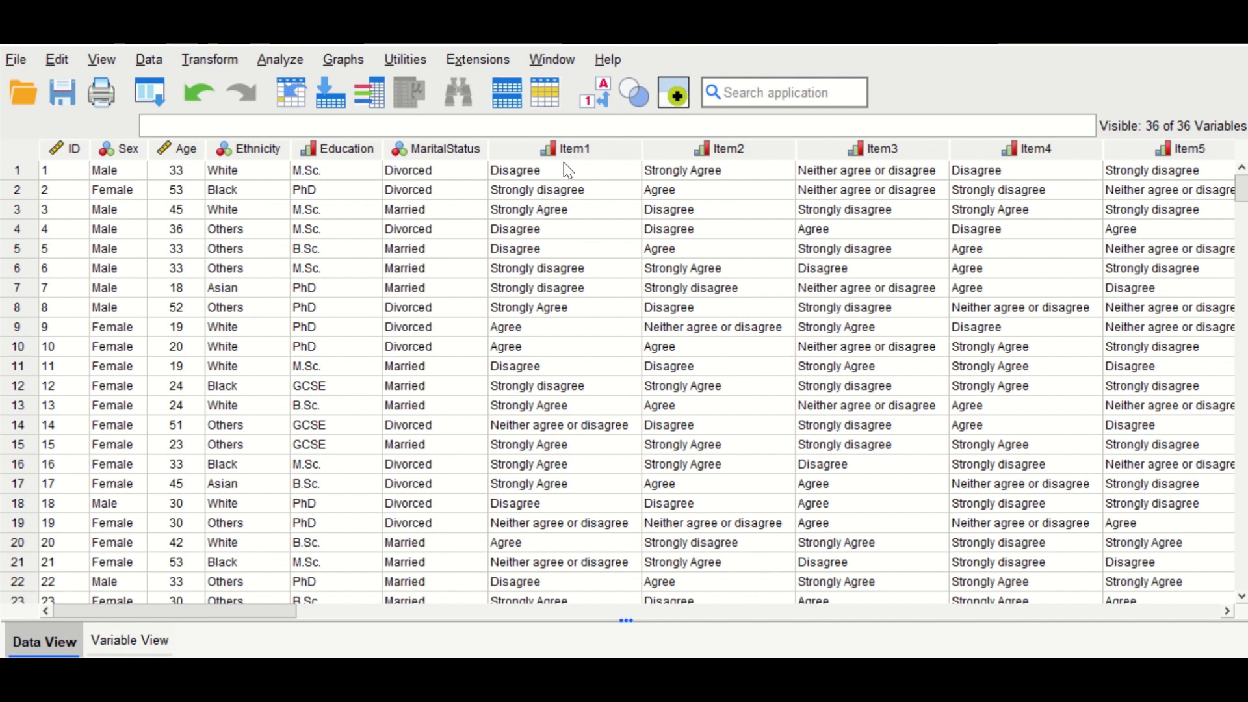
pyautogui.moveTo(1165, 304)
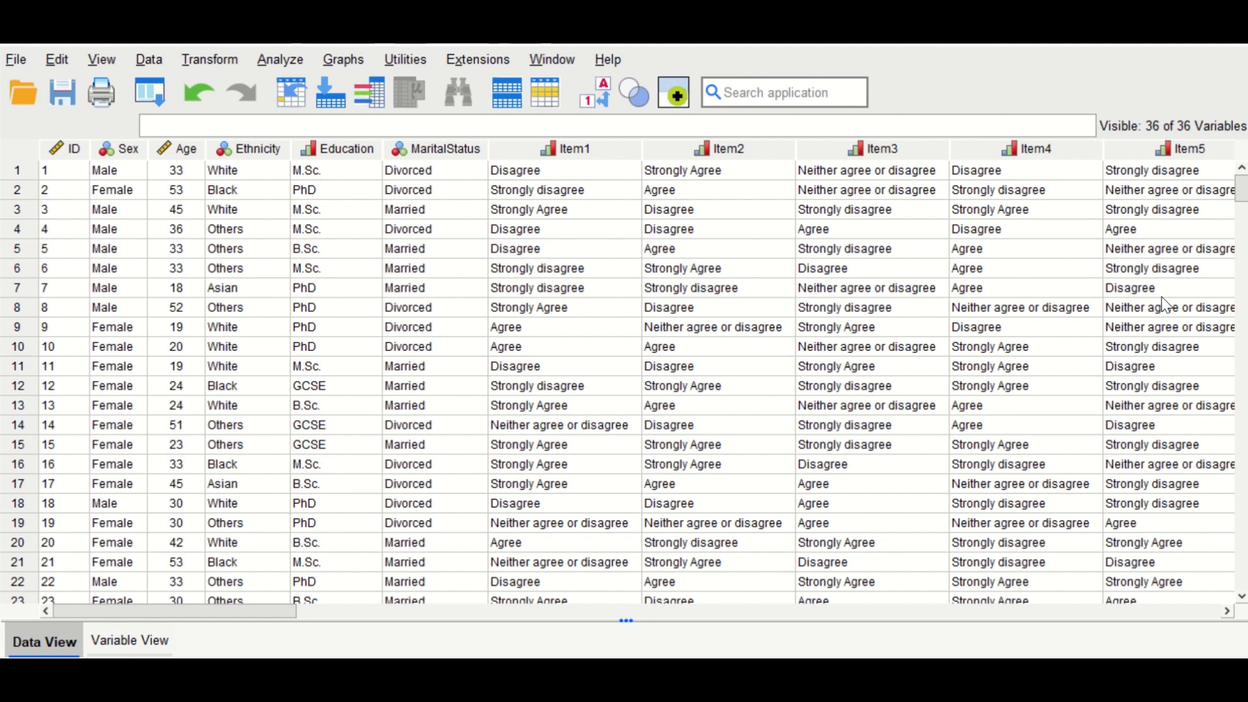
pyautogui.moveTo(1029, 342)
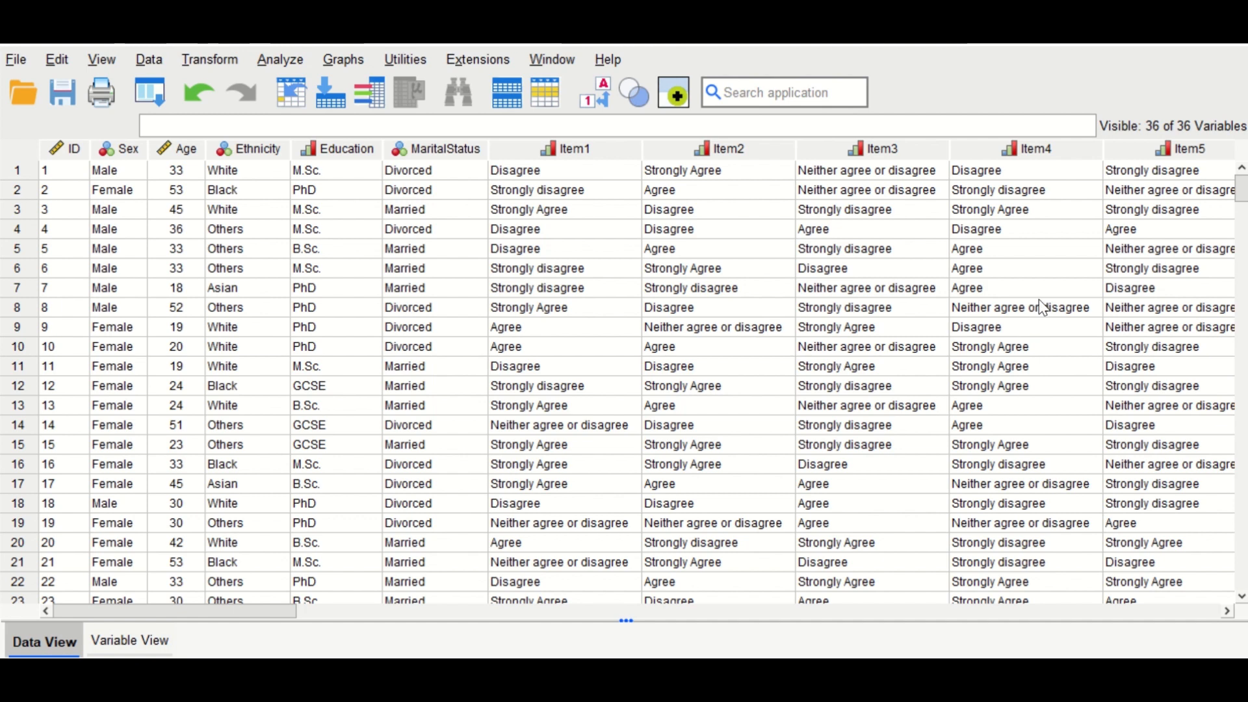
pyautogui.moveTo(226, 172)
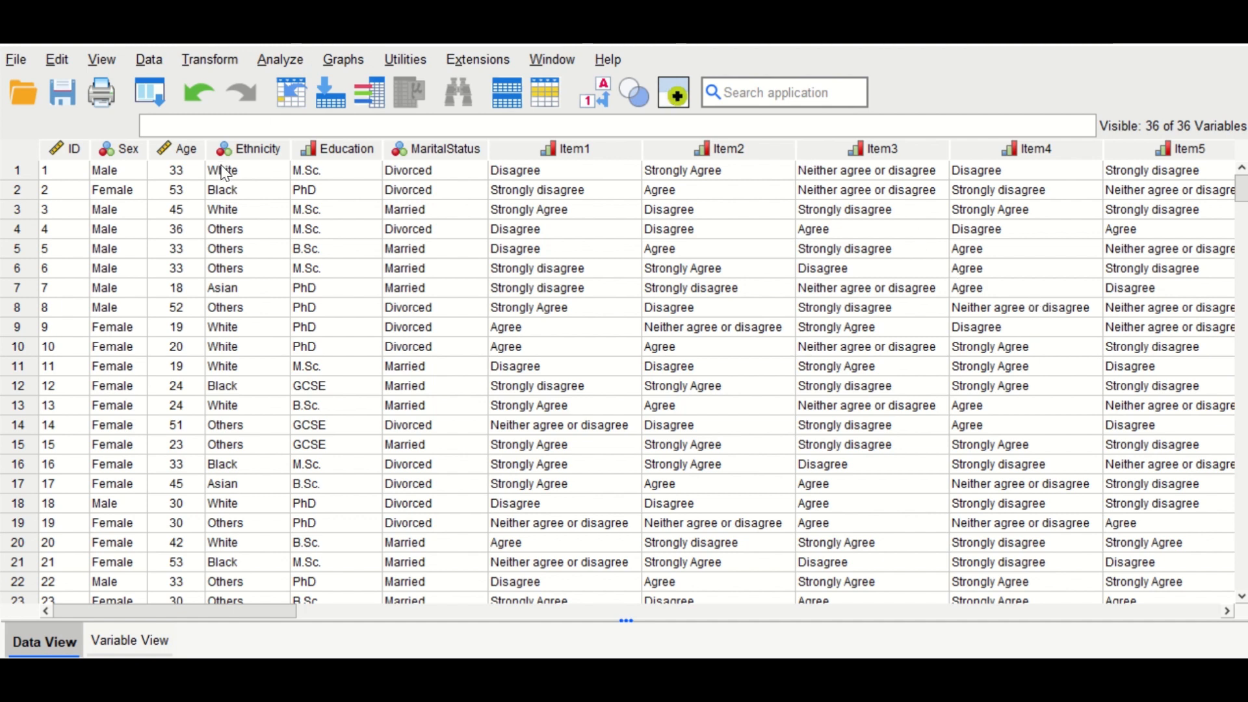
# Step: In Recode into Different Variables, add Item1 as the input variable
pyautogui.click(208, 59)
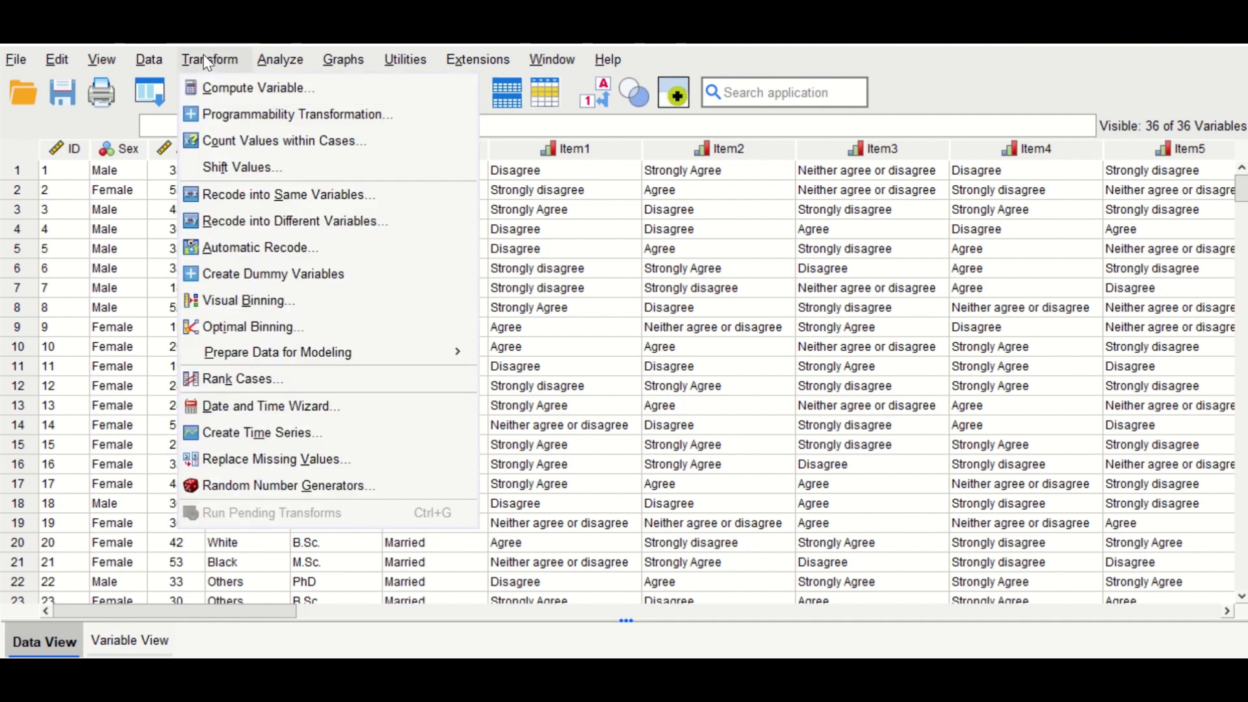
pyautogui.moveTo(217, 56)
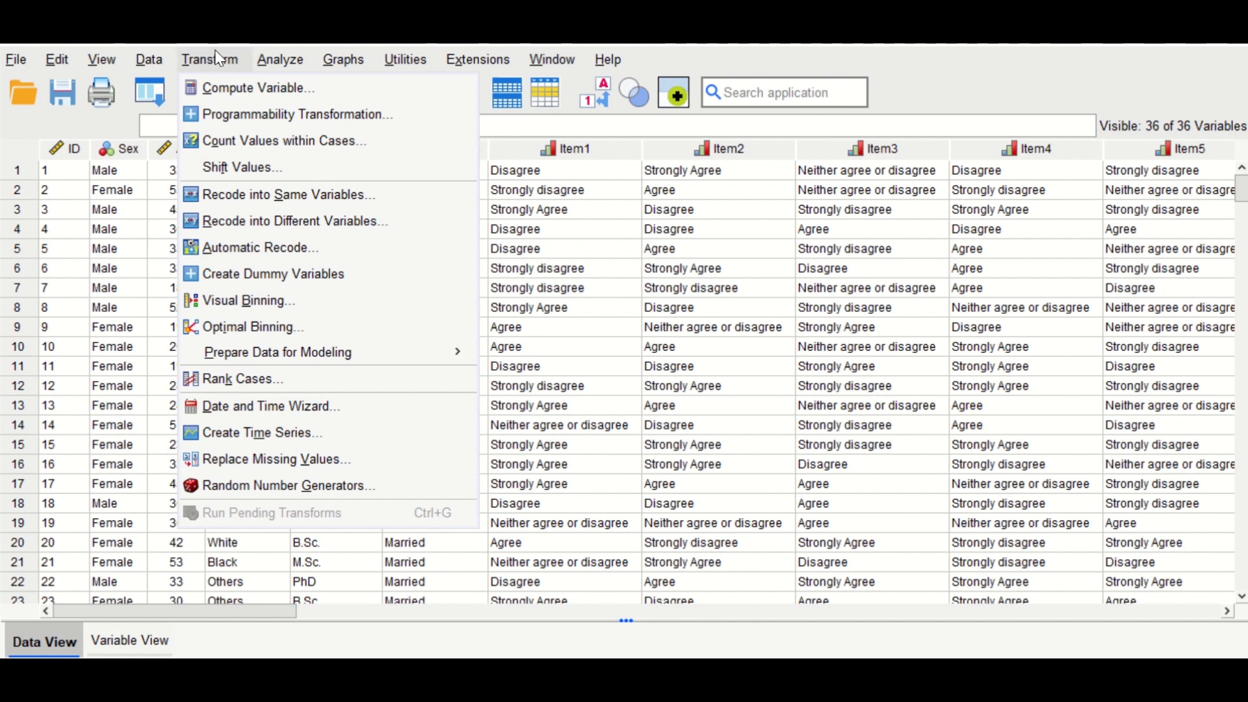
pyautogui.moveTo(260, 247)
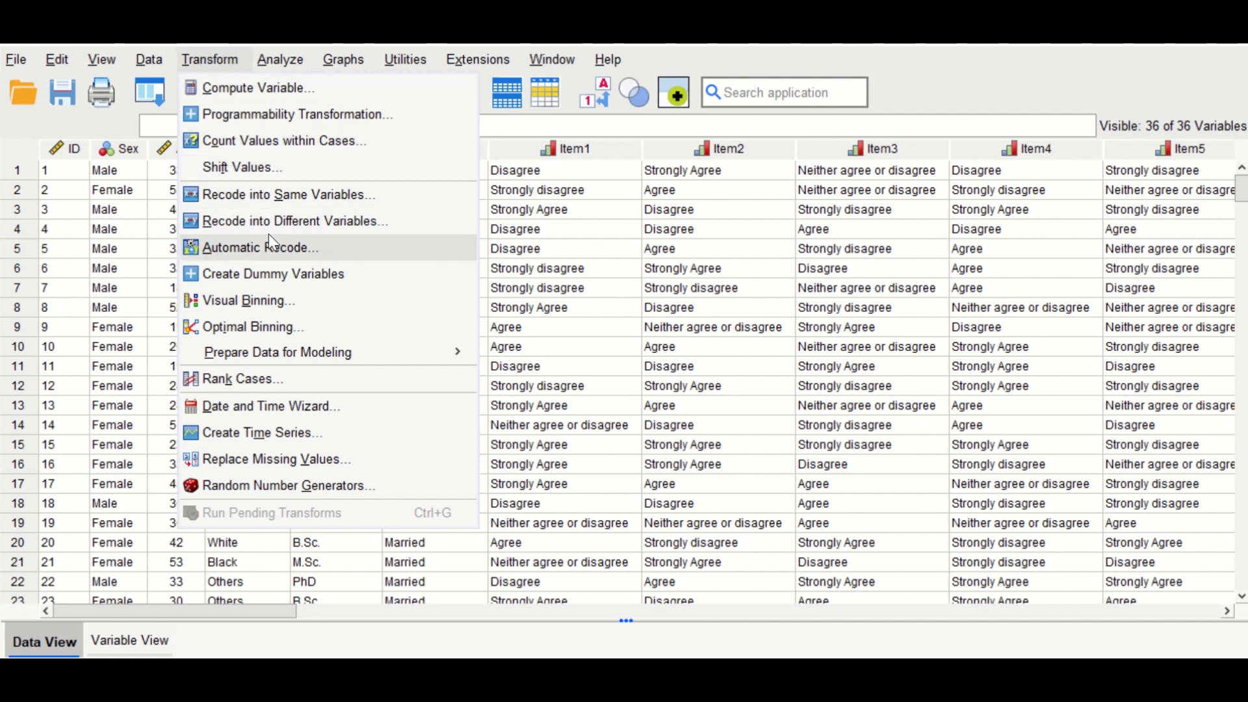
pyautogui.moveTo(293, 221)
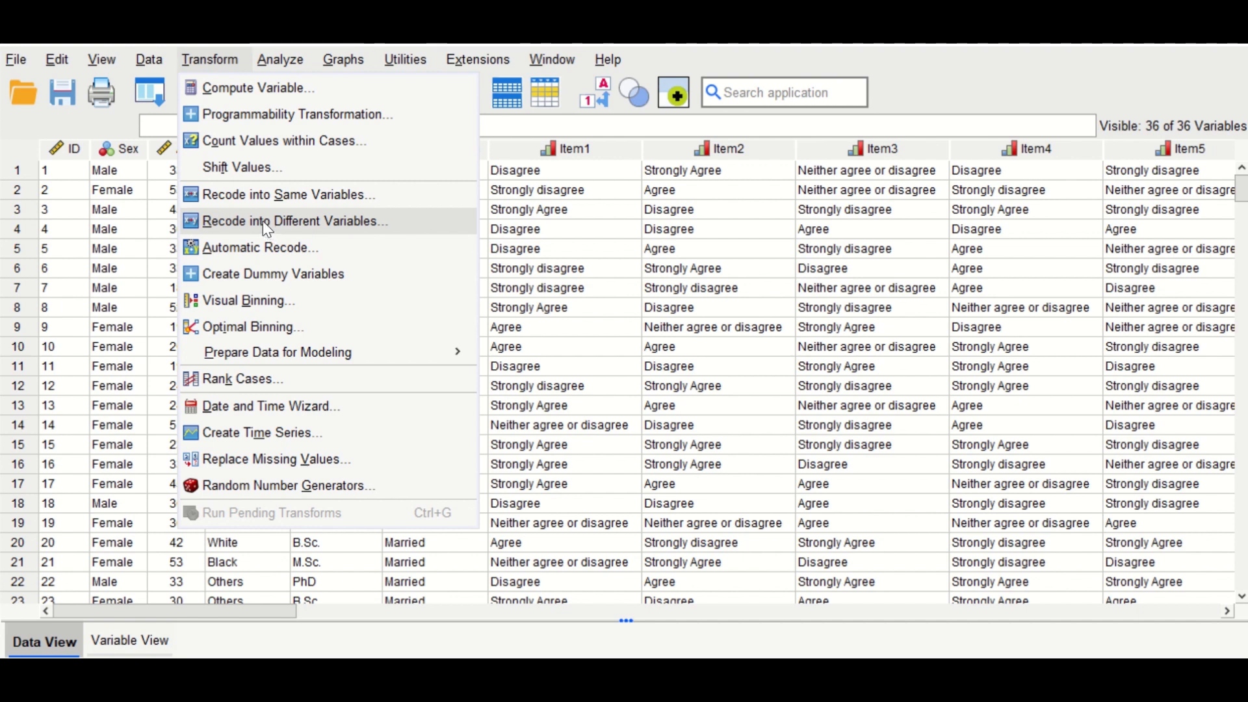
pyautogui.click(292, 221)
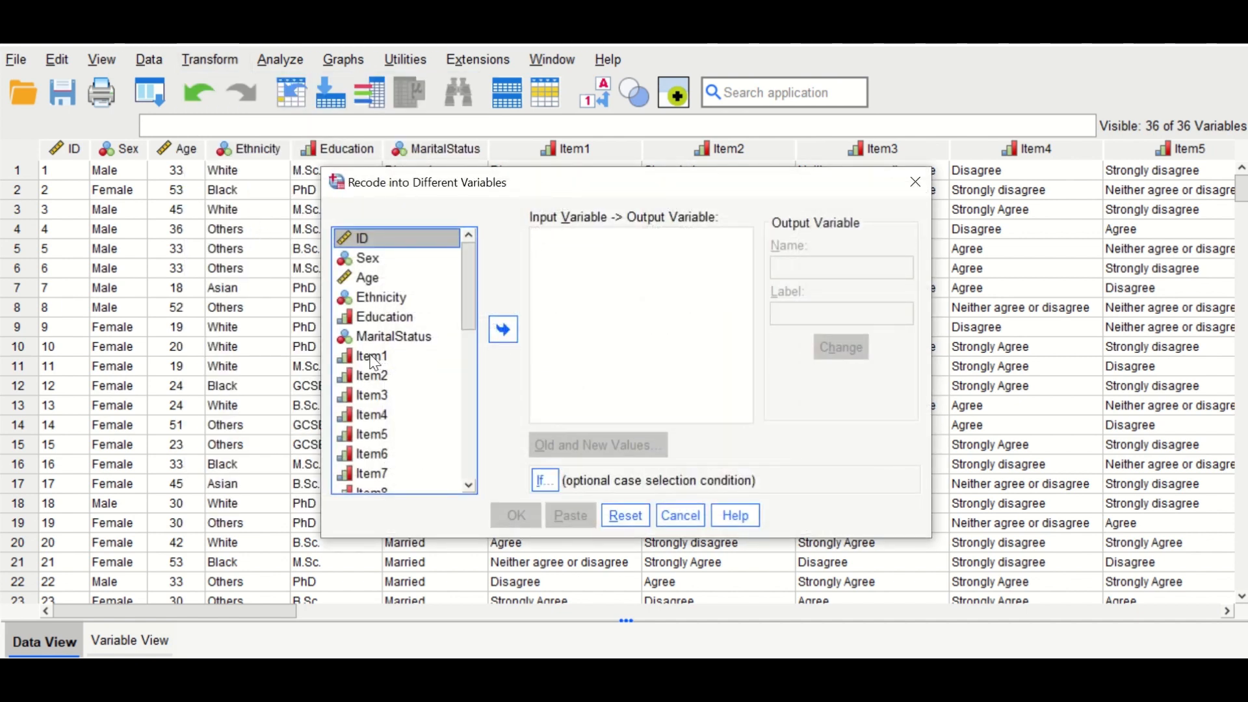
pyautogui.click(372, 357)
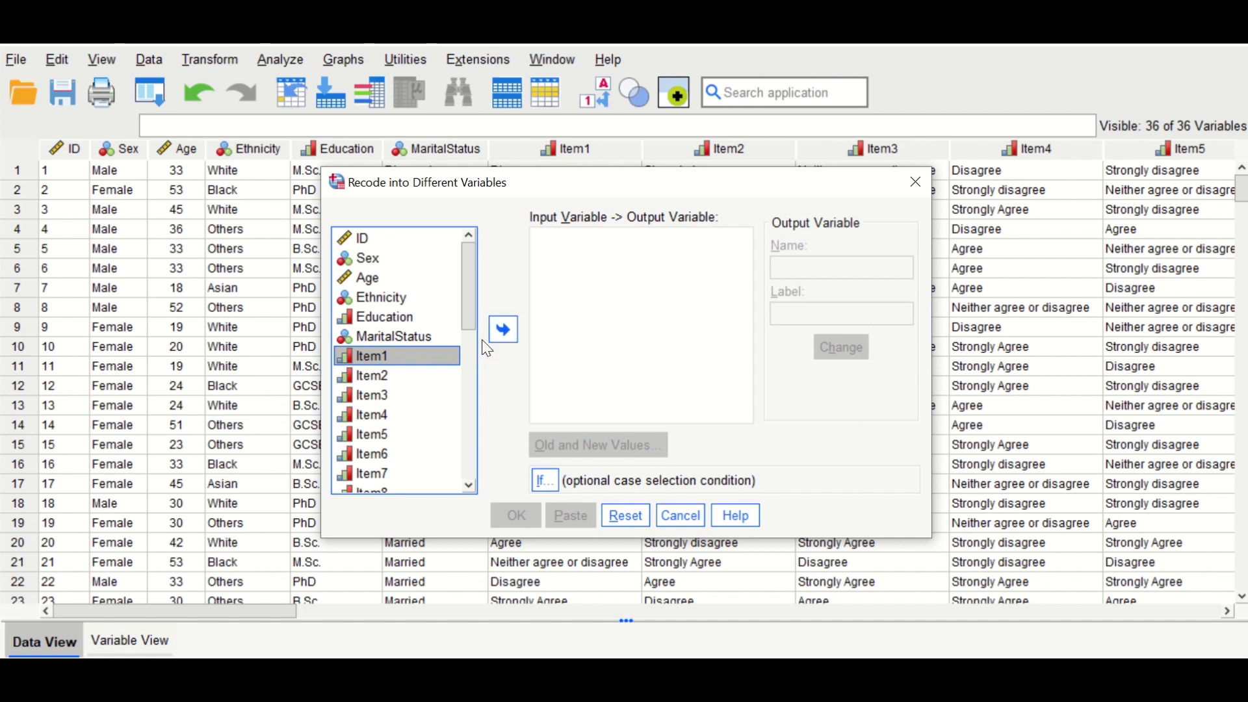
pyautogui.click(502, 329)
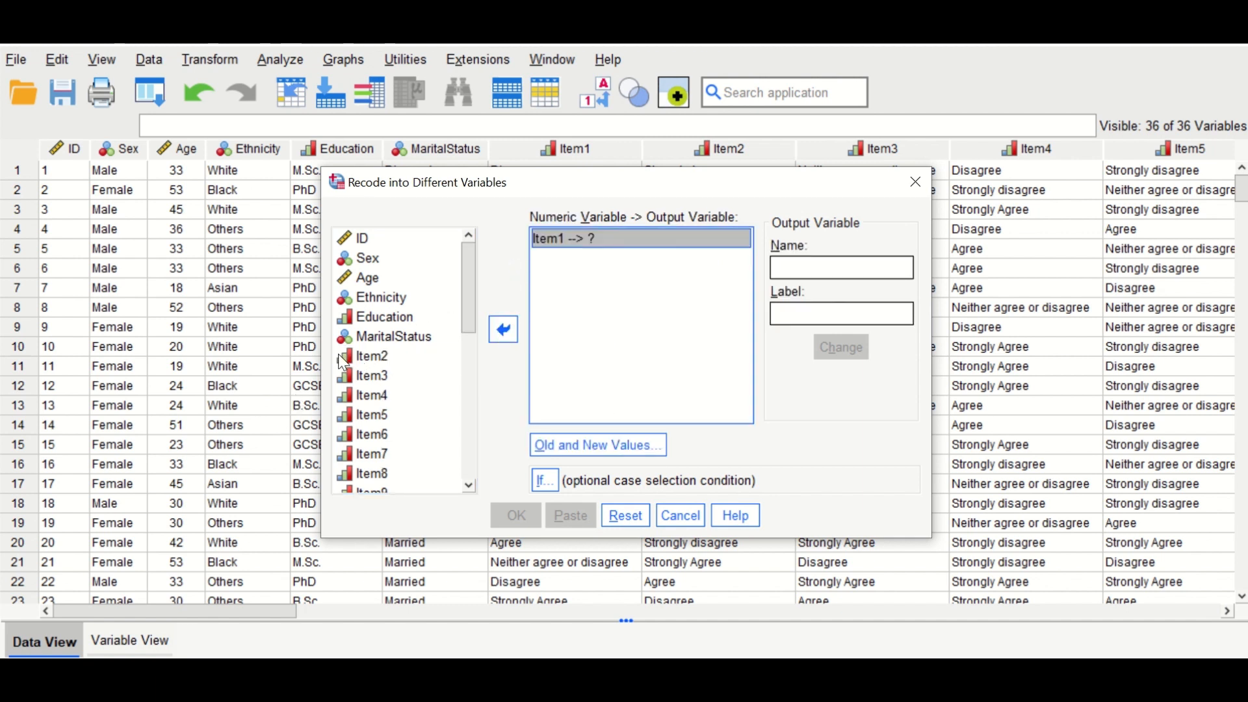
pyautogui.moveTo(660, 319)
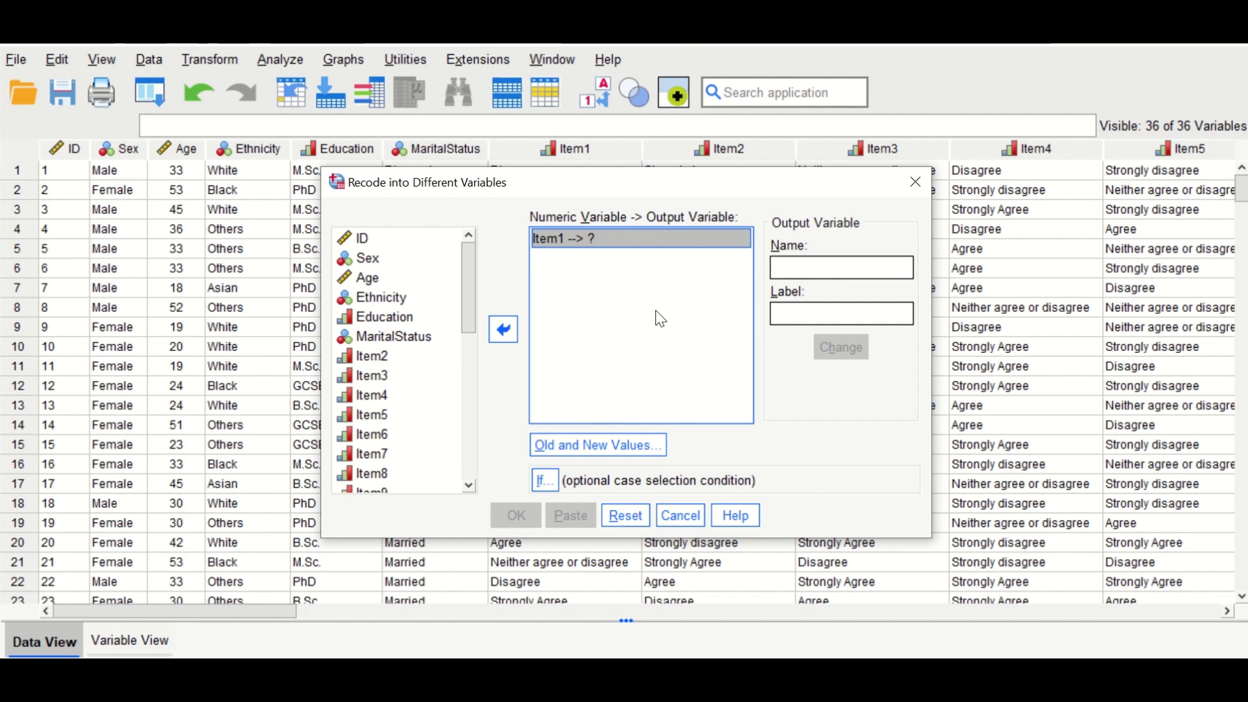
pyautogui.moveTo(773, 335)
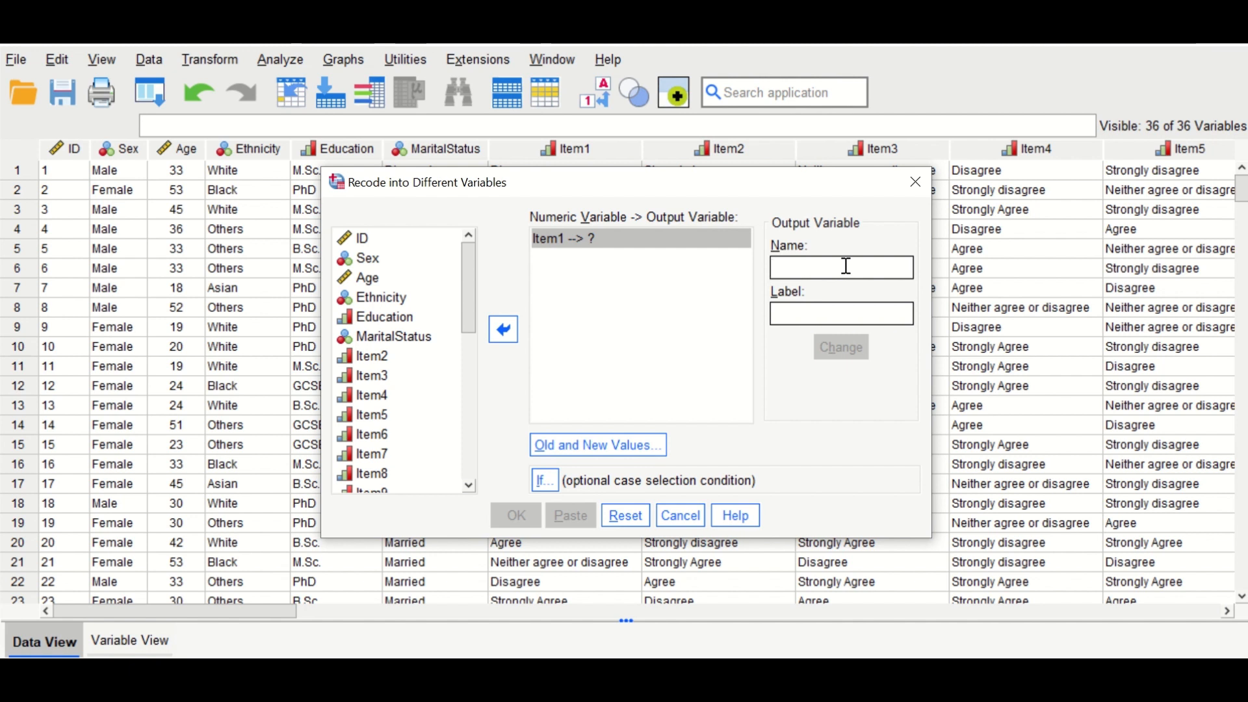
# Step: Name the output variable Item1R and apply it to Item1
pyautogui.write('Item')
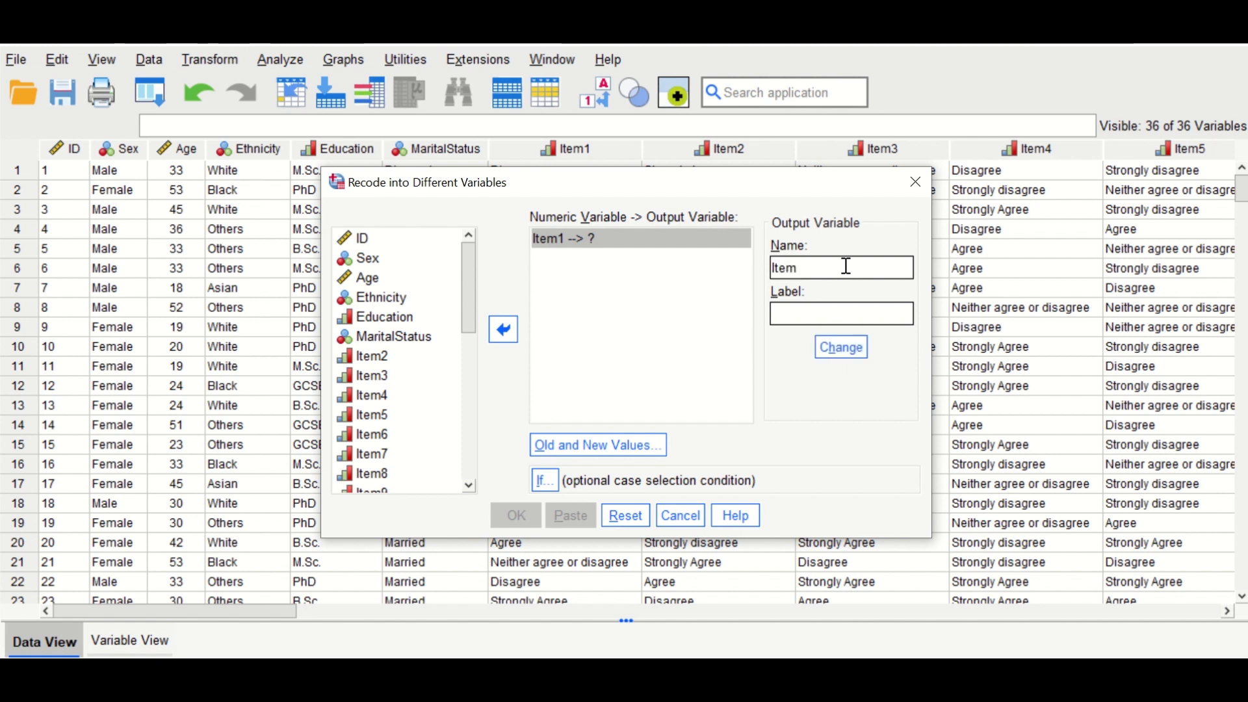
pyautogui.write('1R')
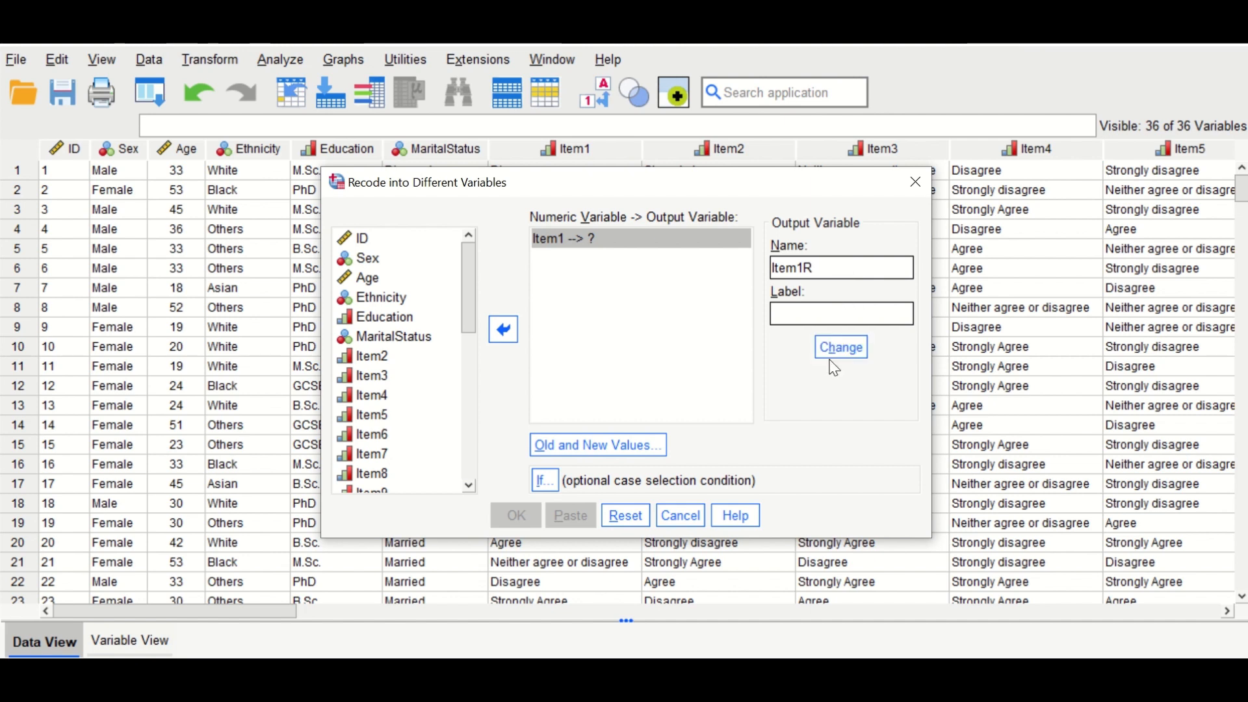
pyautogui.click(840, 347)
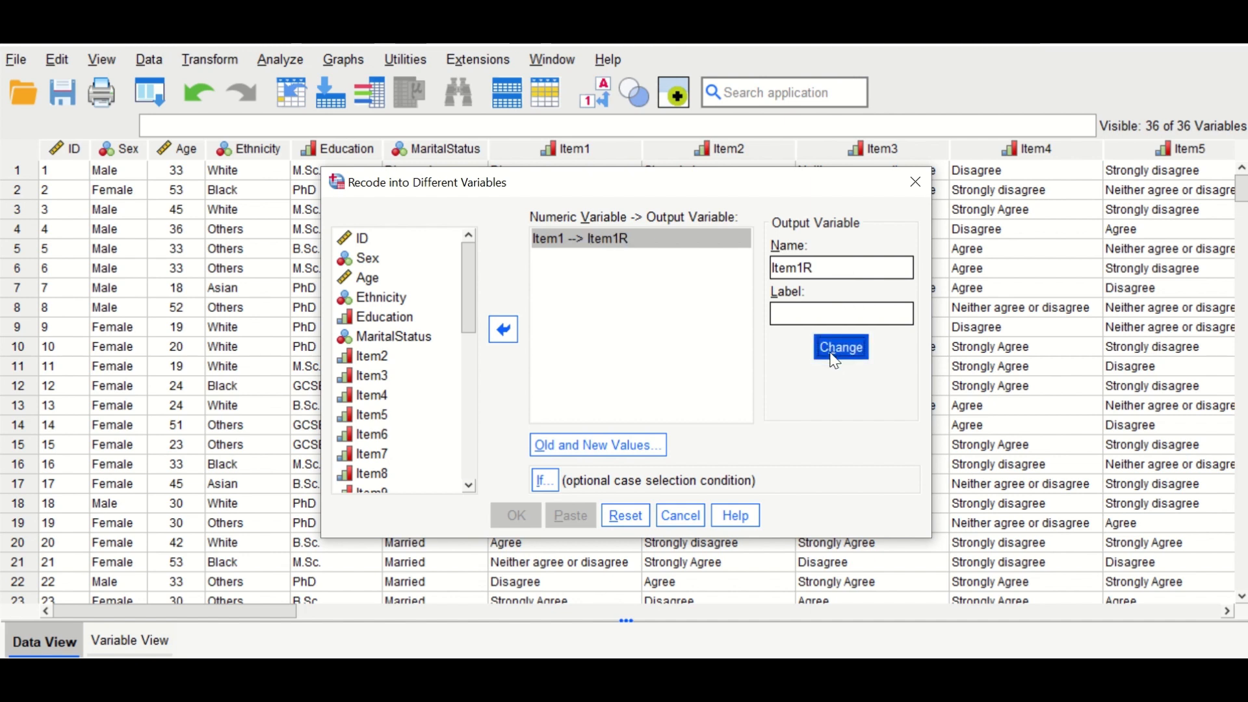
pyautogui.click(598, 445)
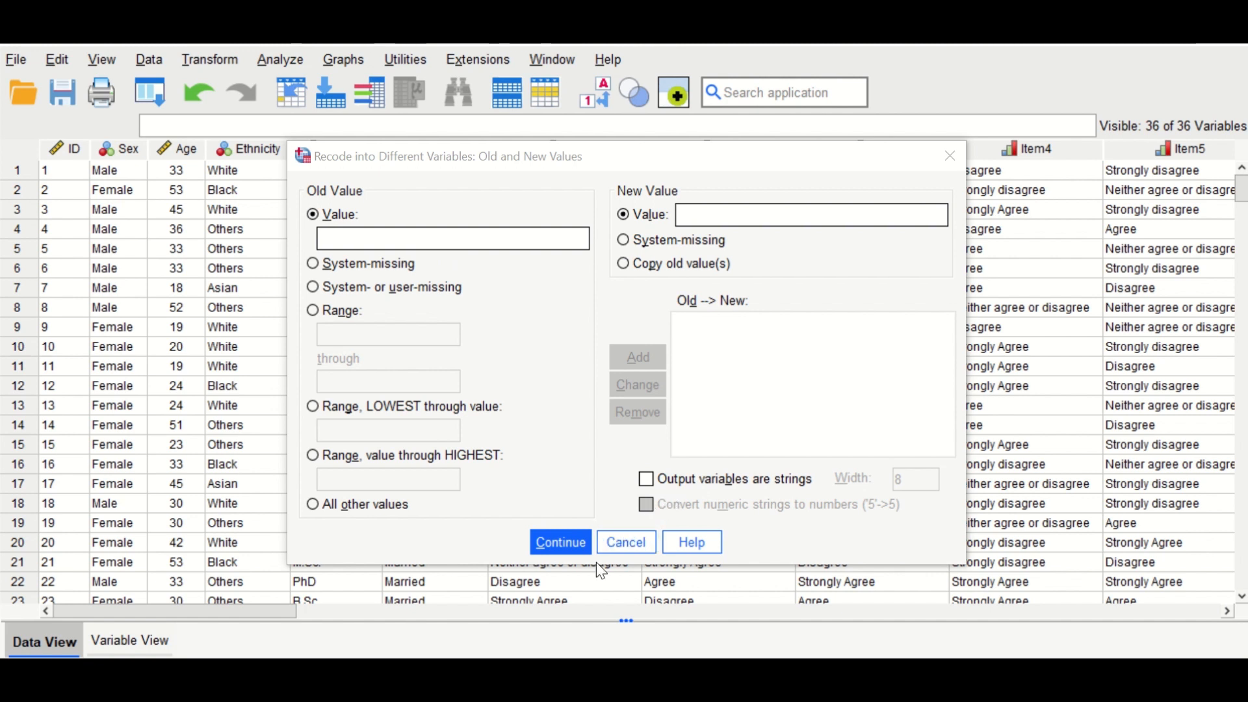
pyautogui.moveTo(586, 568)
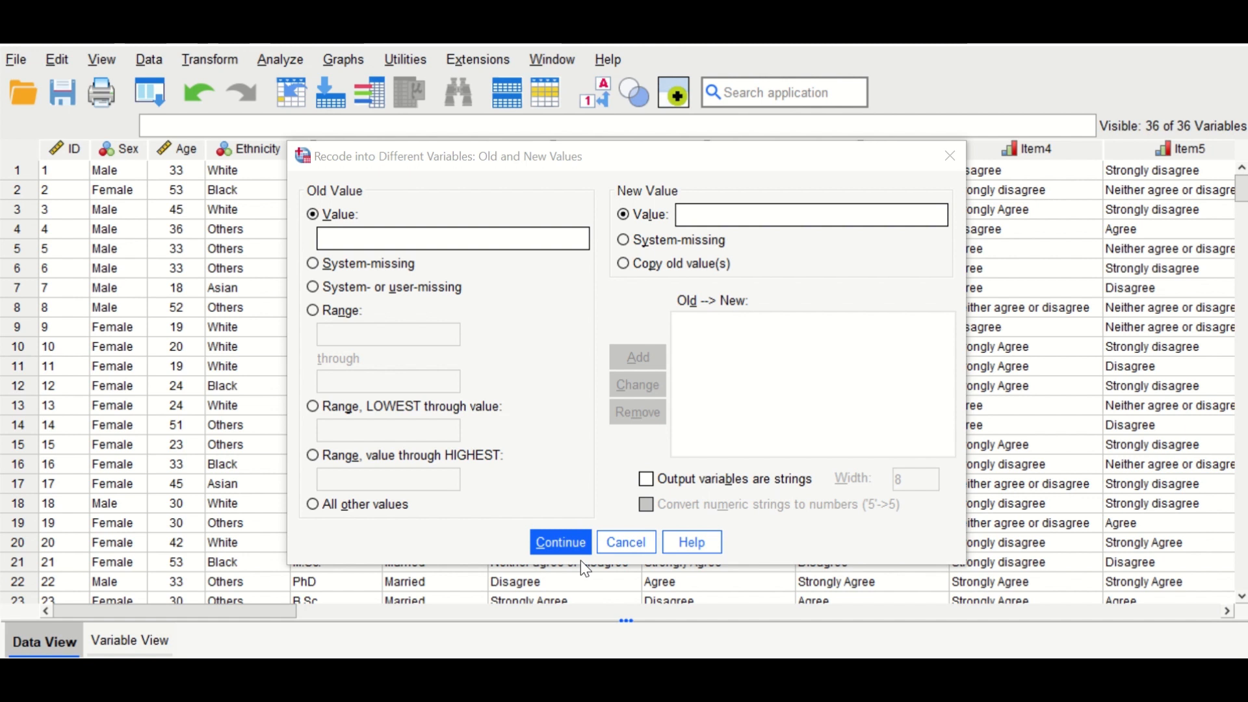
pyautogui.moveTo(1070, 423)
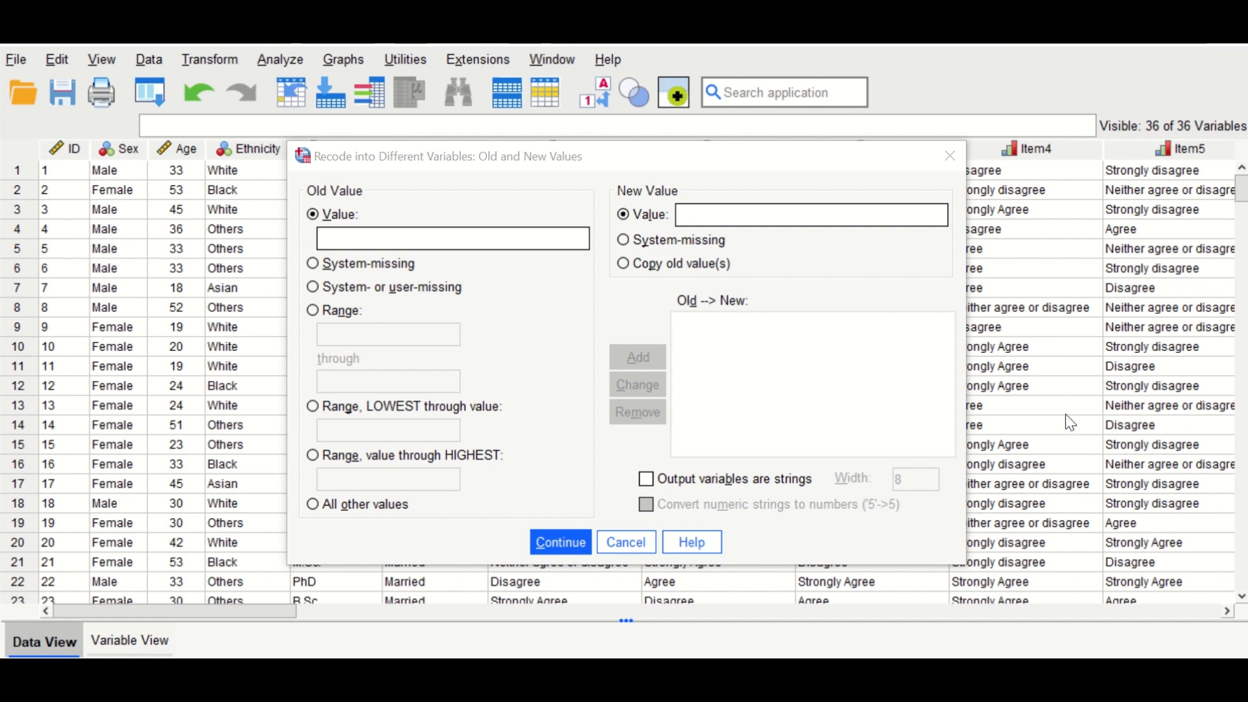